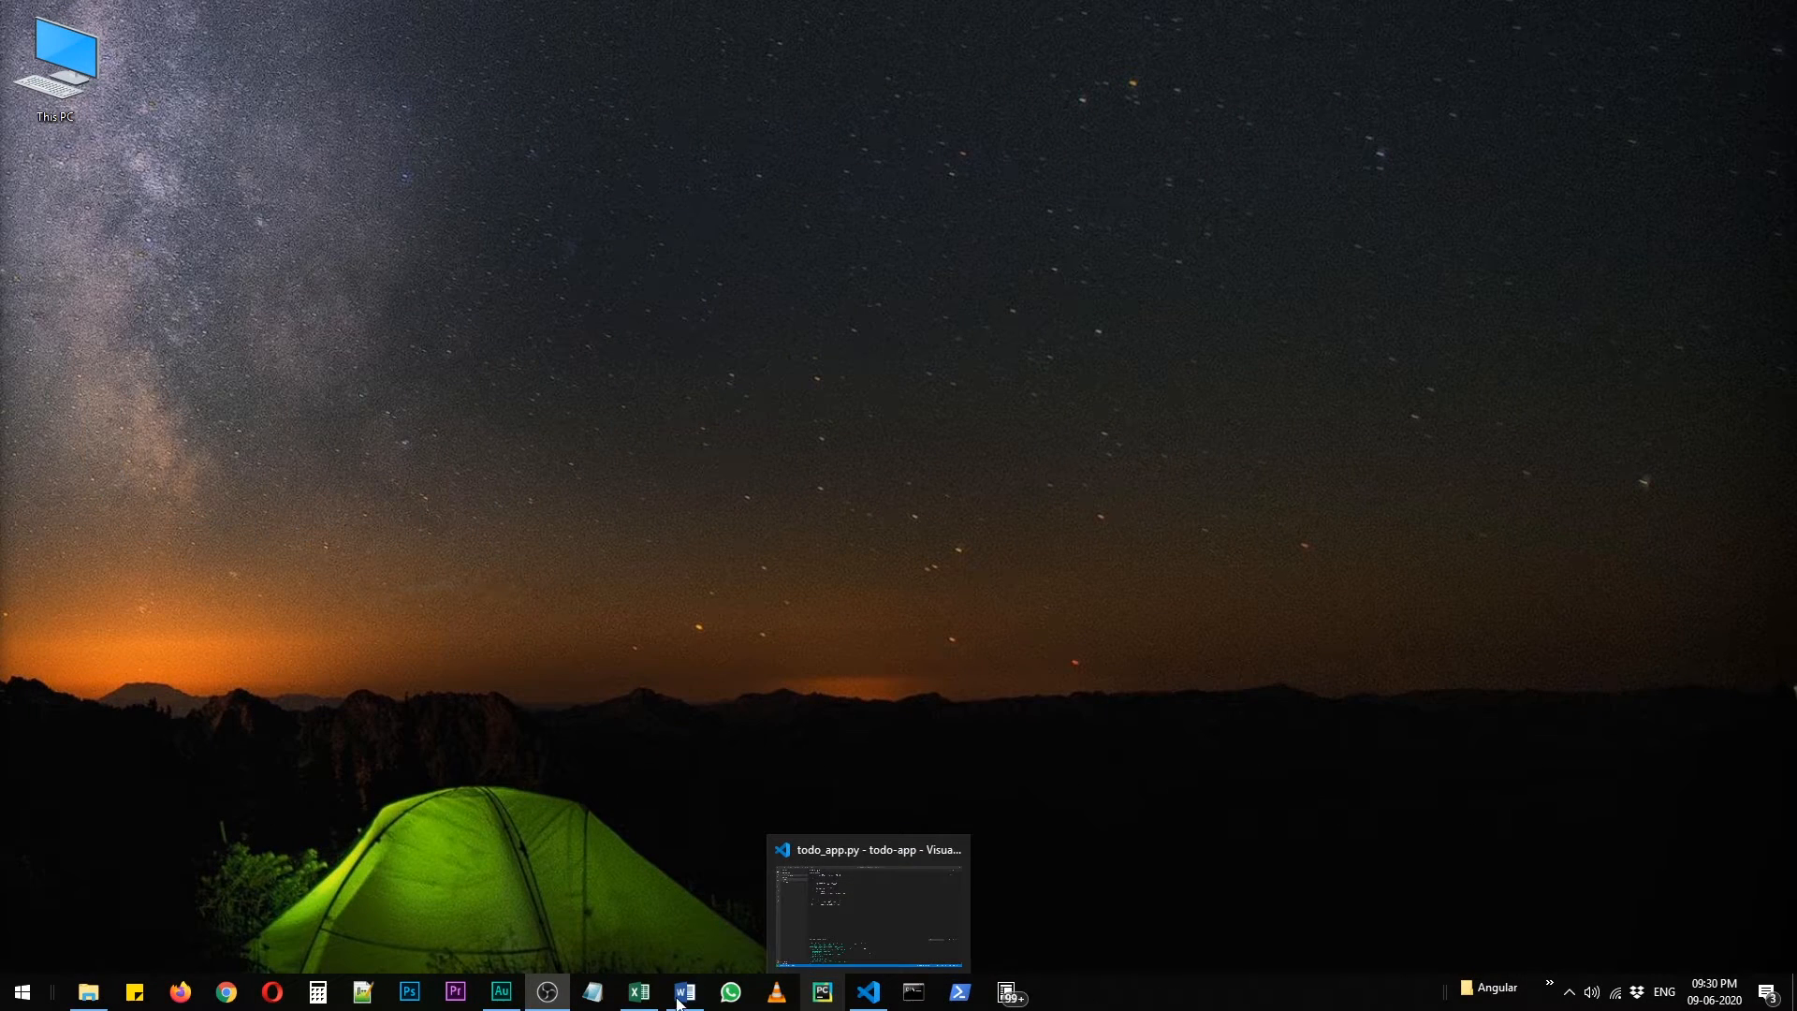
mouse_move(386, 741)
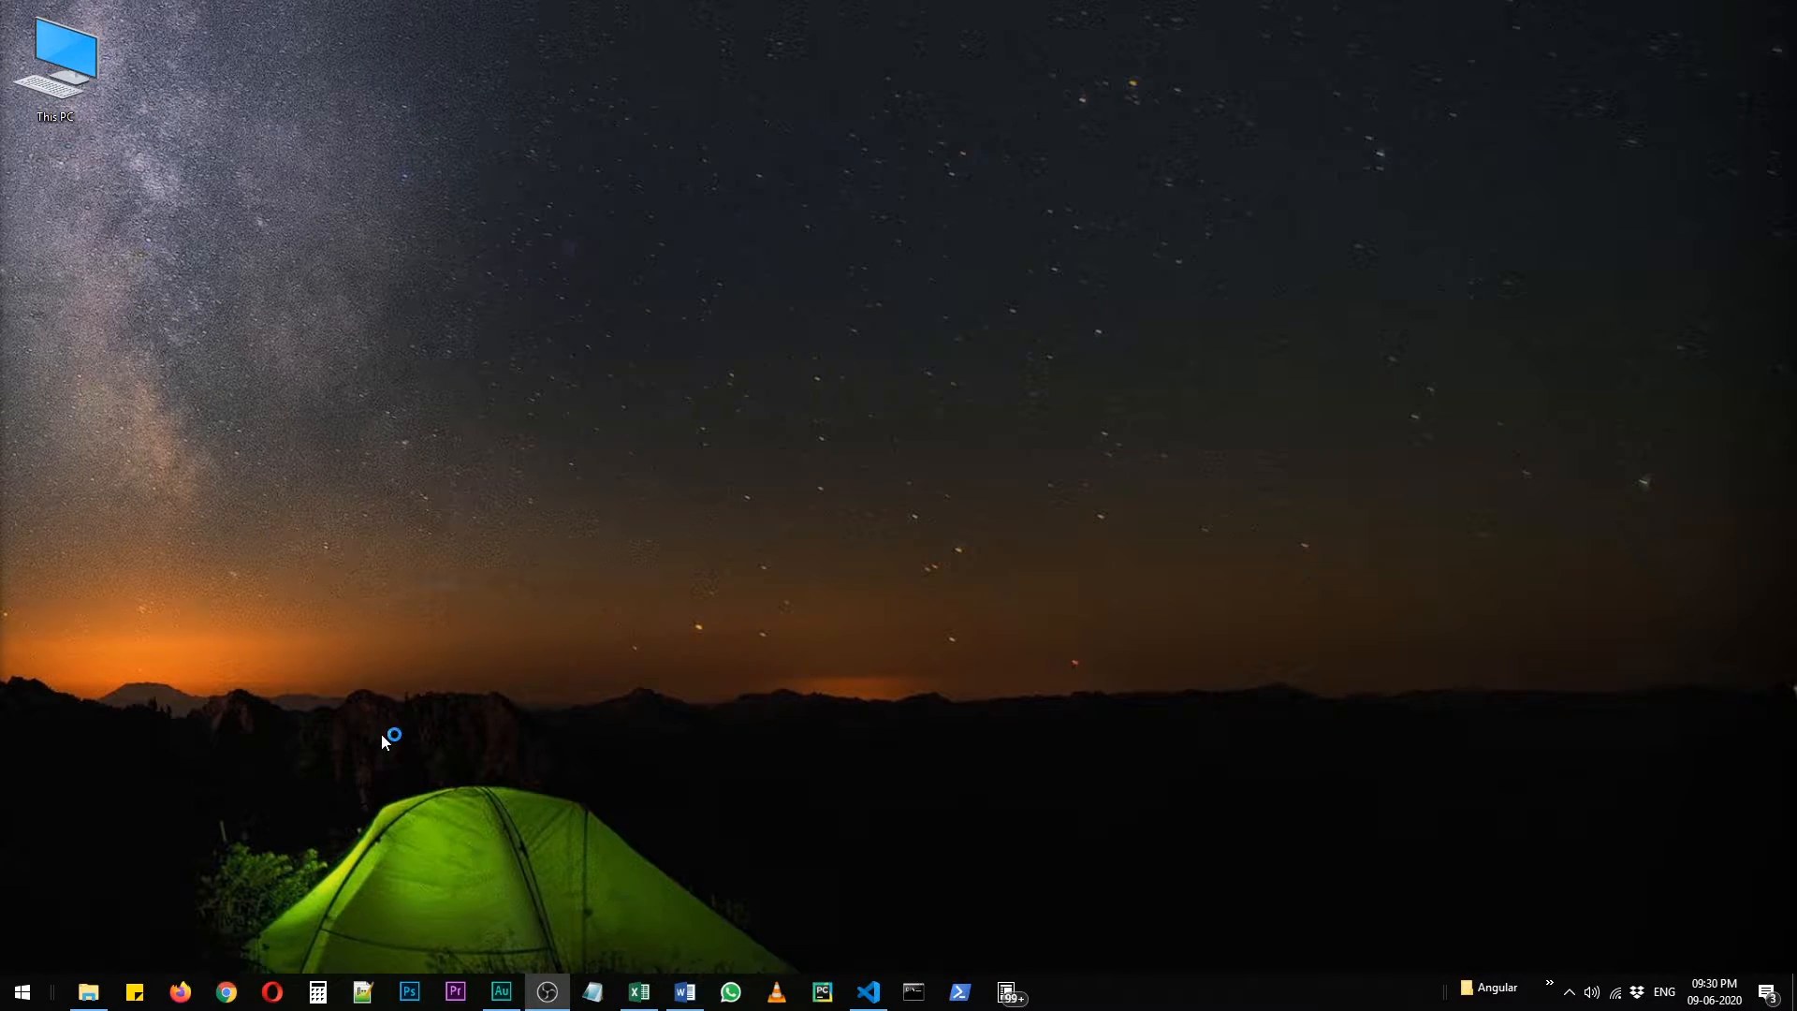
Step: Search Google for 'codeblocks' in Chrome and show the results page
click(226, 992)
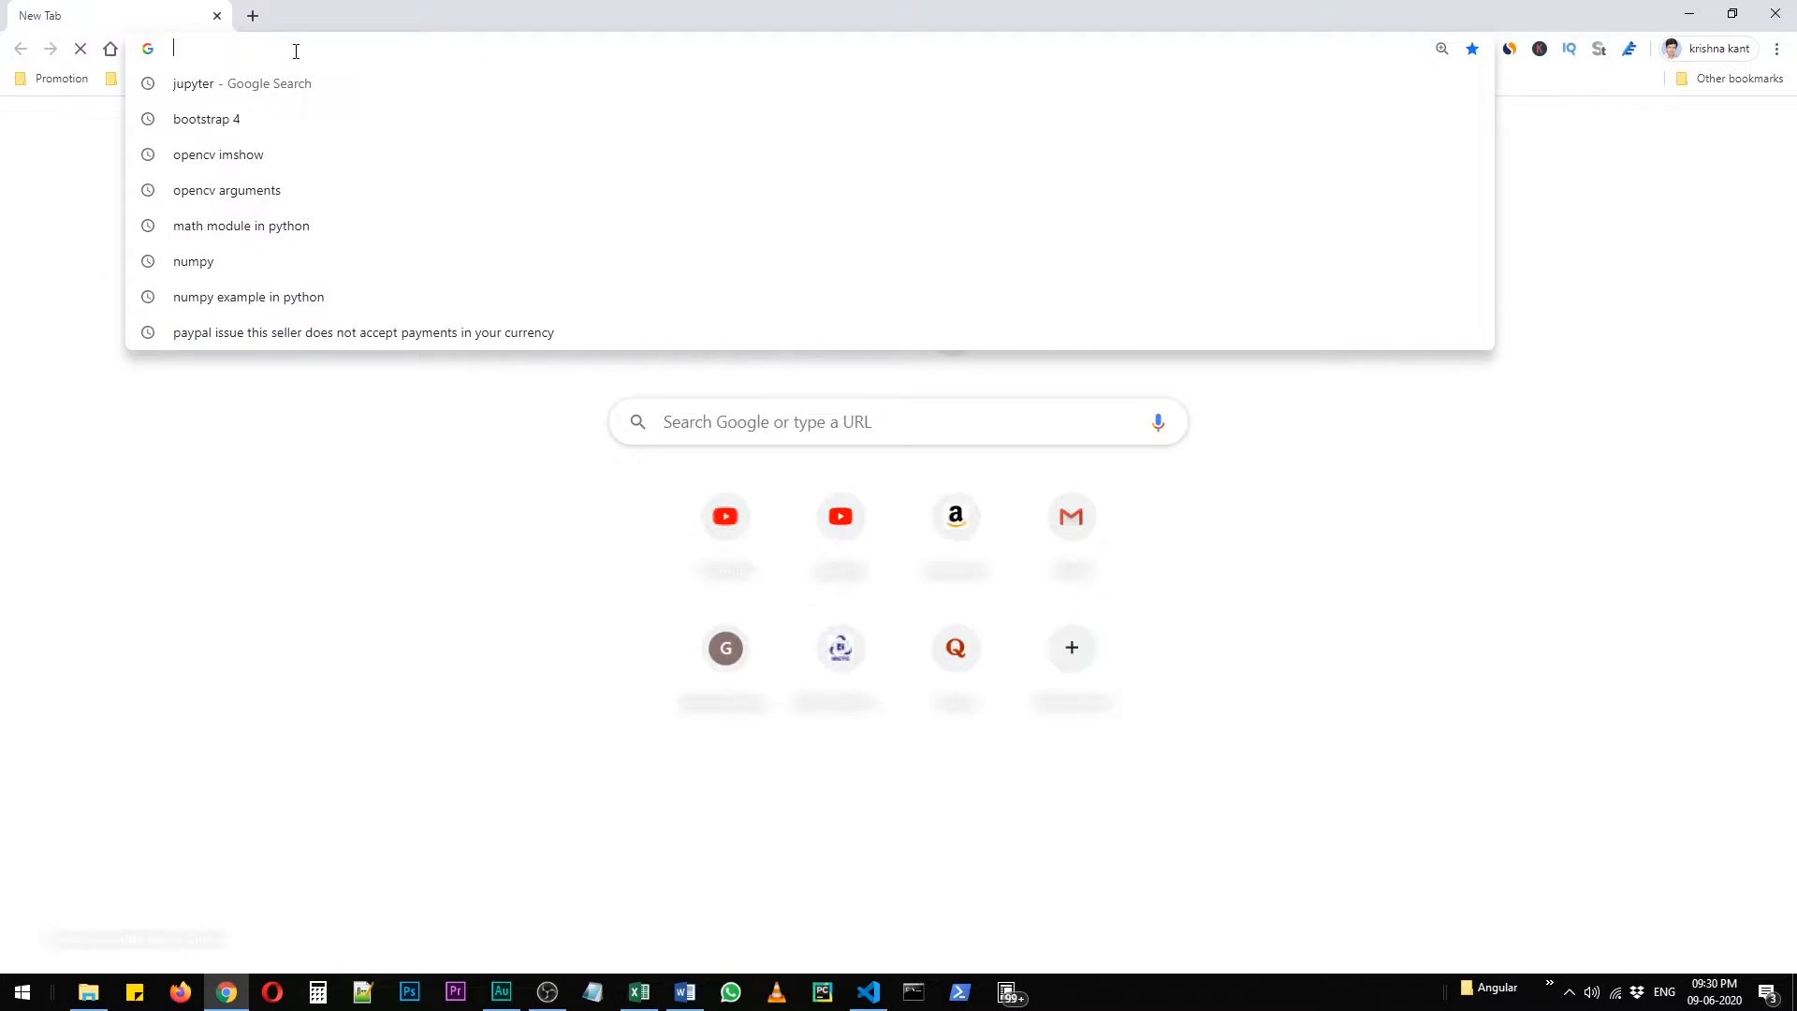
text(codeblocks)
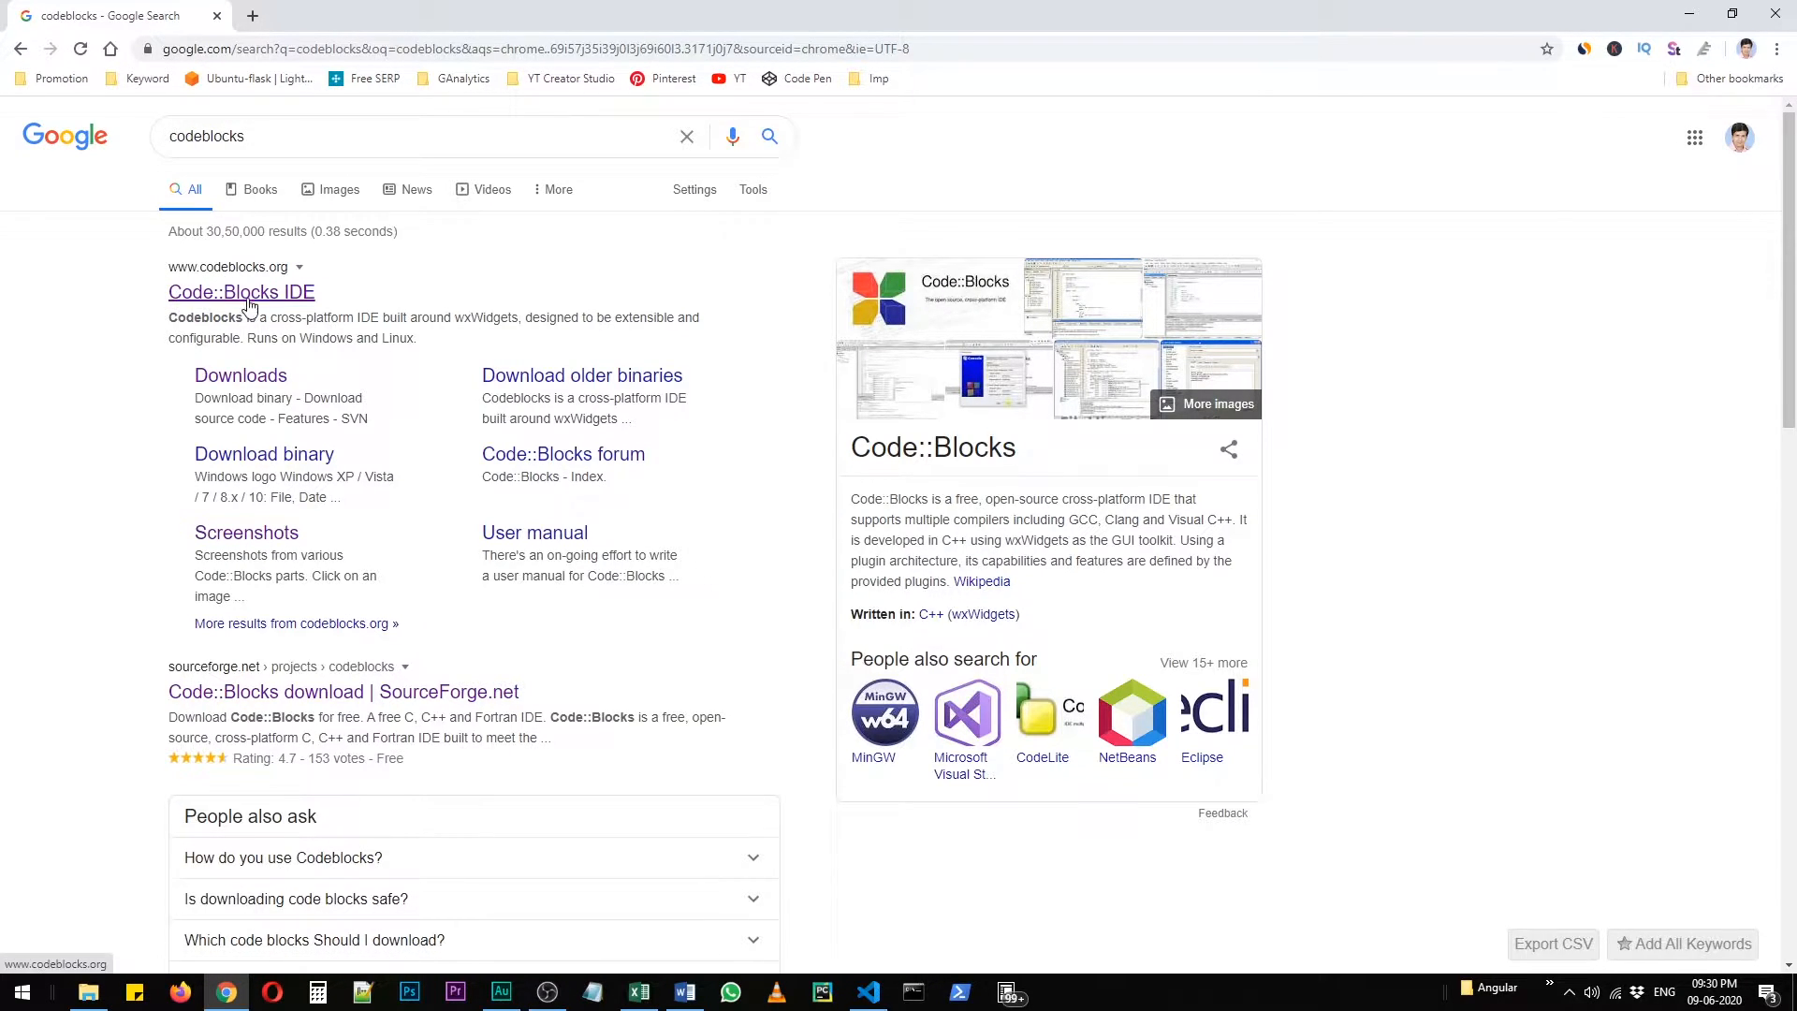
Step: Reach the Code::Blocks binary downloads page and scroll to the Windows setup file table
click(242, 292)
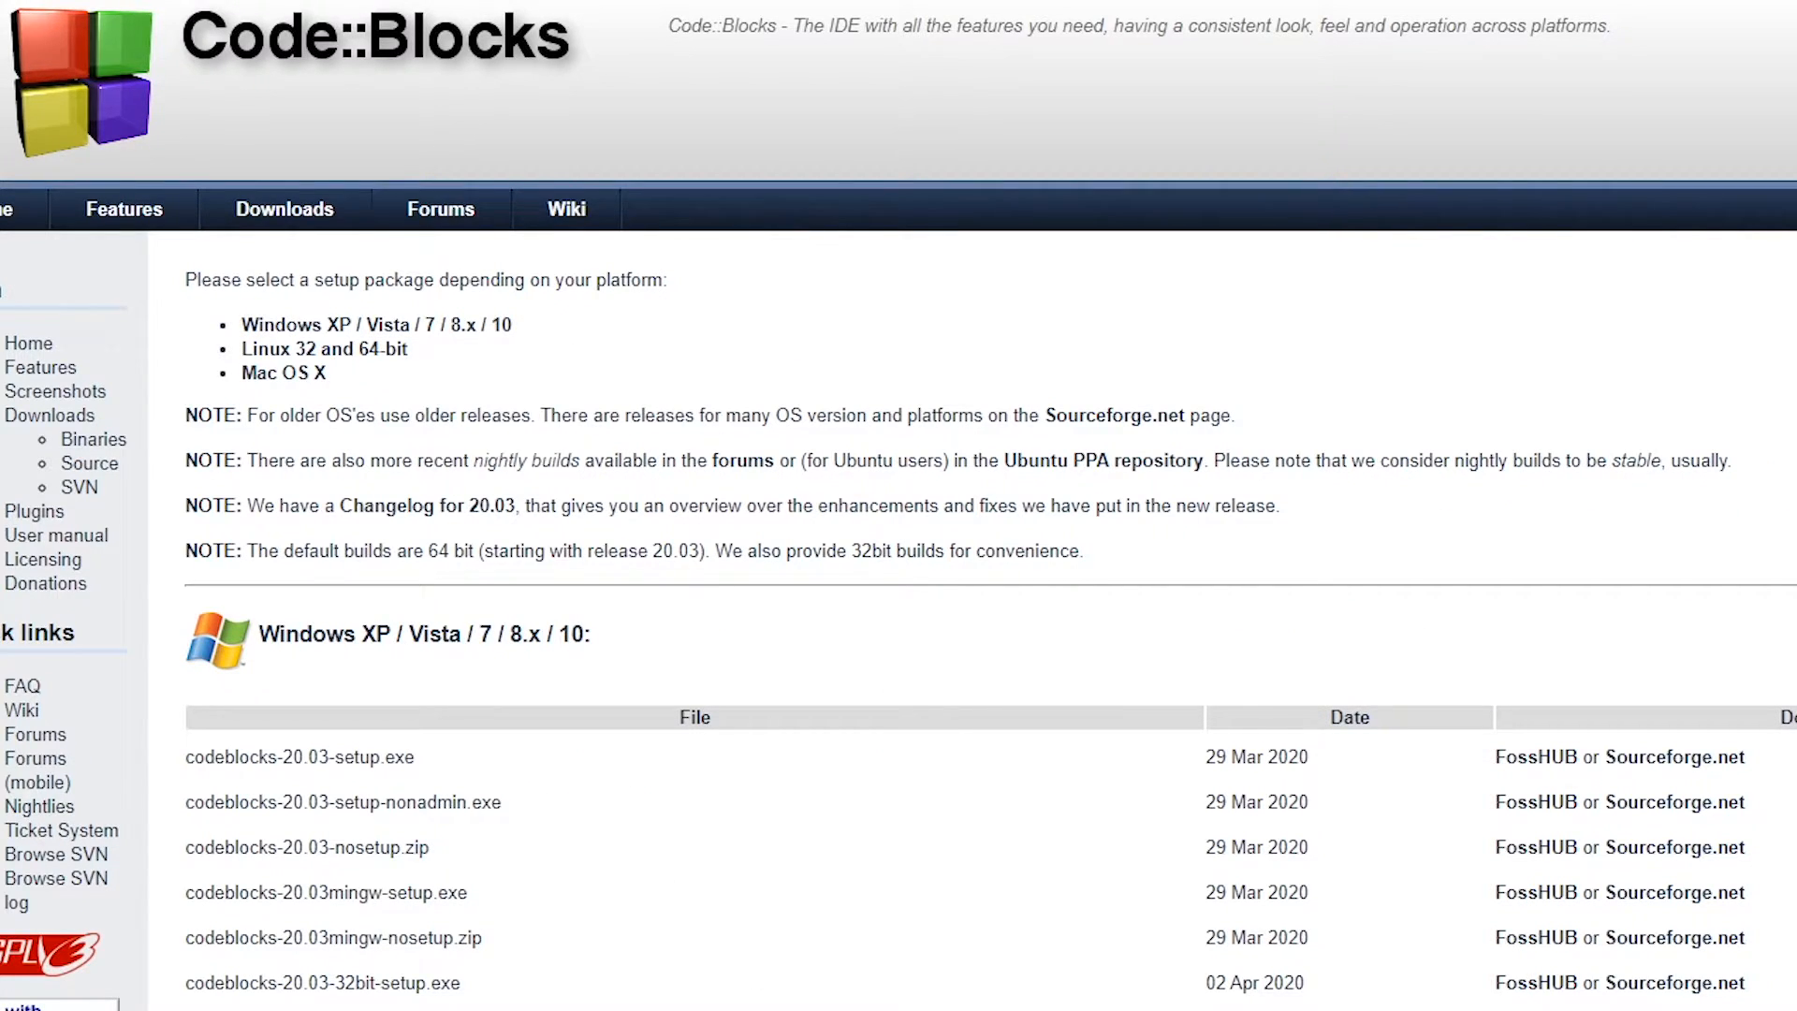
scroll(down, 3)
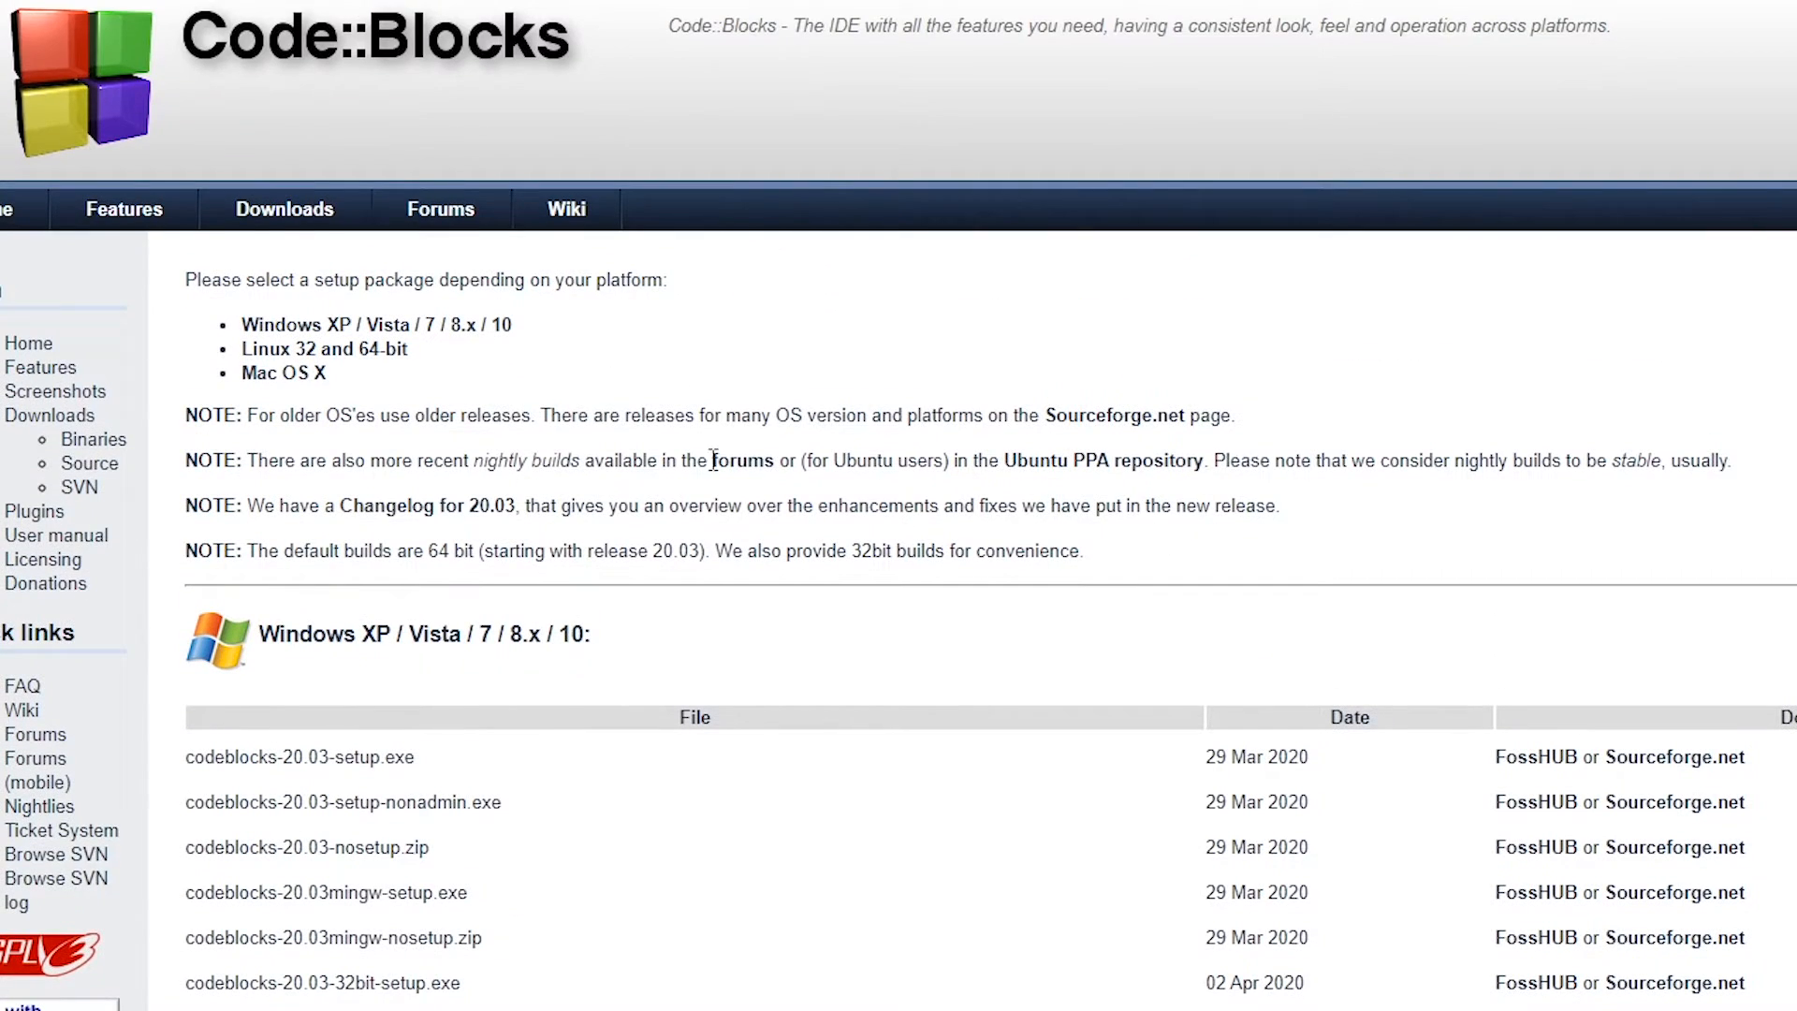
mouse_move(642, 448)
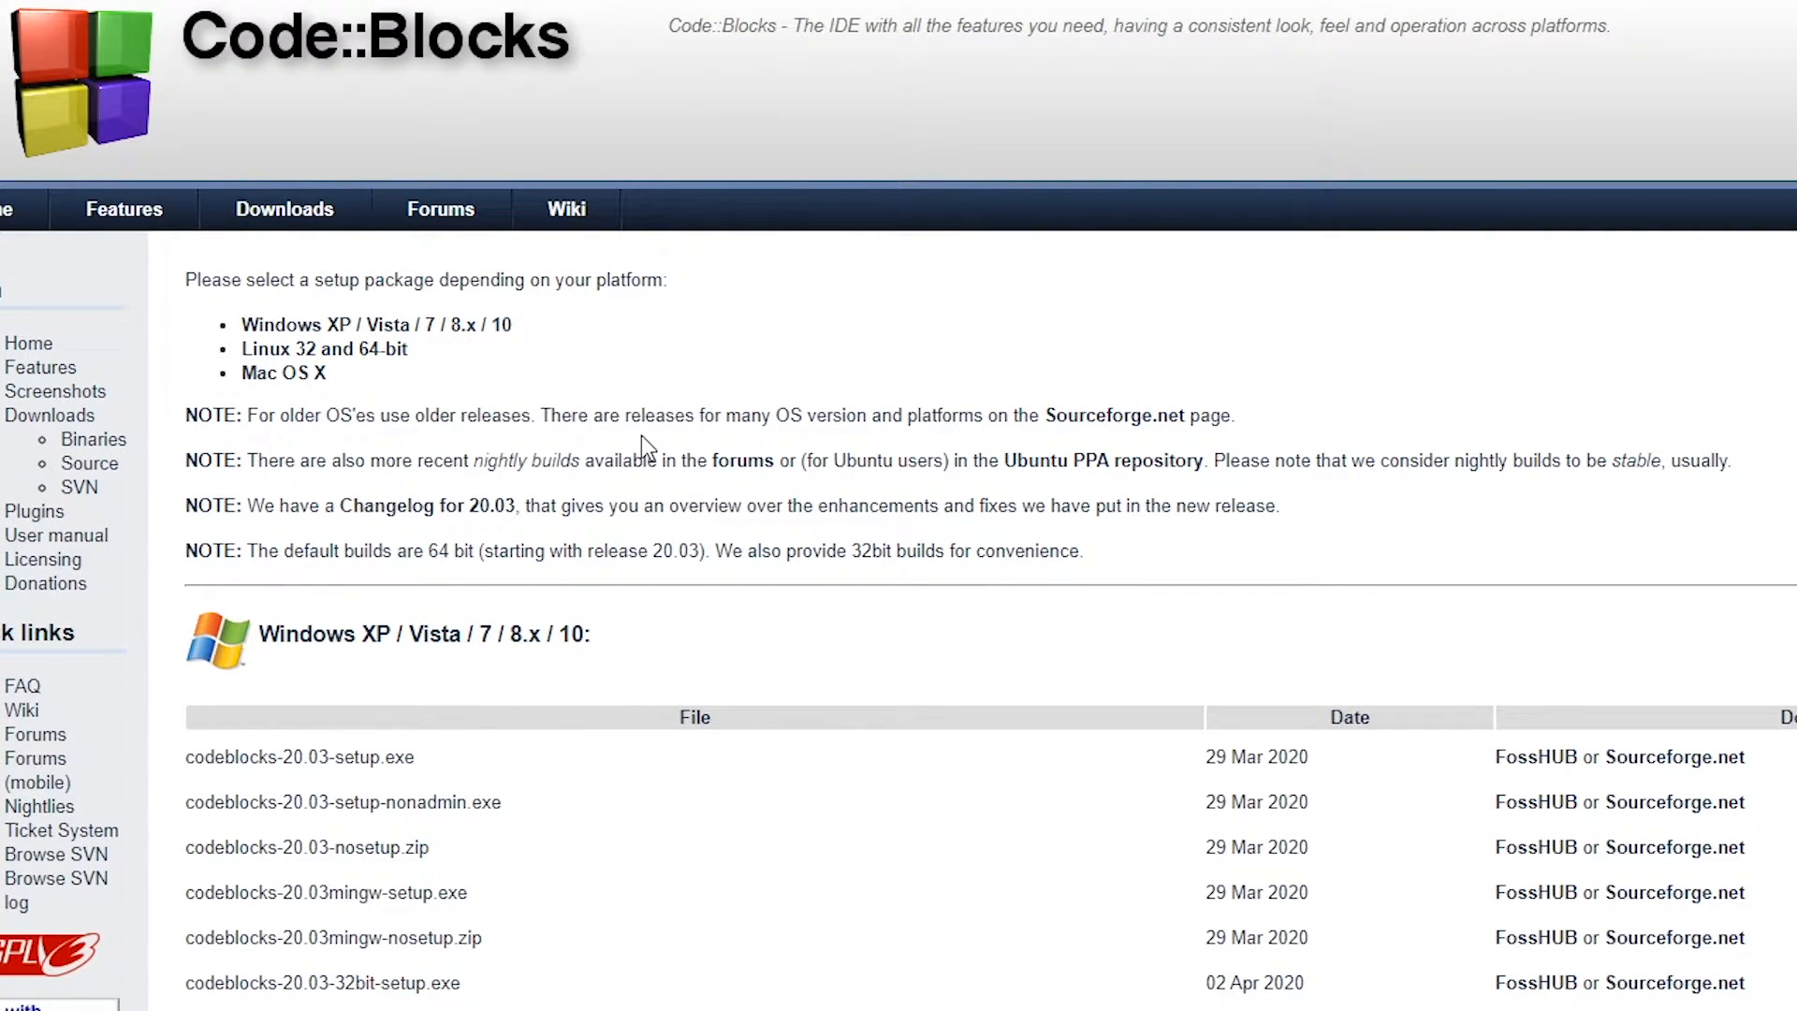
scroll(down, 3)
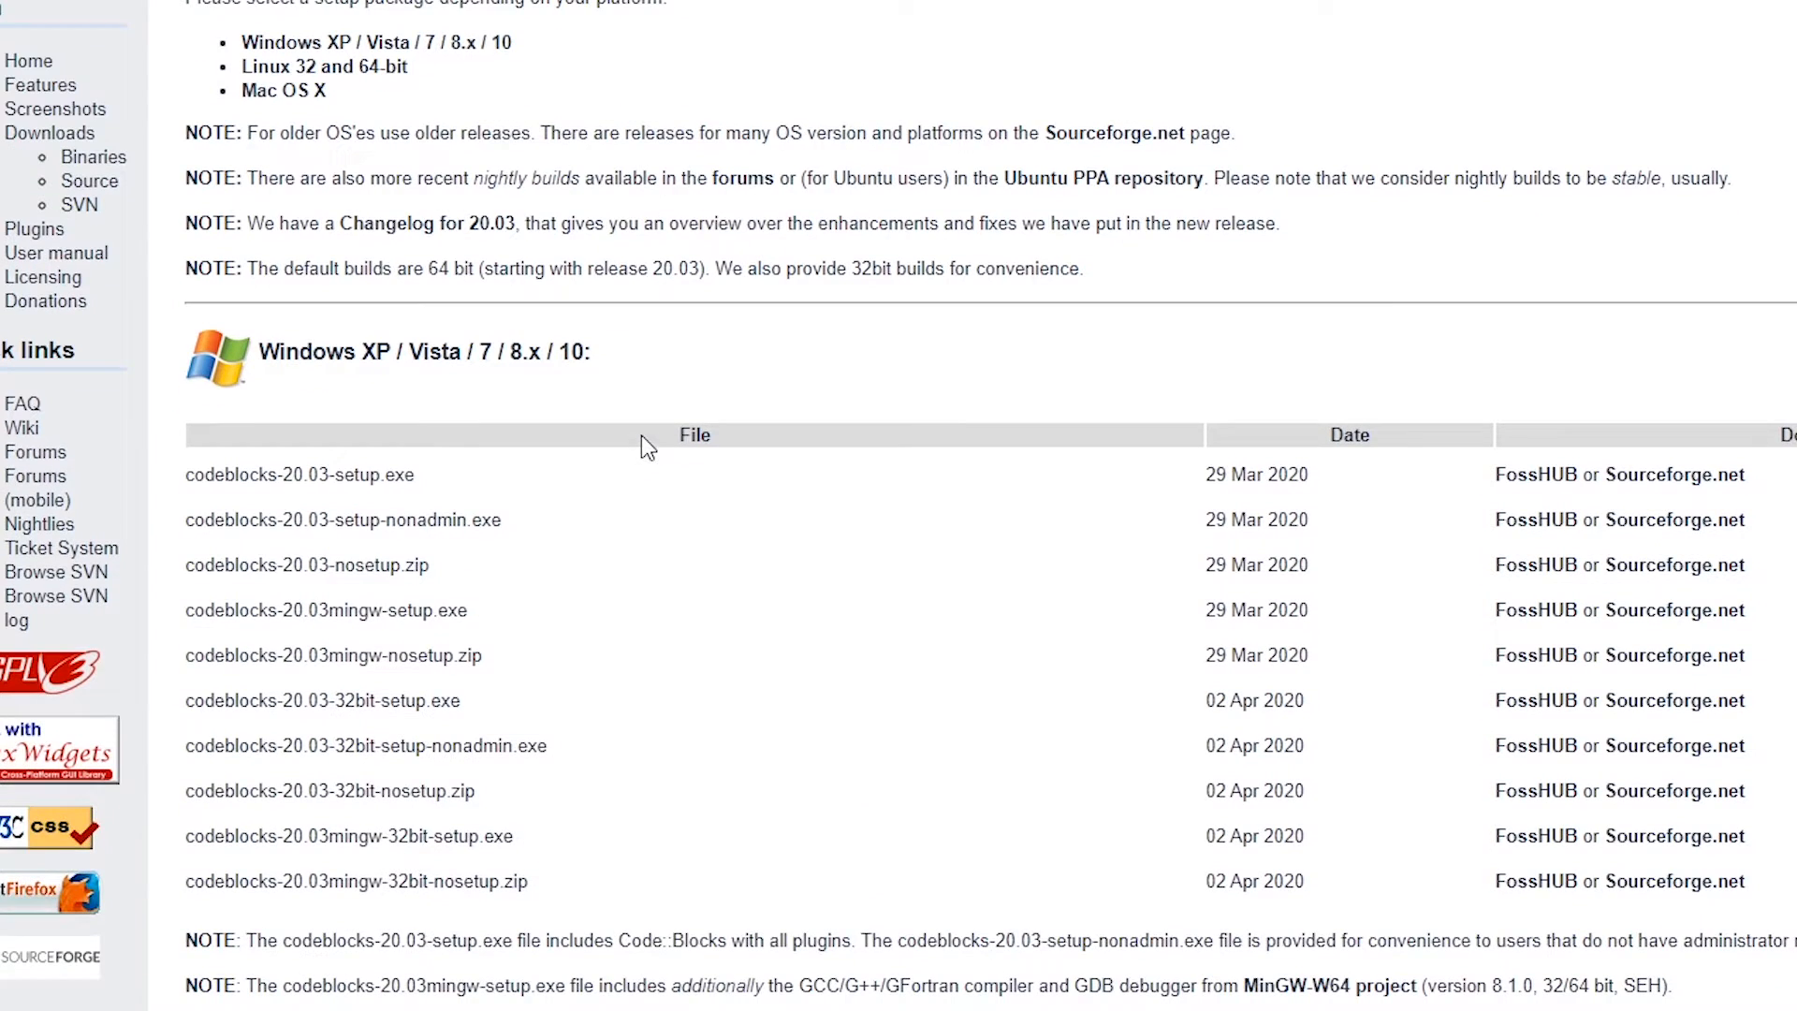
mouse_move(397, 653)
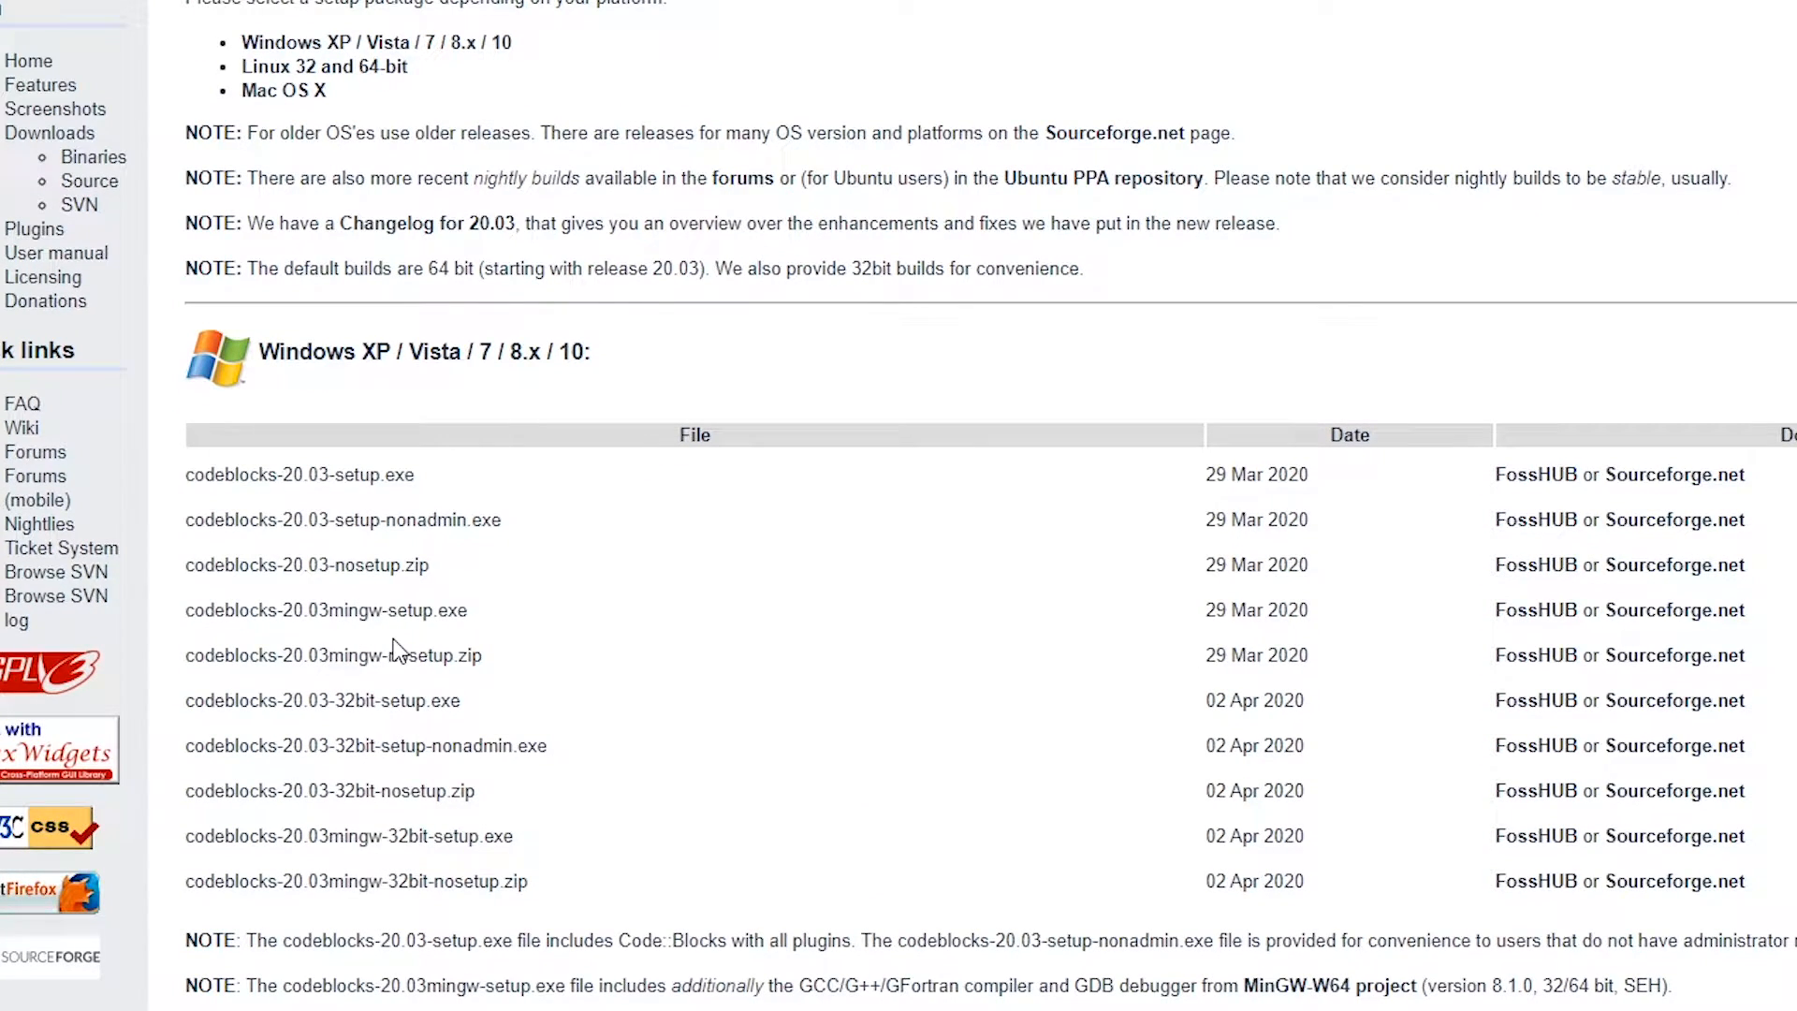
mouse_move(458, 657)
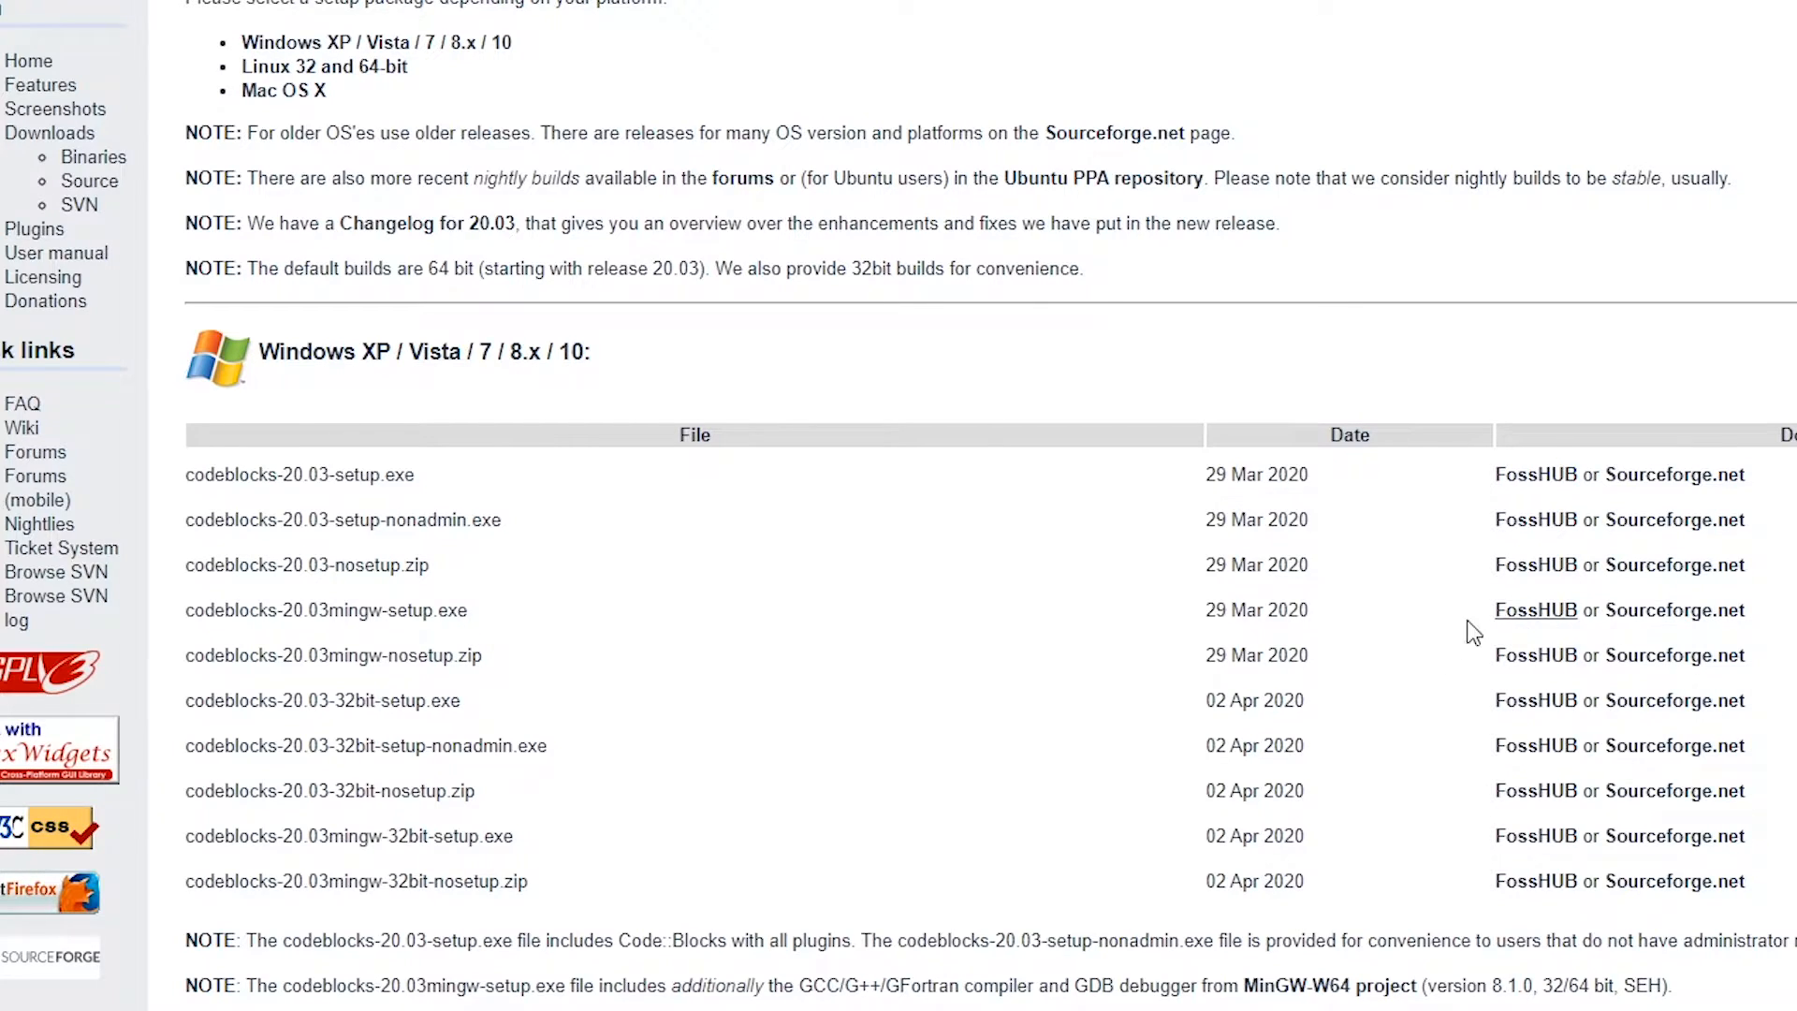
mouse_move(1675, 608)
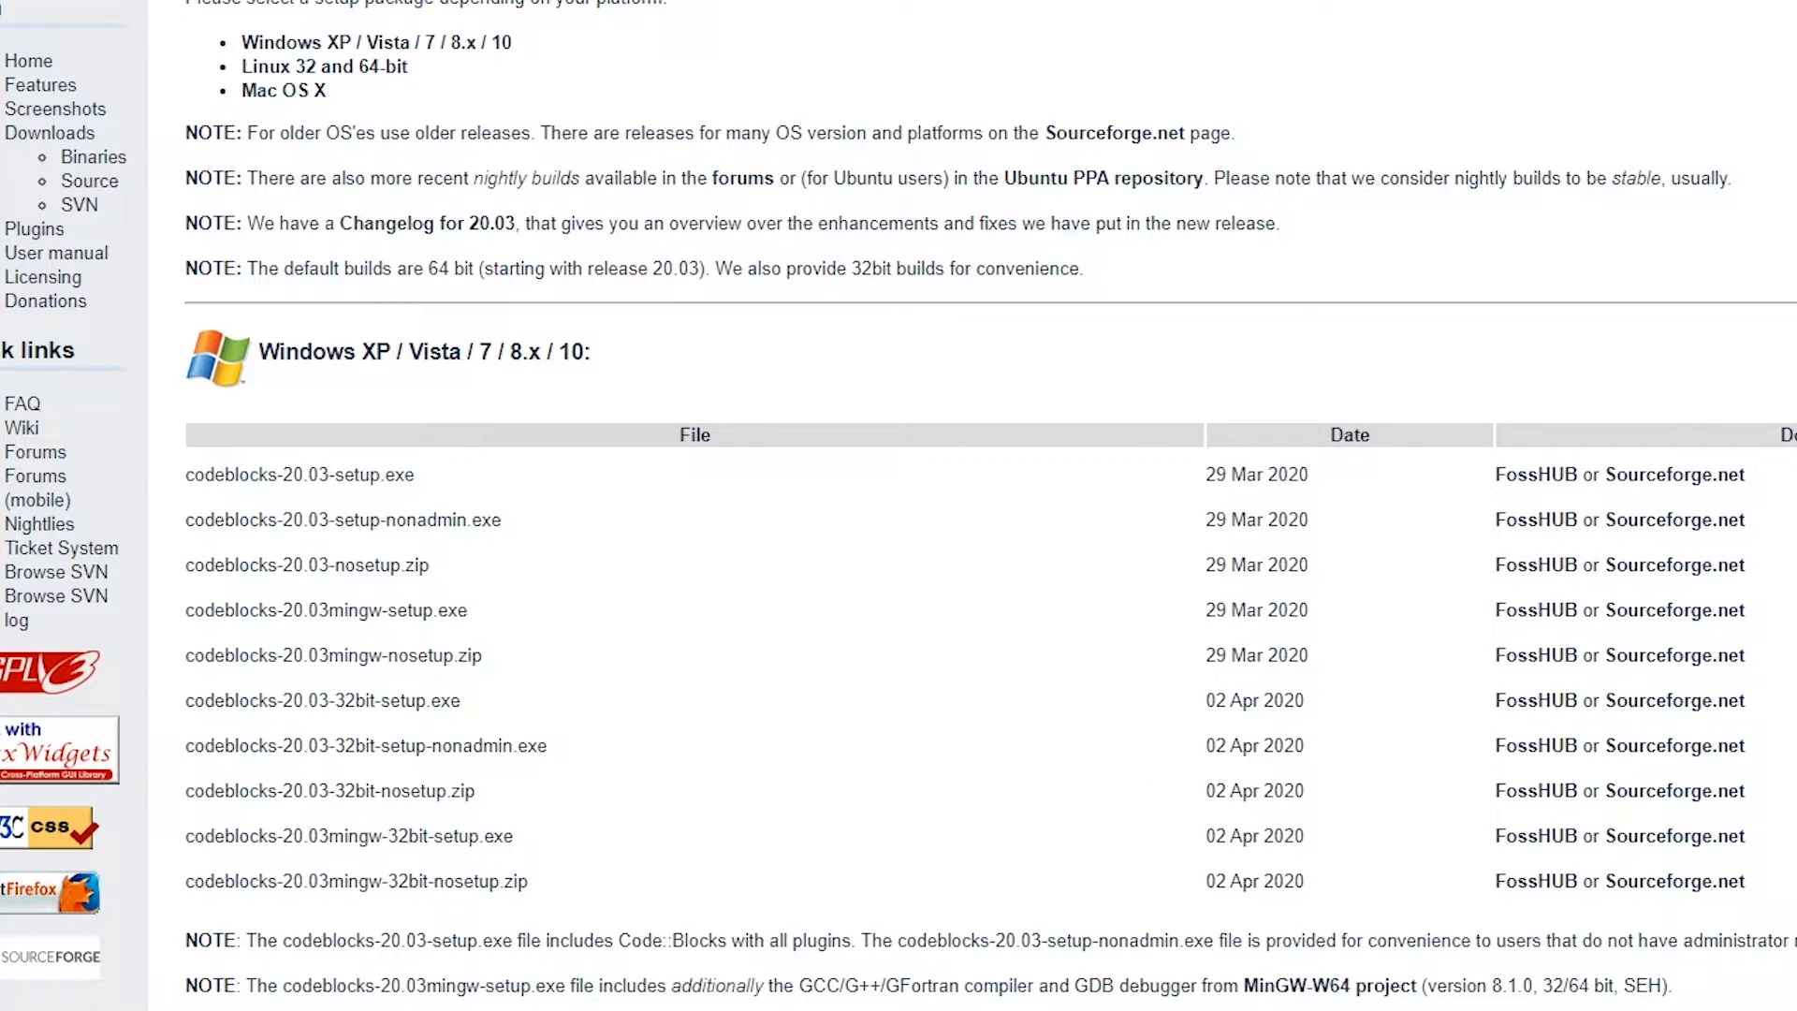
mouse_move(1671, 655)
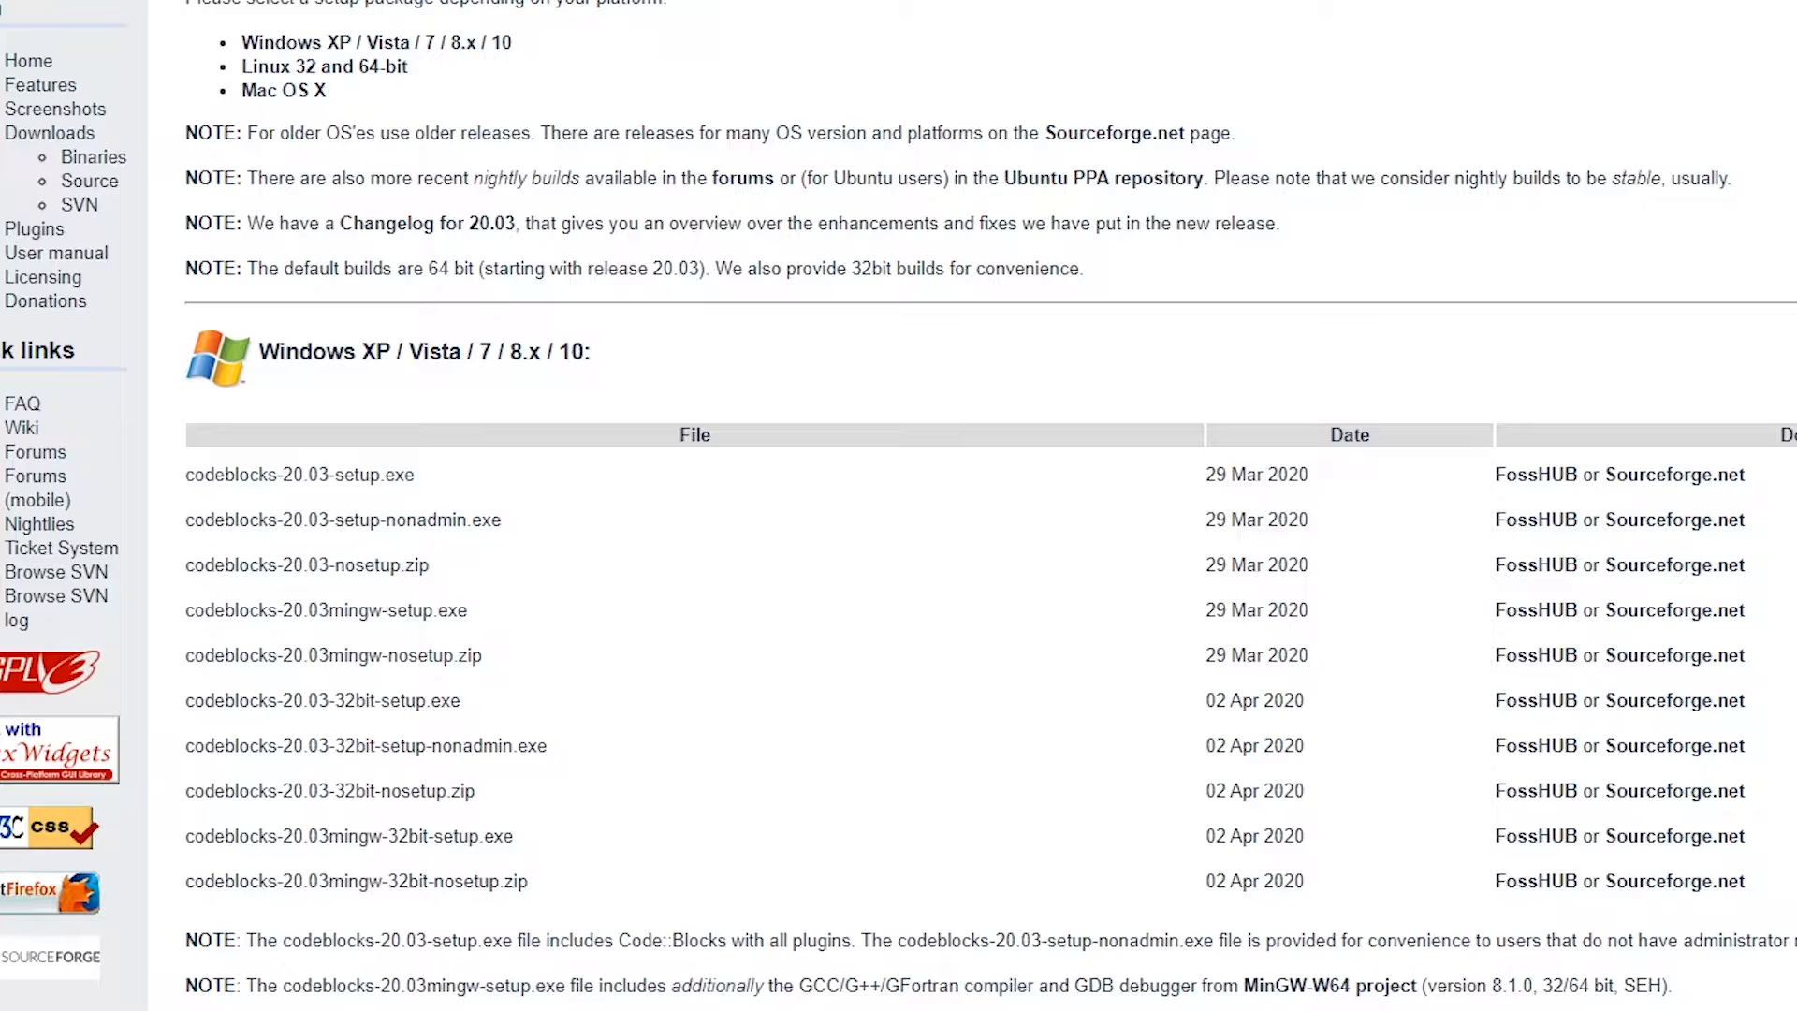
mouse_move(627, 605)
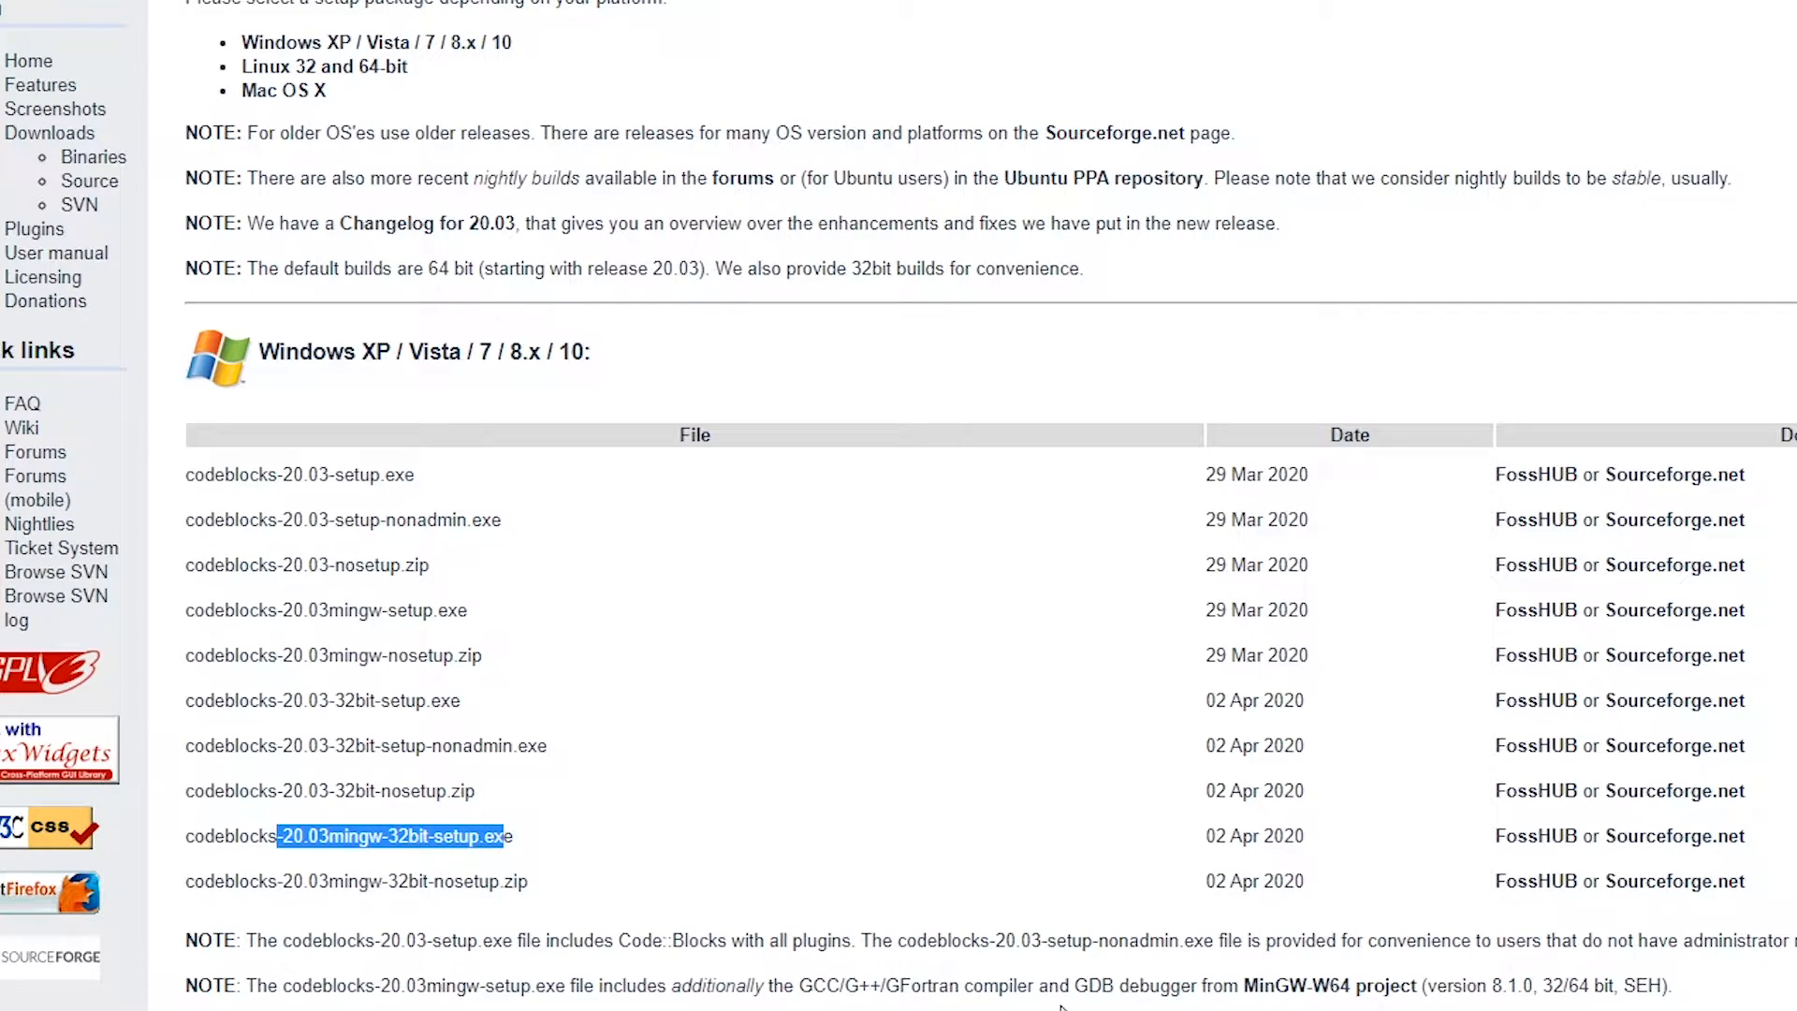
scroll(down, 3)
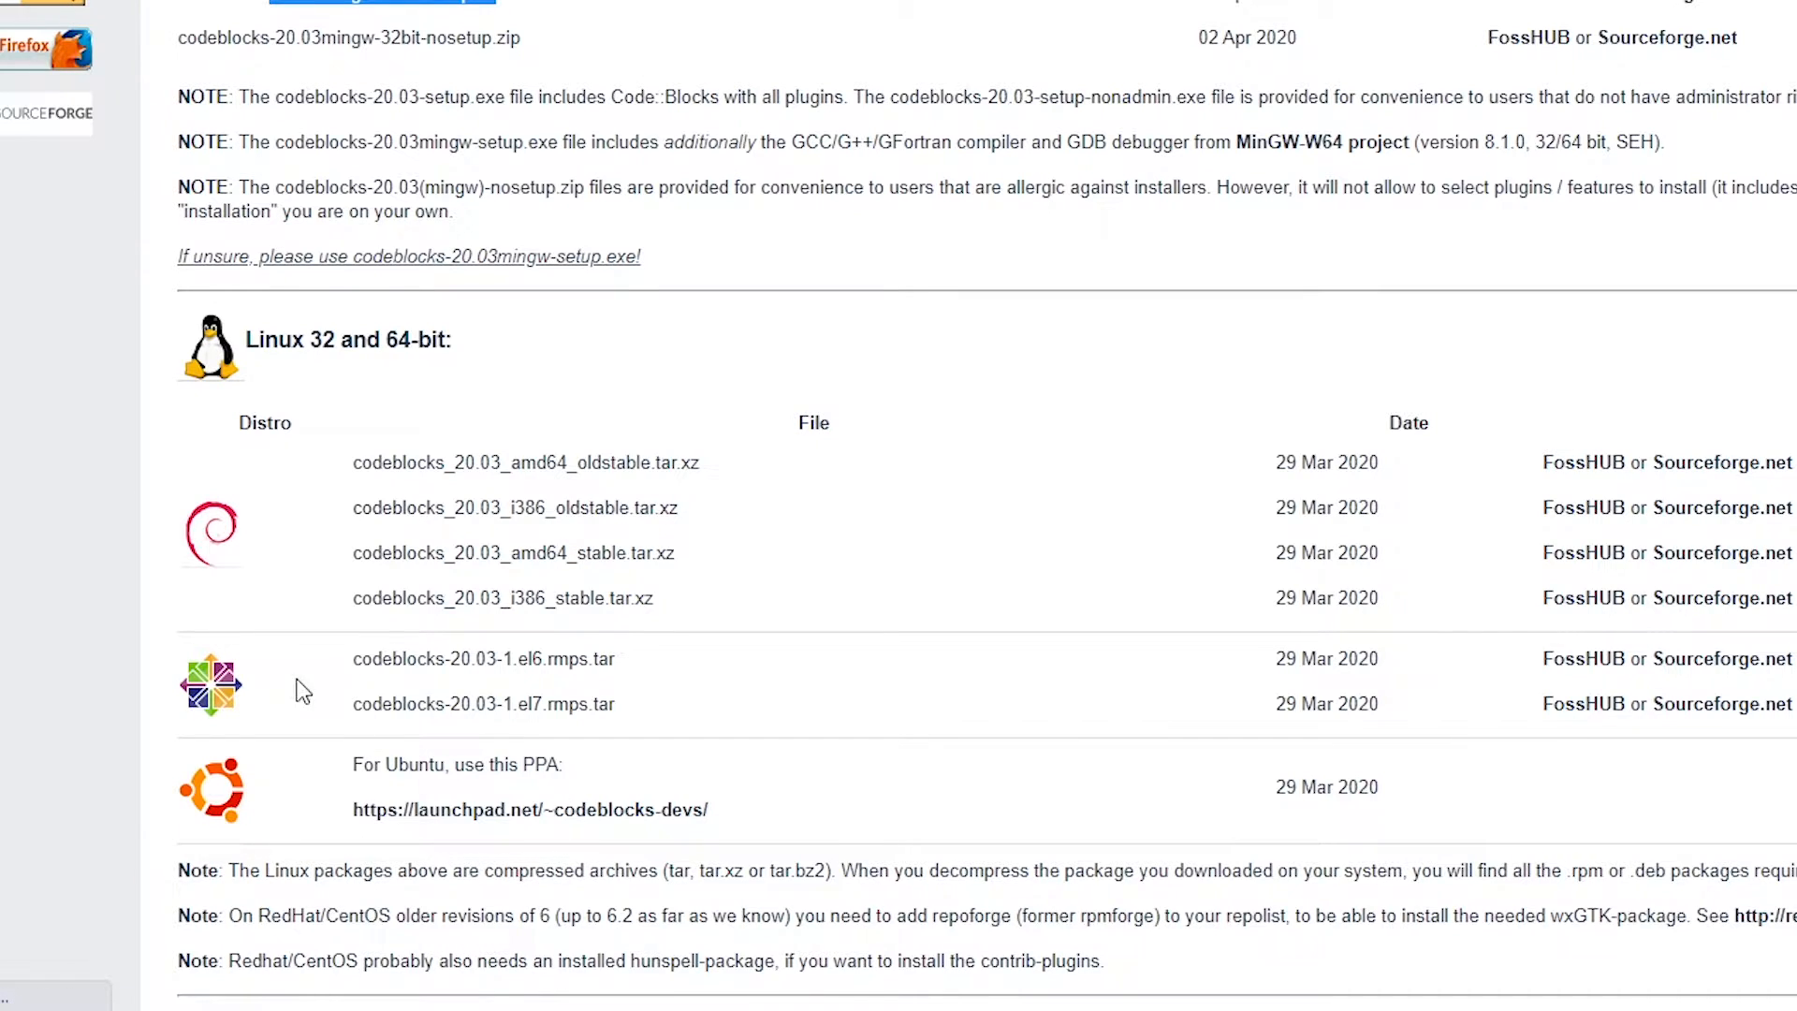
mouse_move(539, 787)
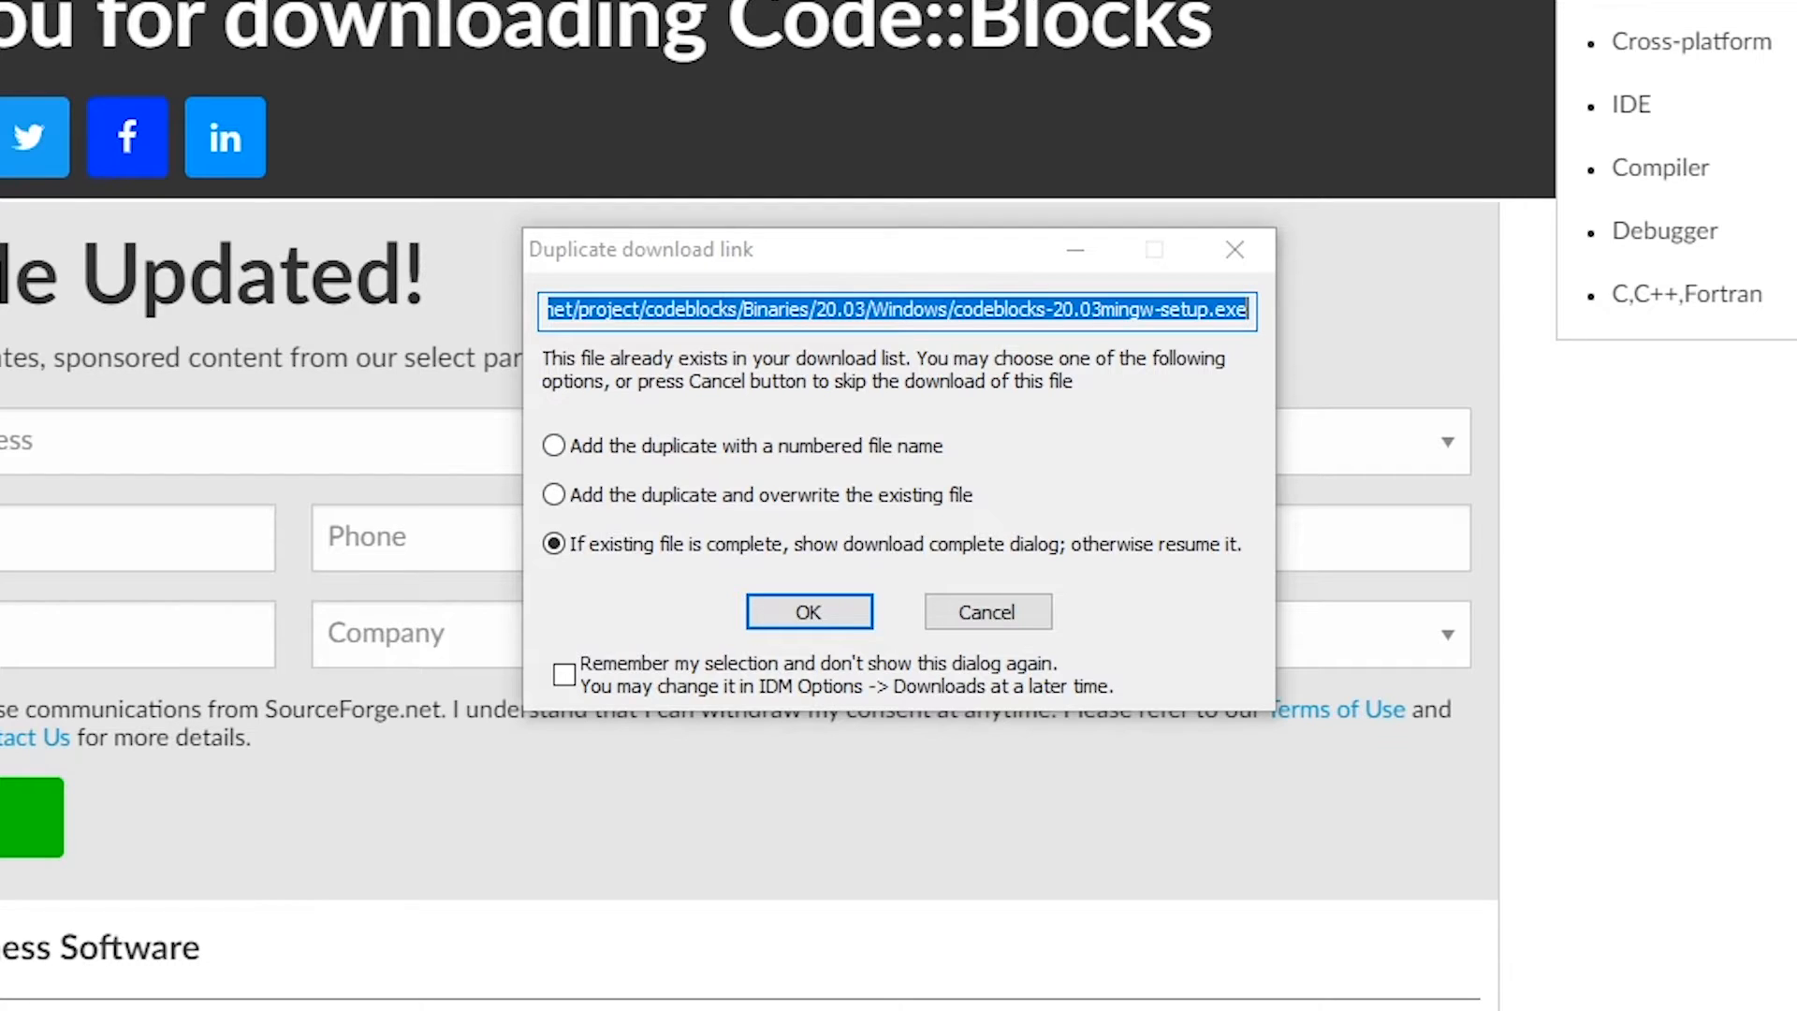
mouse_move(906, 417)
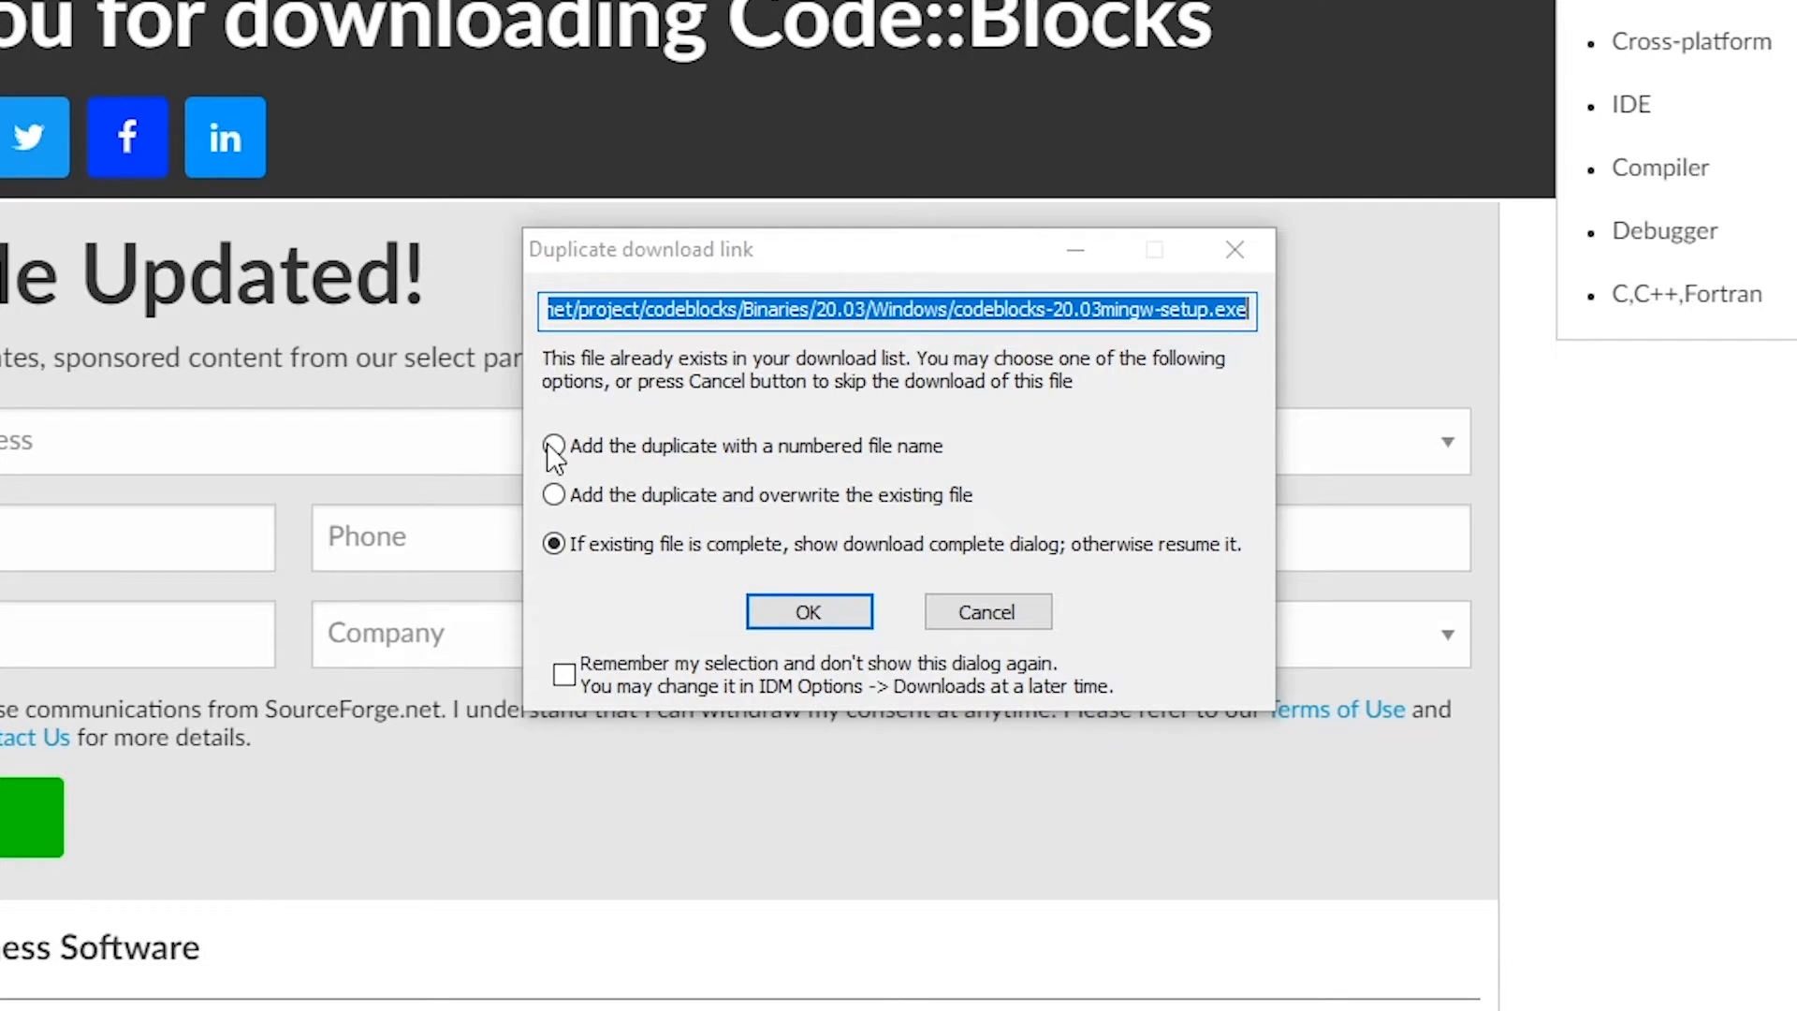
mouse_move(1236, 249)
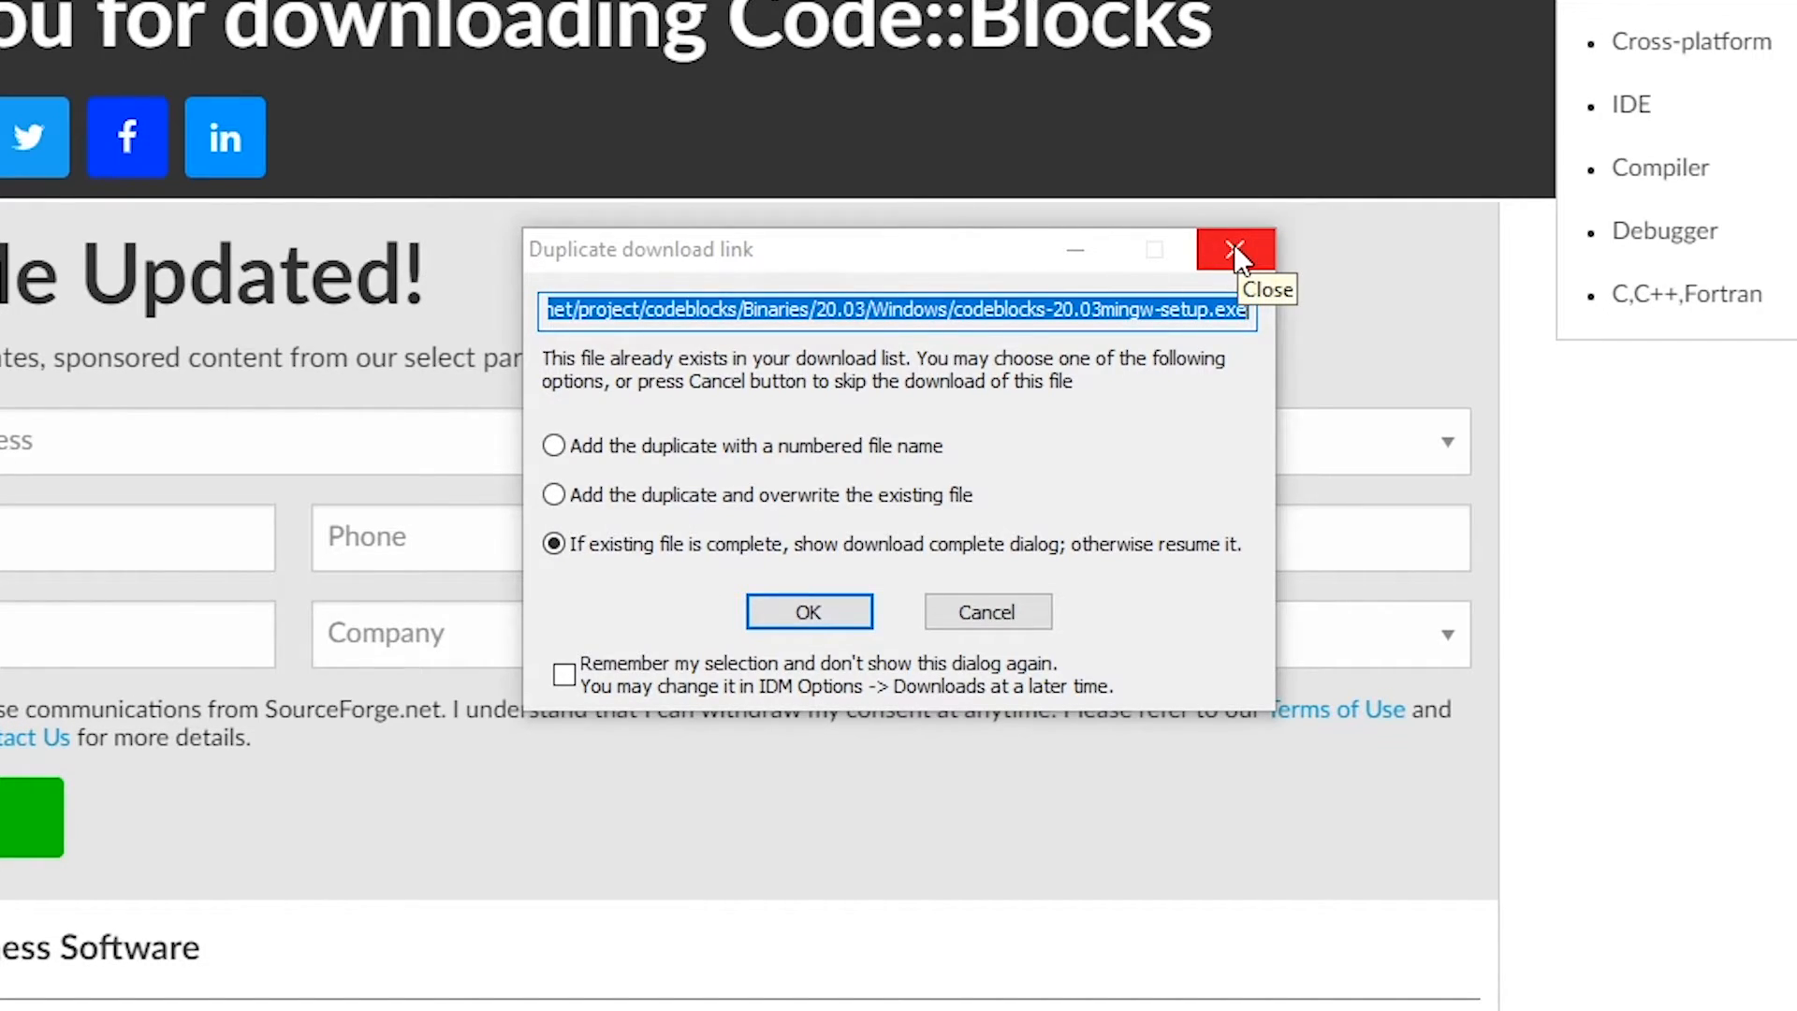
Step: Dismiss the duplicate-download prompt so the existing MinGW setup is not downloaded again
click(1235, 251)
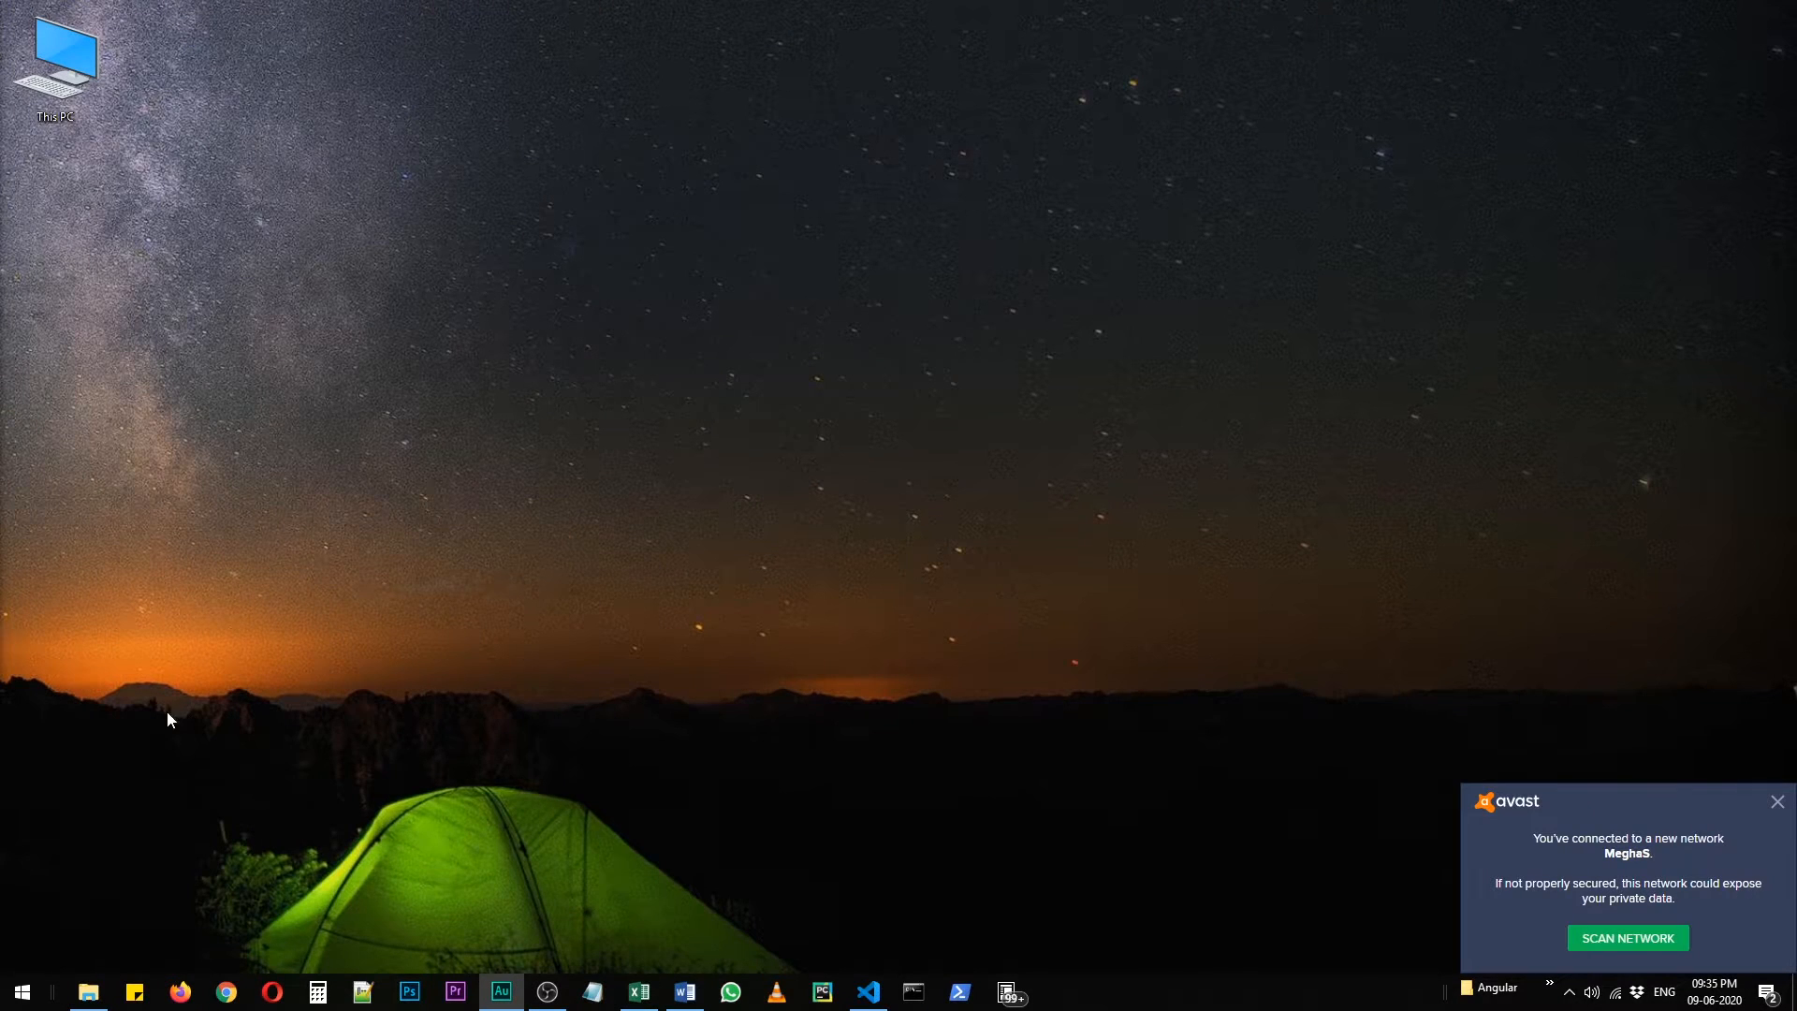
Step: Go to the Downloads folder in File Explorer where the Code::Blocks setup files live
click(88, 992)
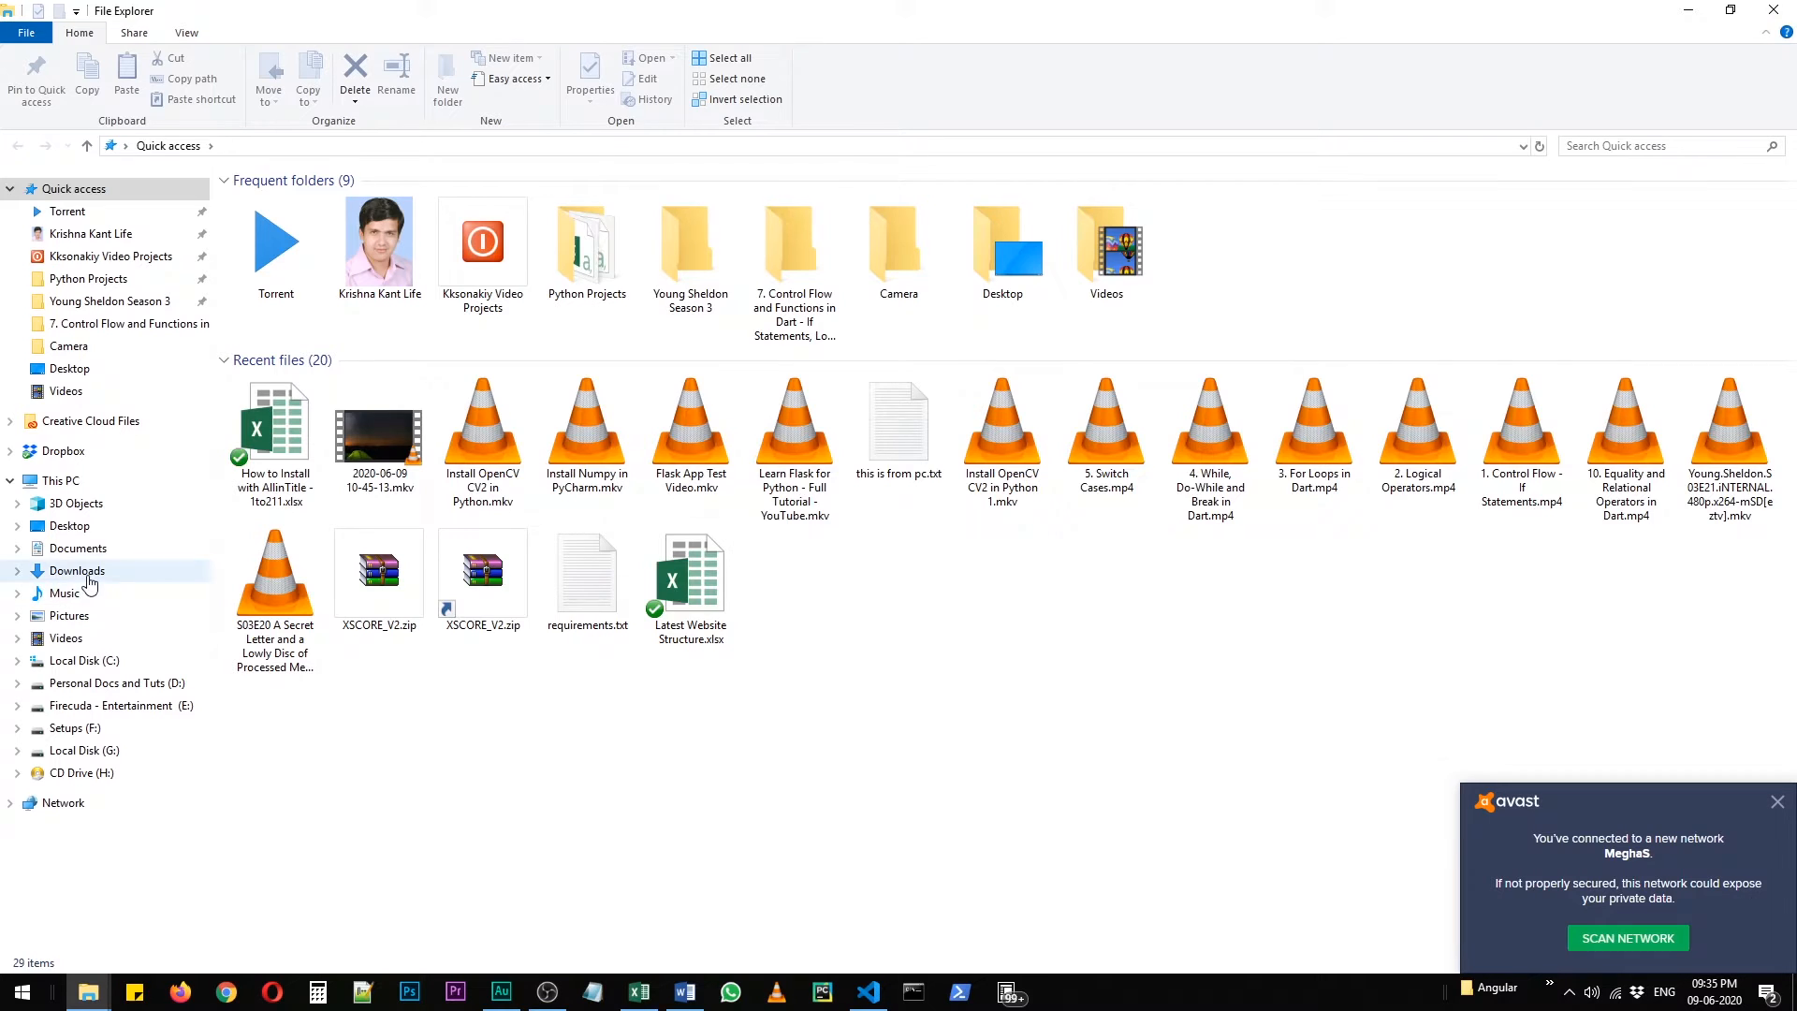
click(76, 569)
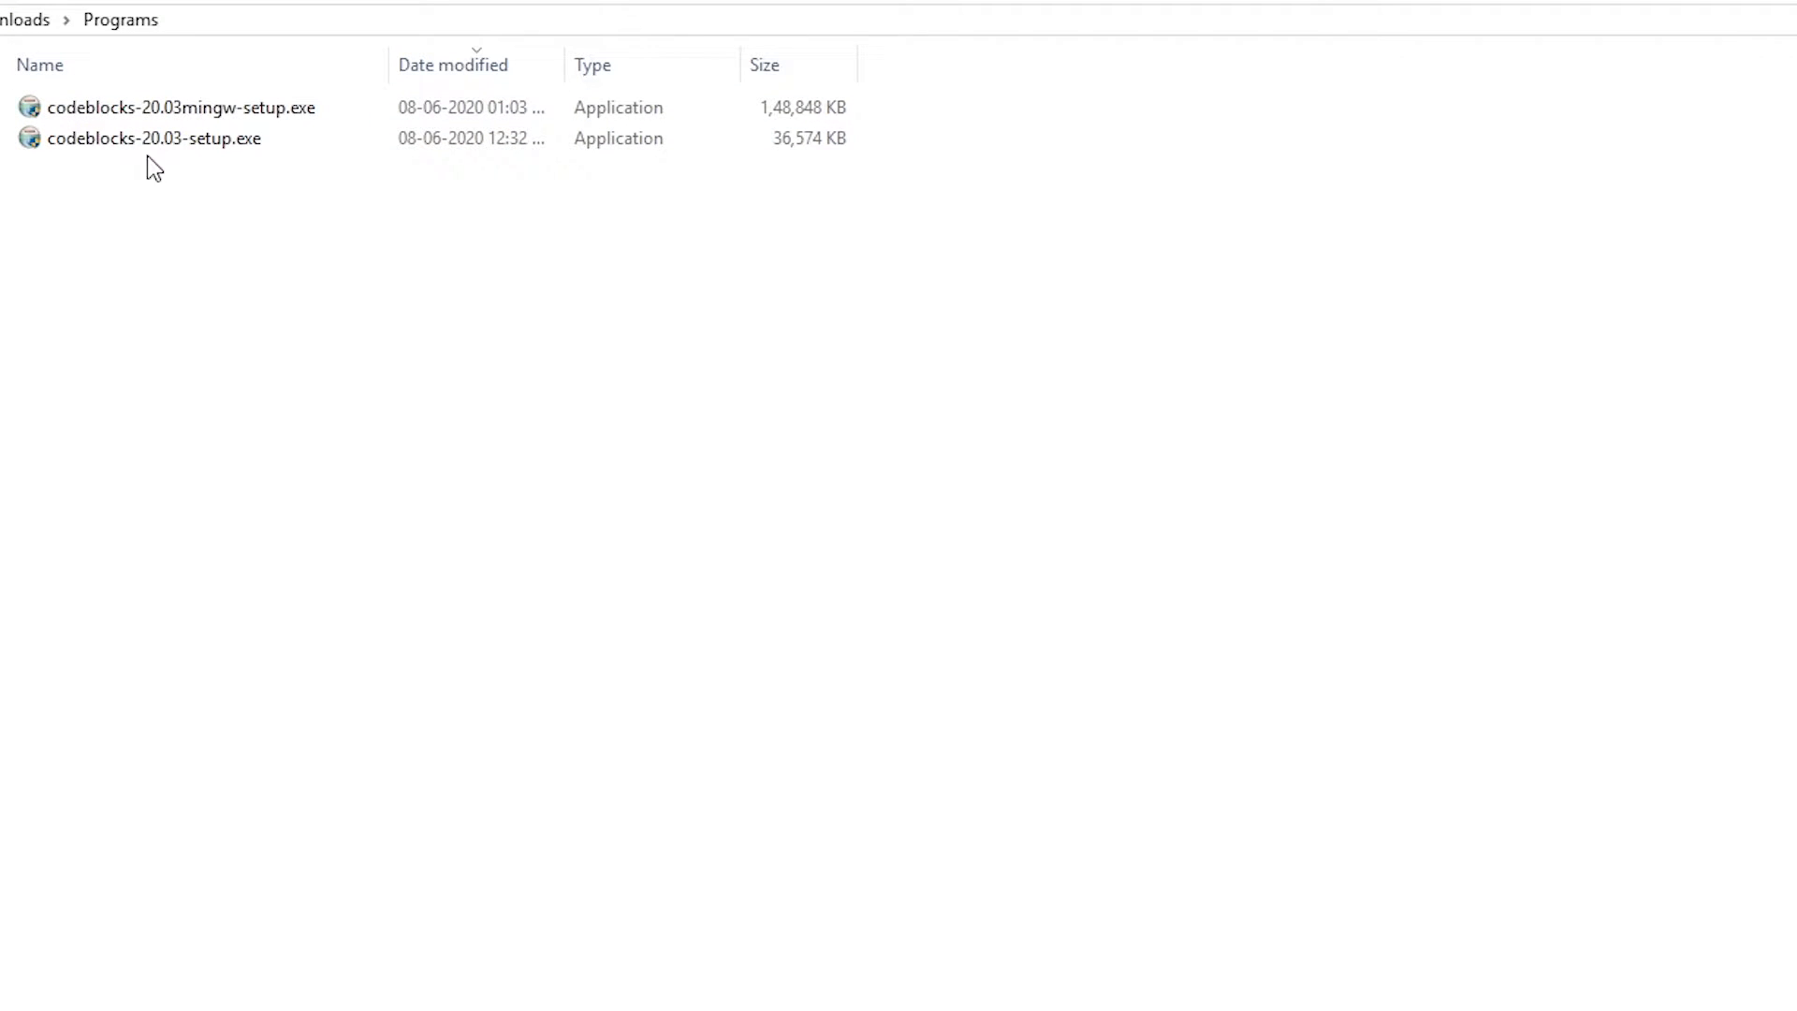
mouse_move(608, 286)
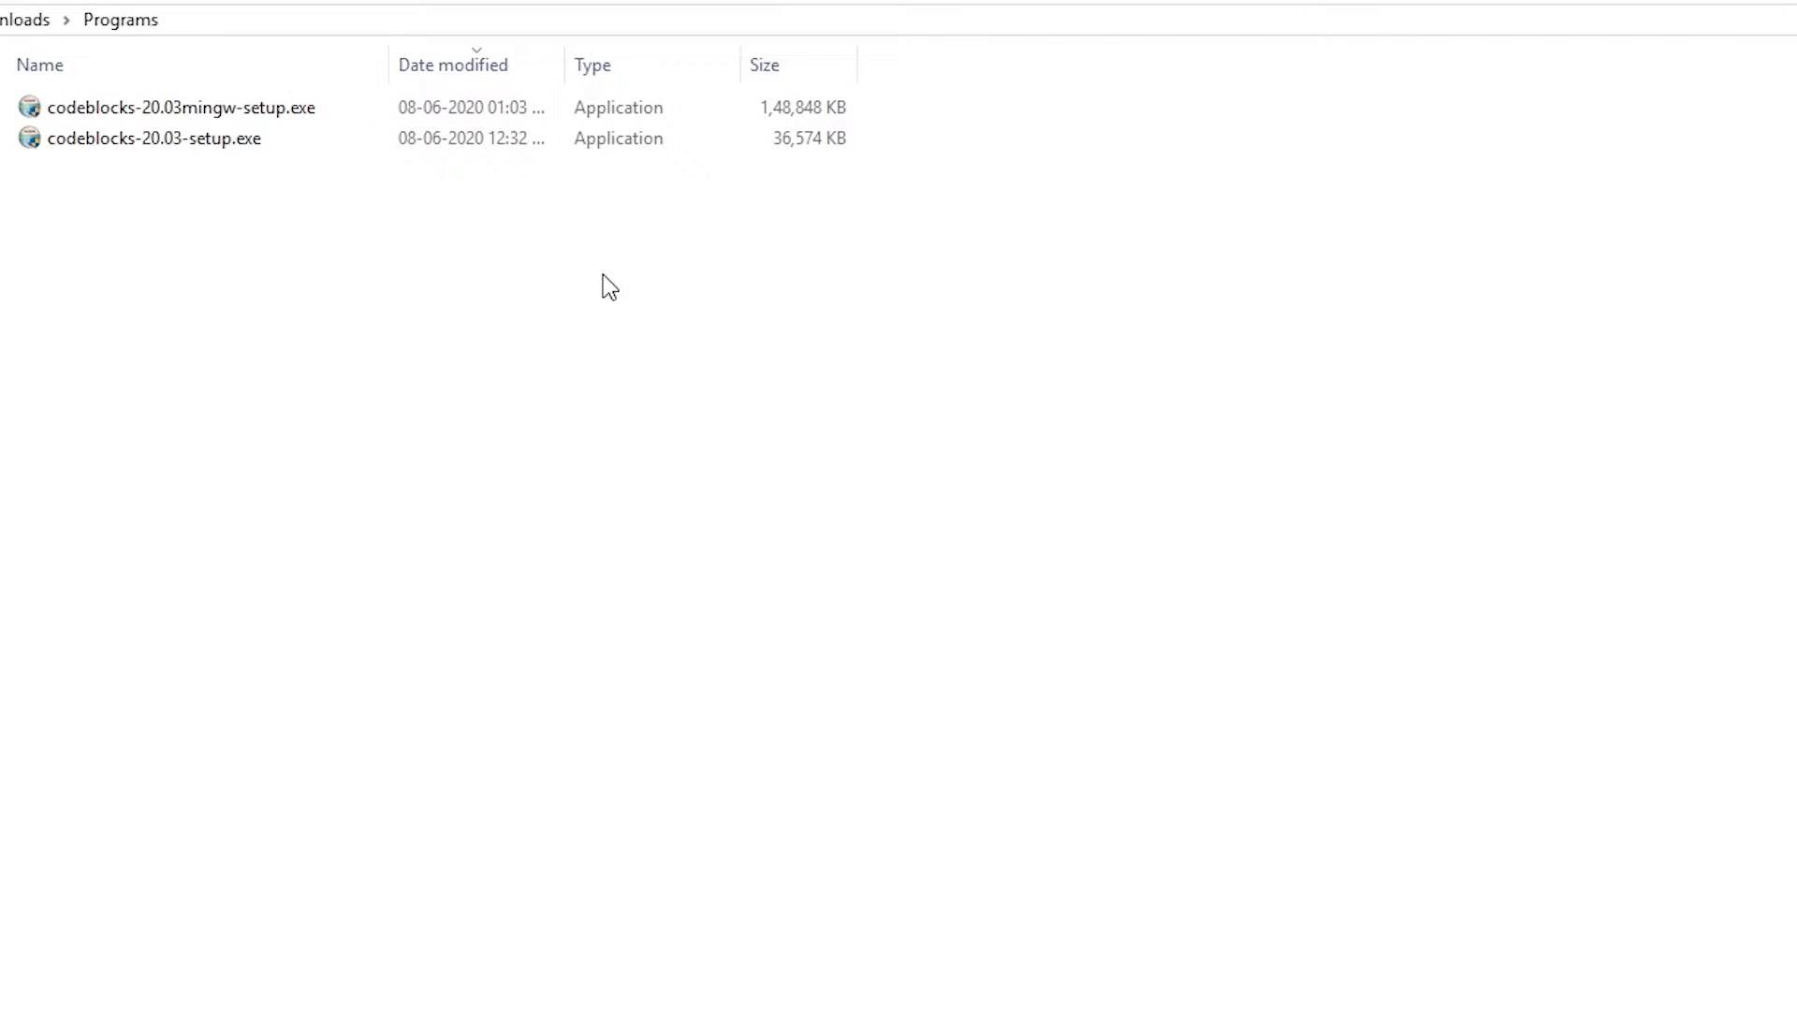
mouse_move(395, 670)
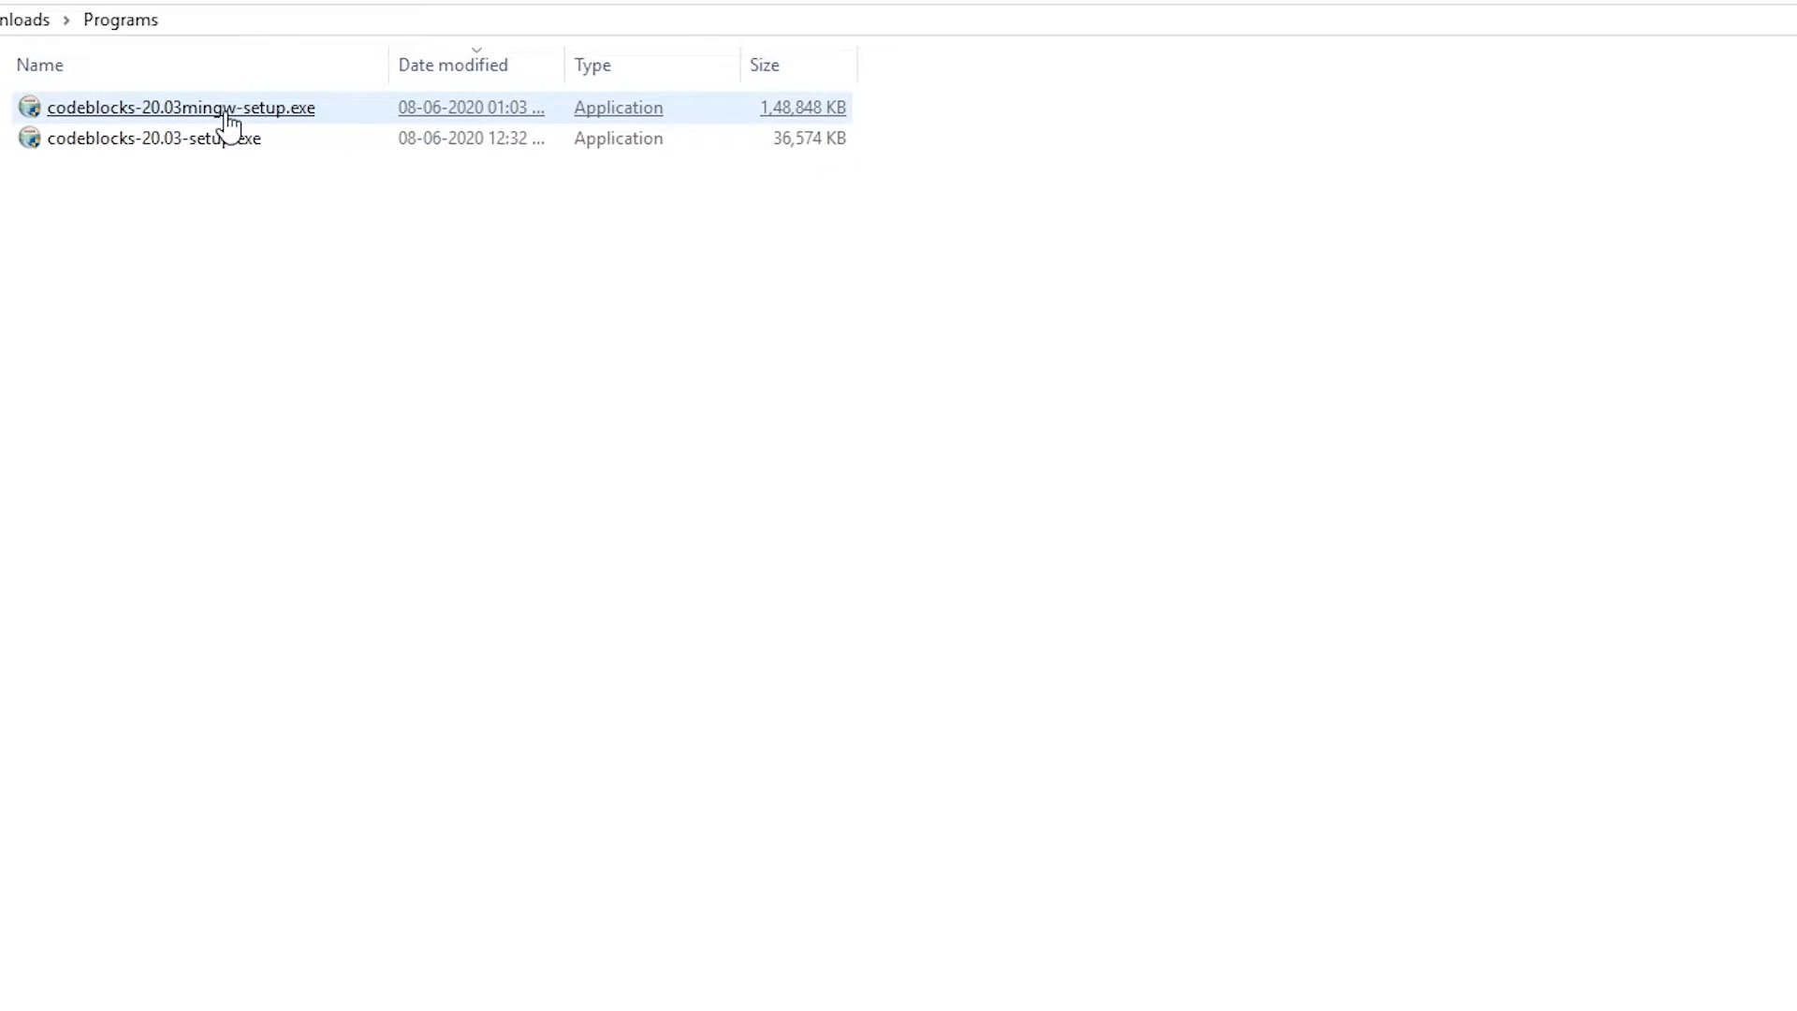
mouse_move(181, 107)
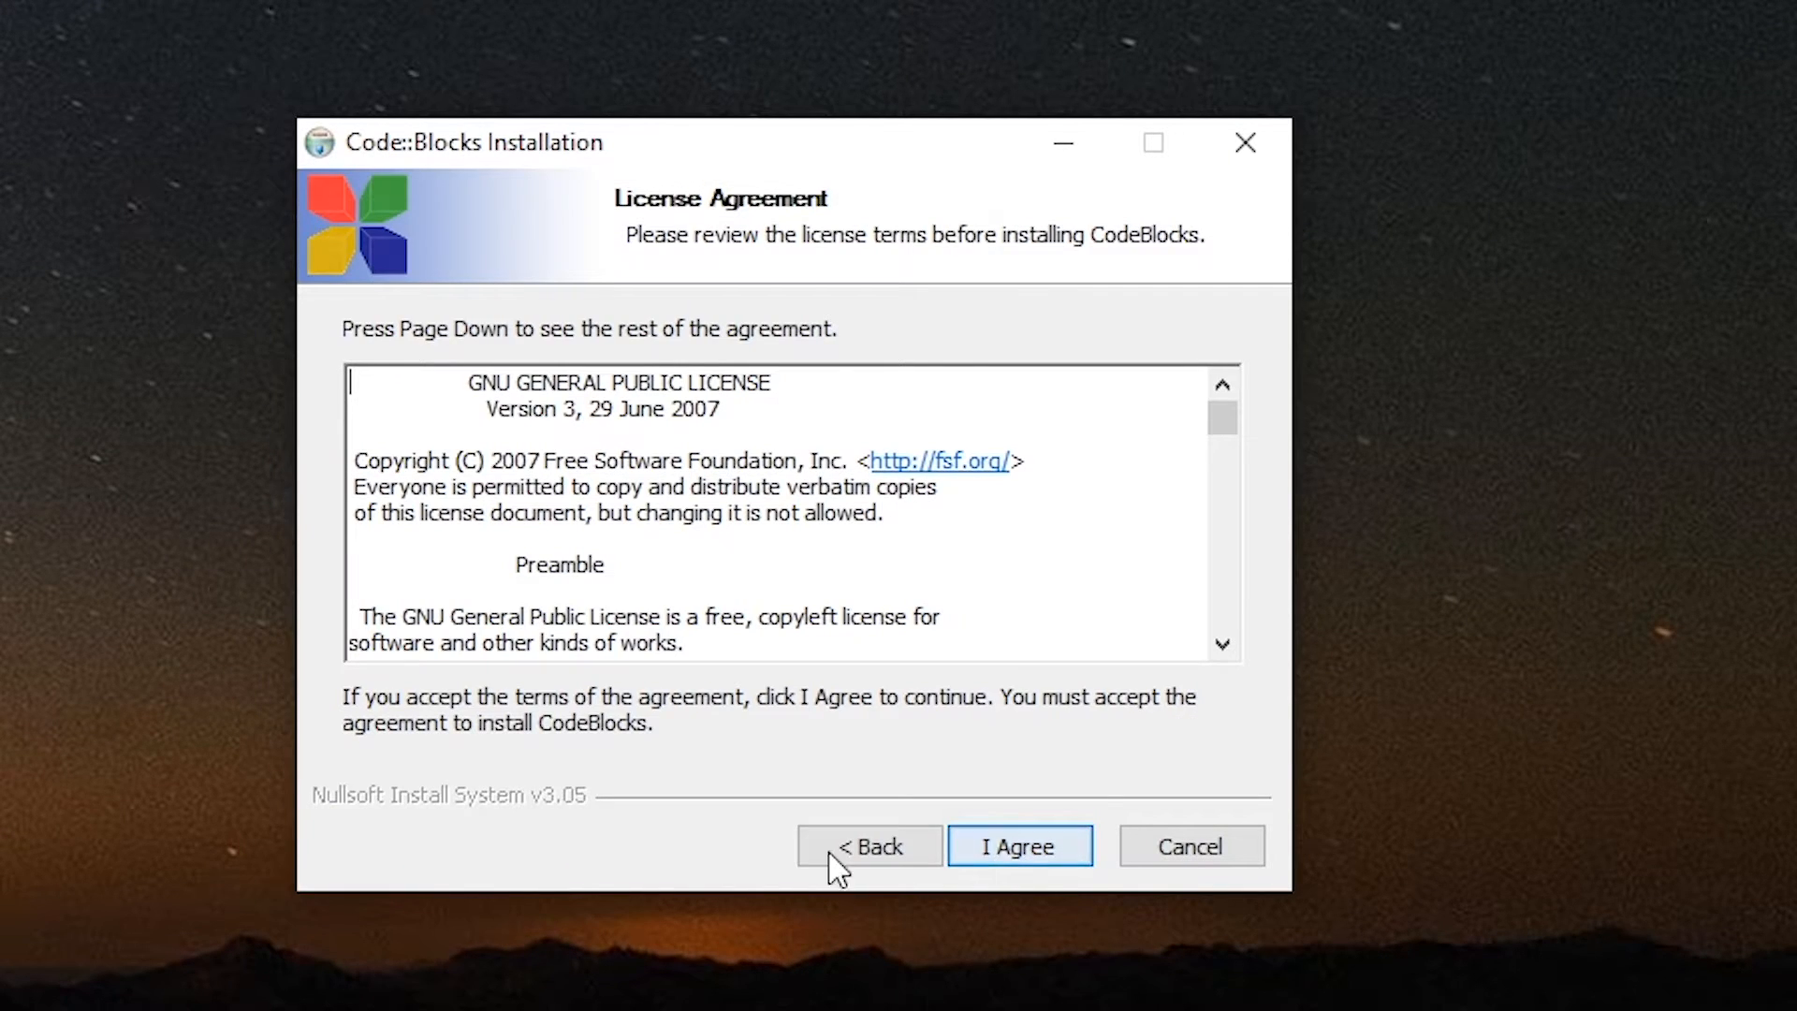
Step: Accept the license, keep the Full install, then cancel setup at the install-location page
click(1018, 846)
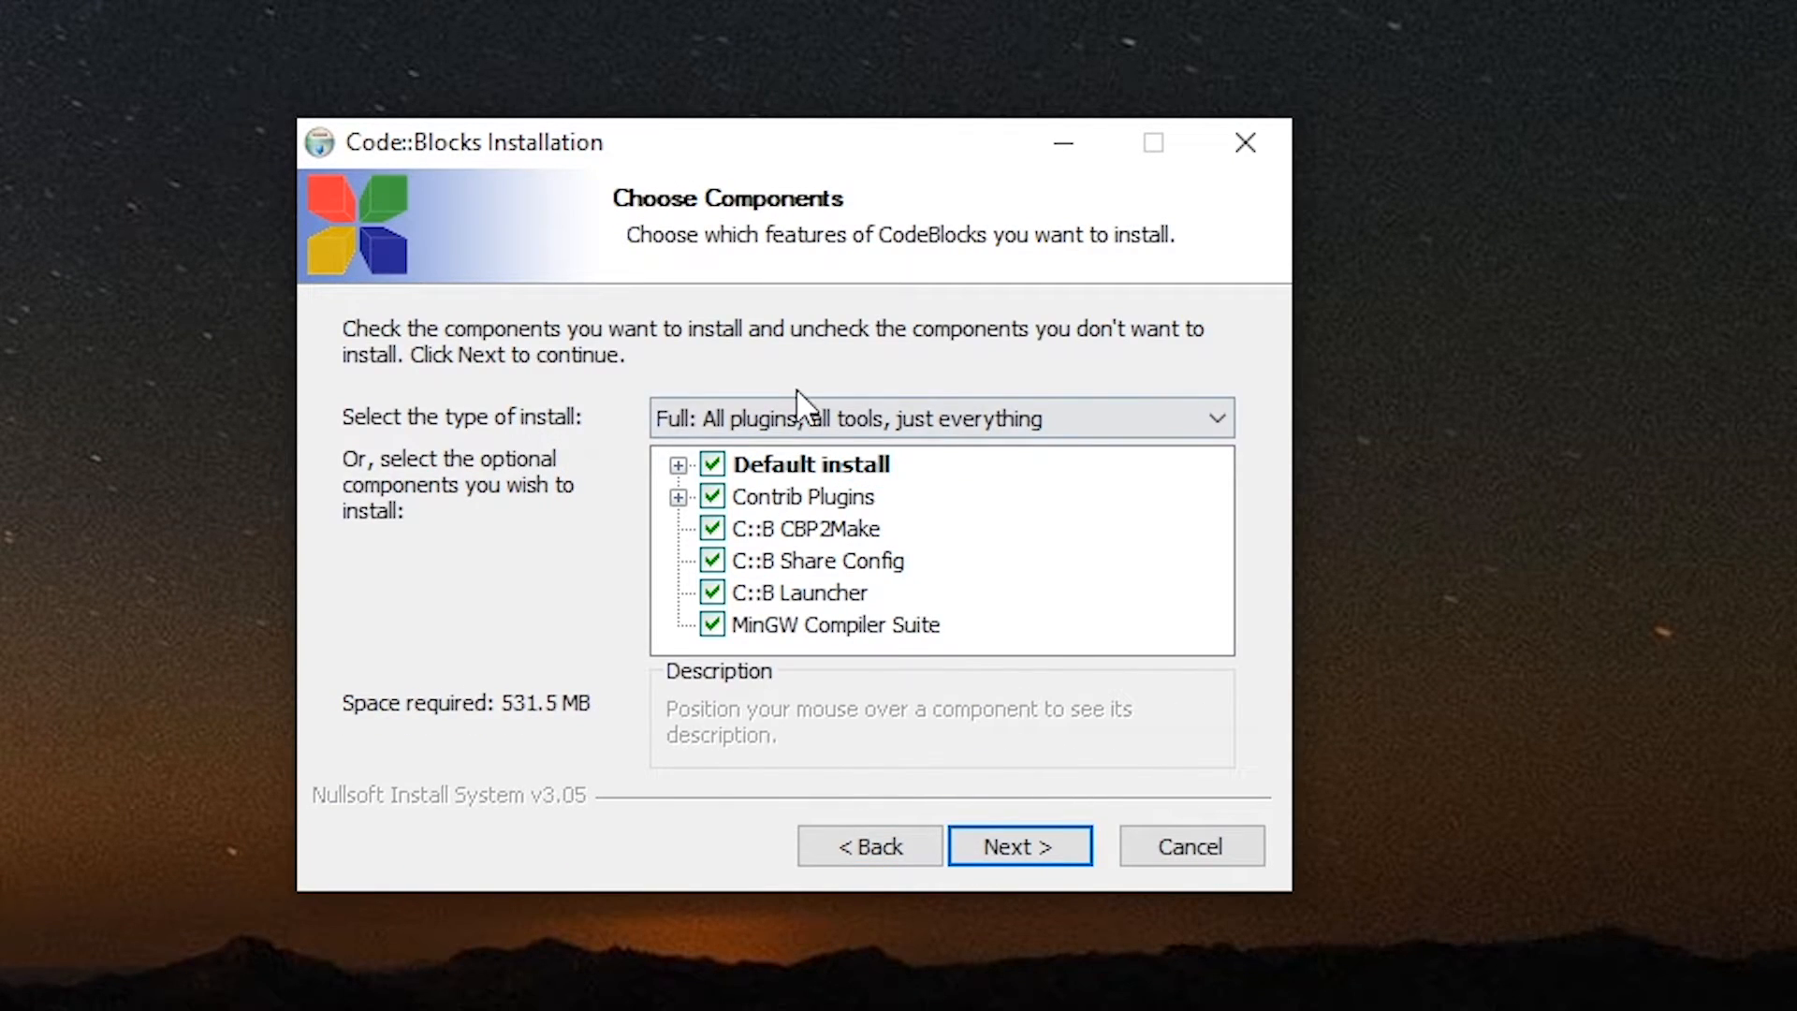
mouse_move(842, 767)
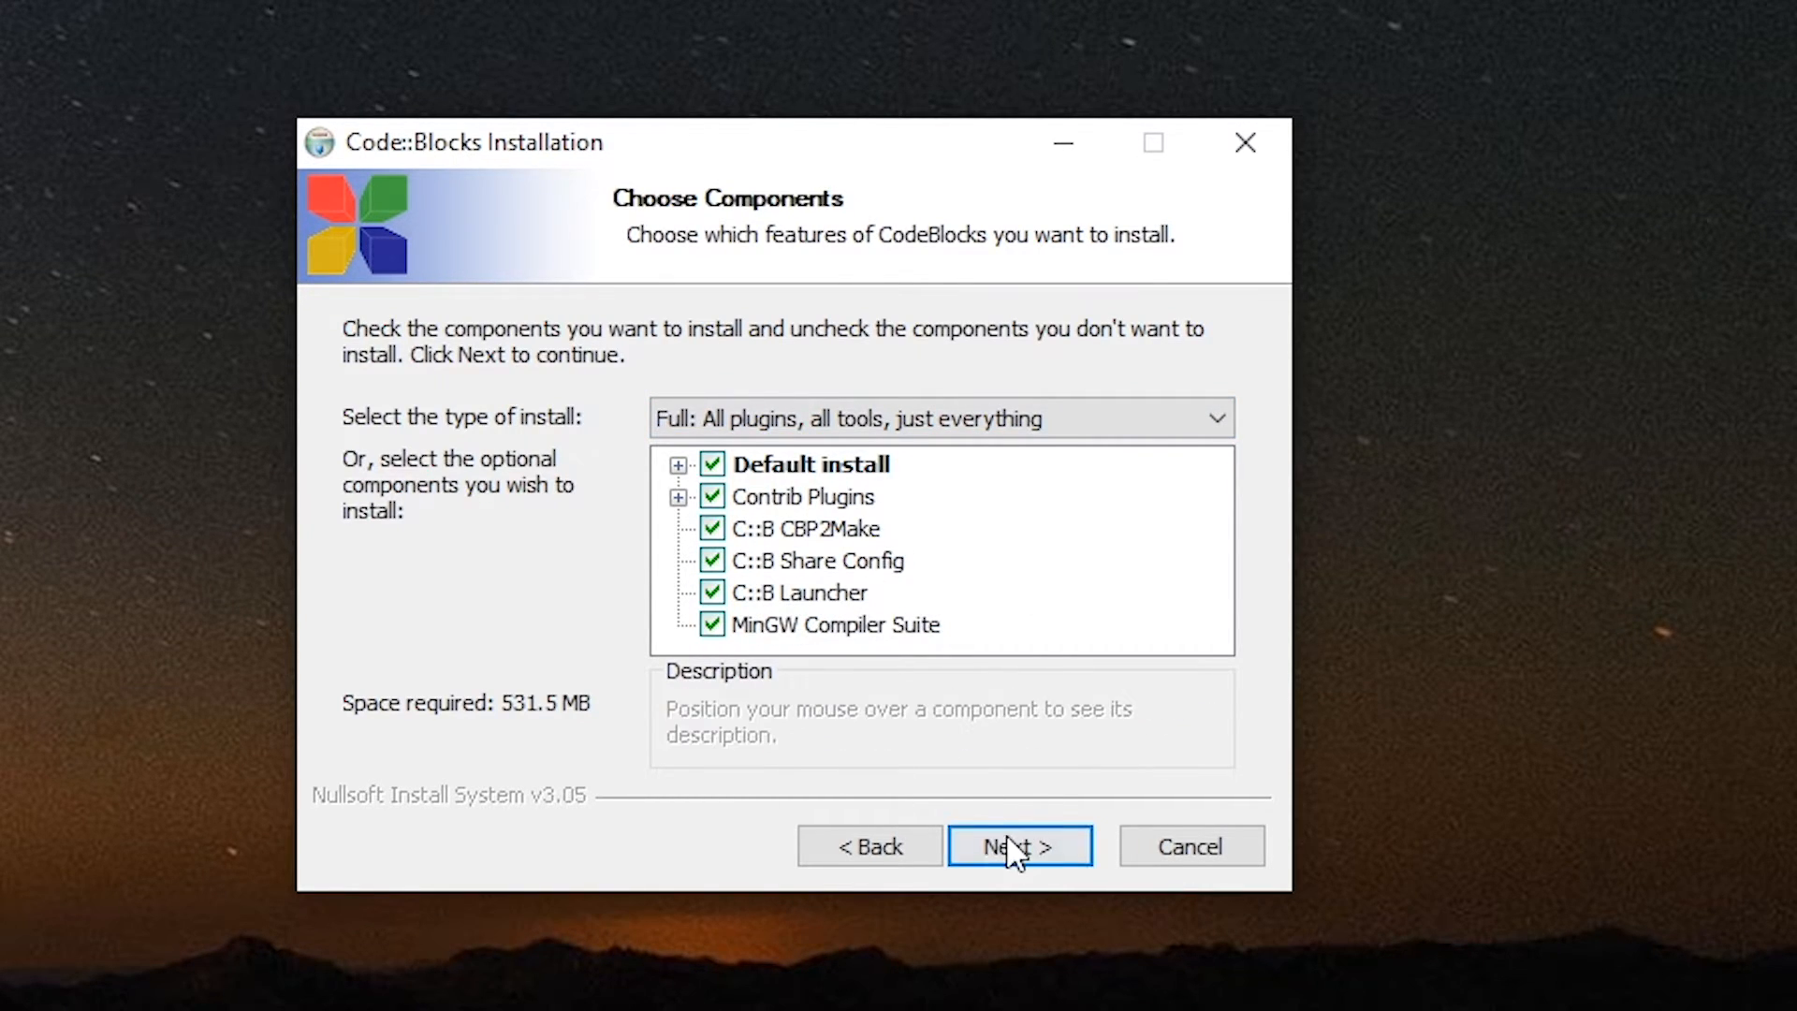
click(1018, 846)
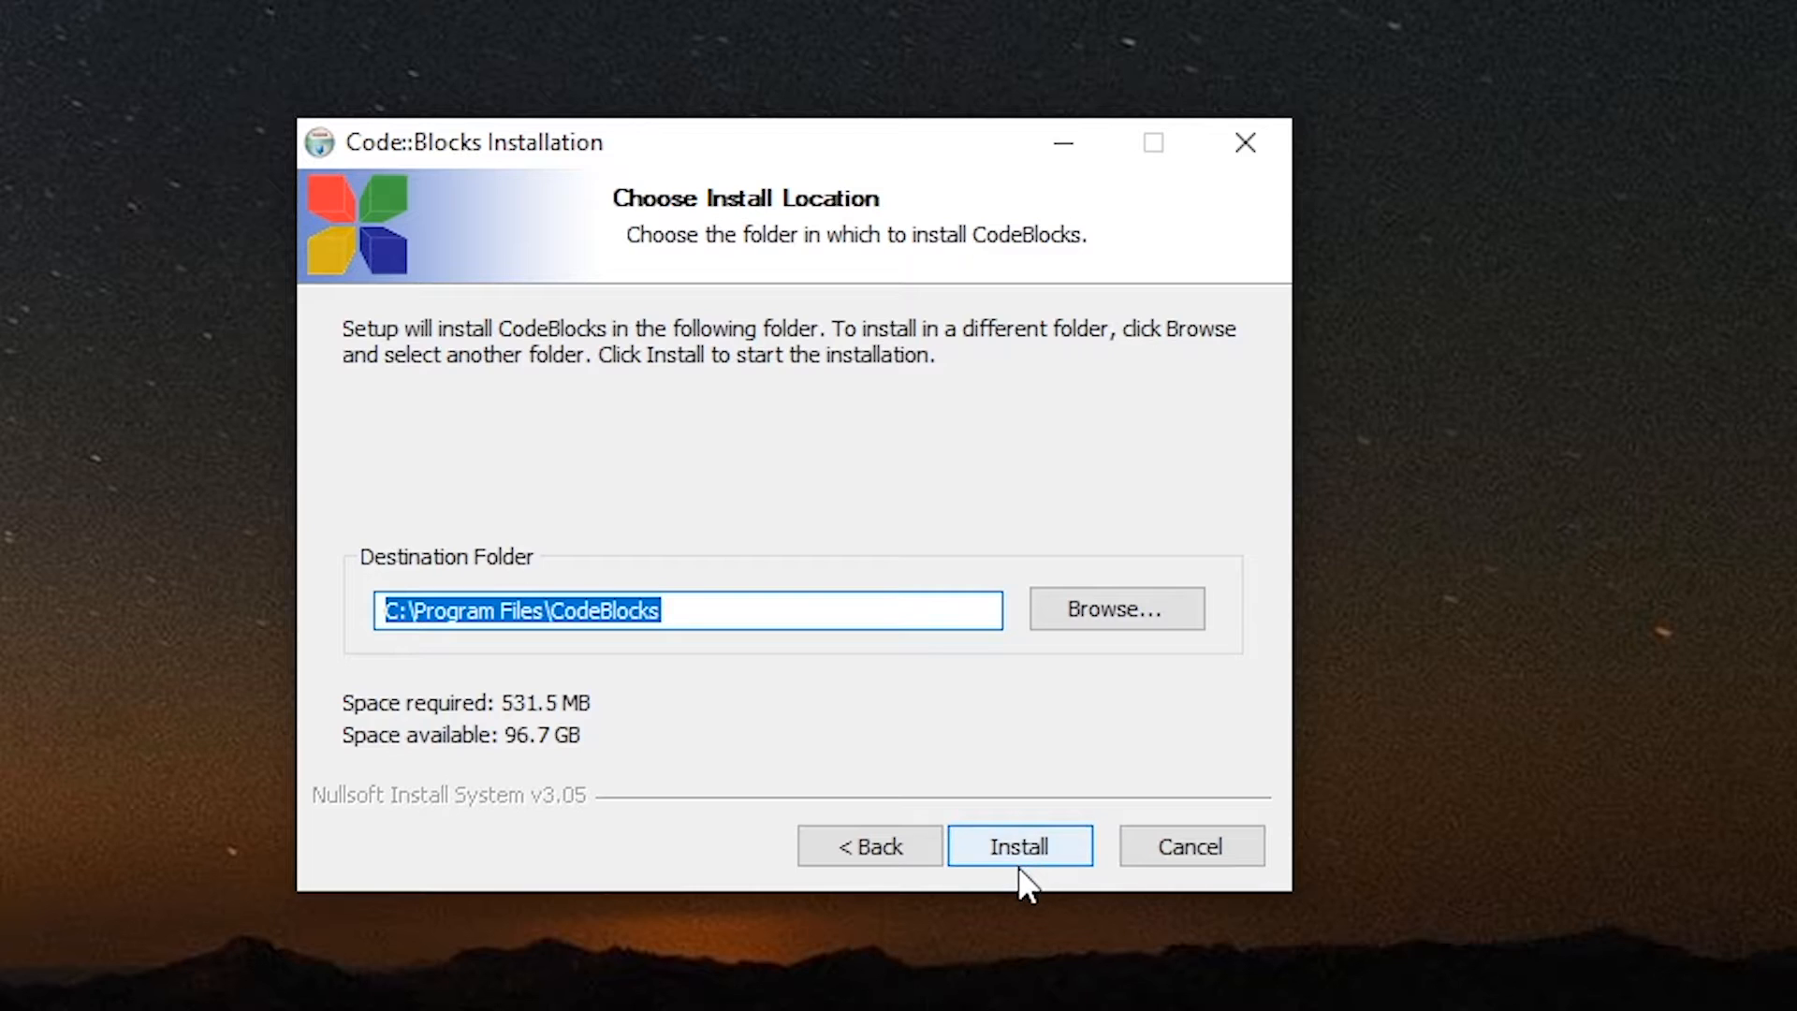
mouse_move(604, 685)
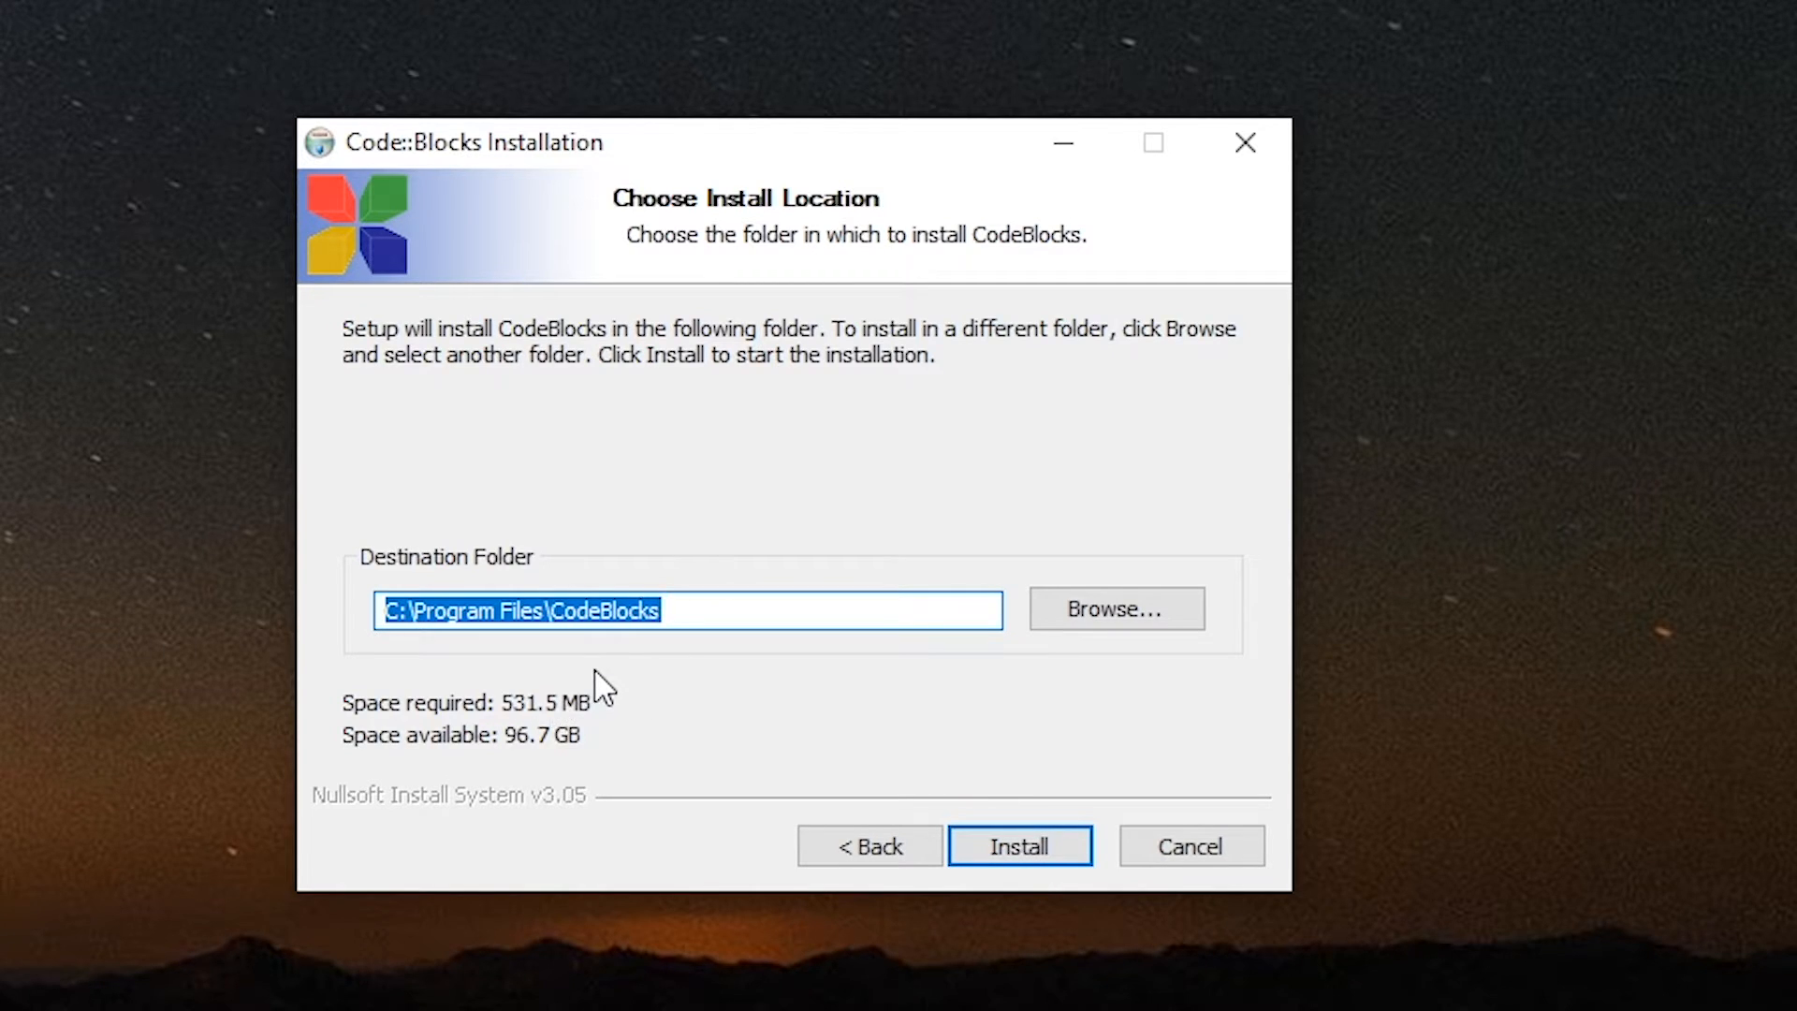
mouse_move(1190, 846)
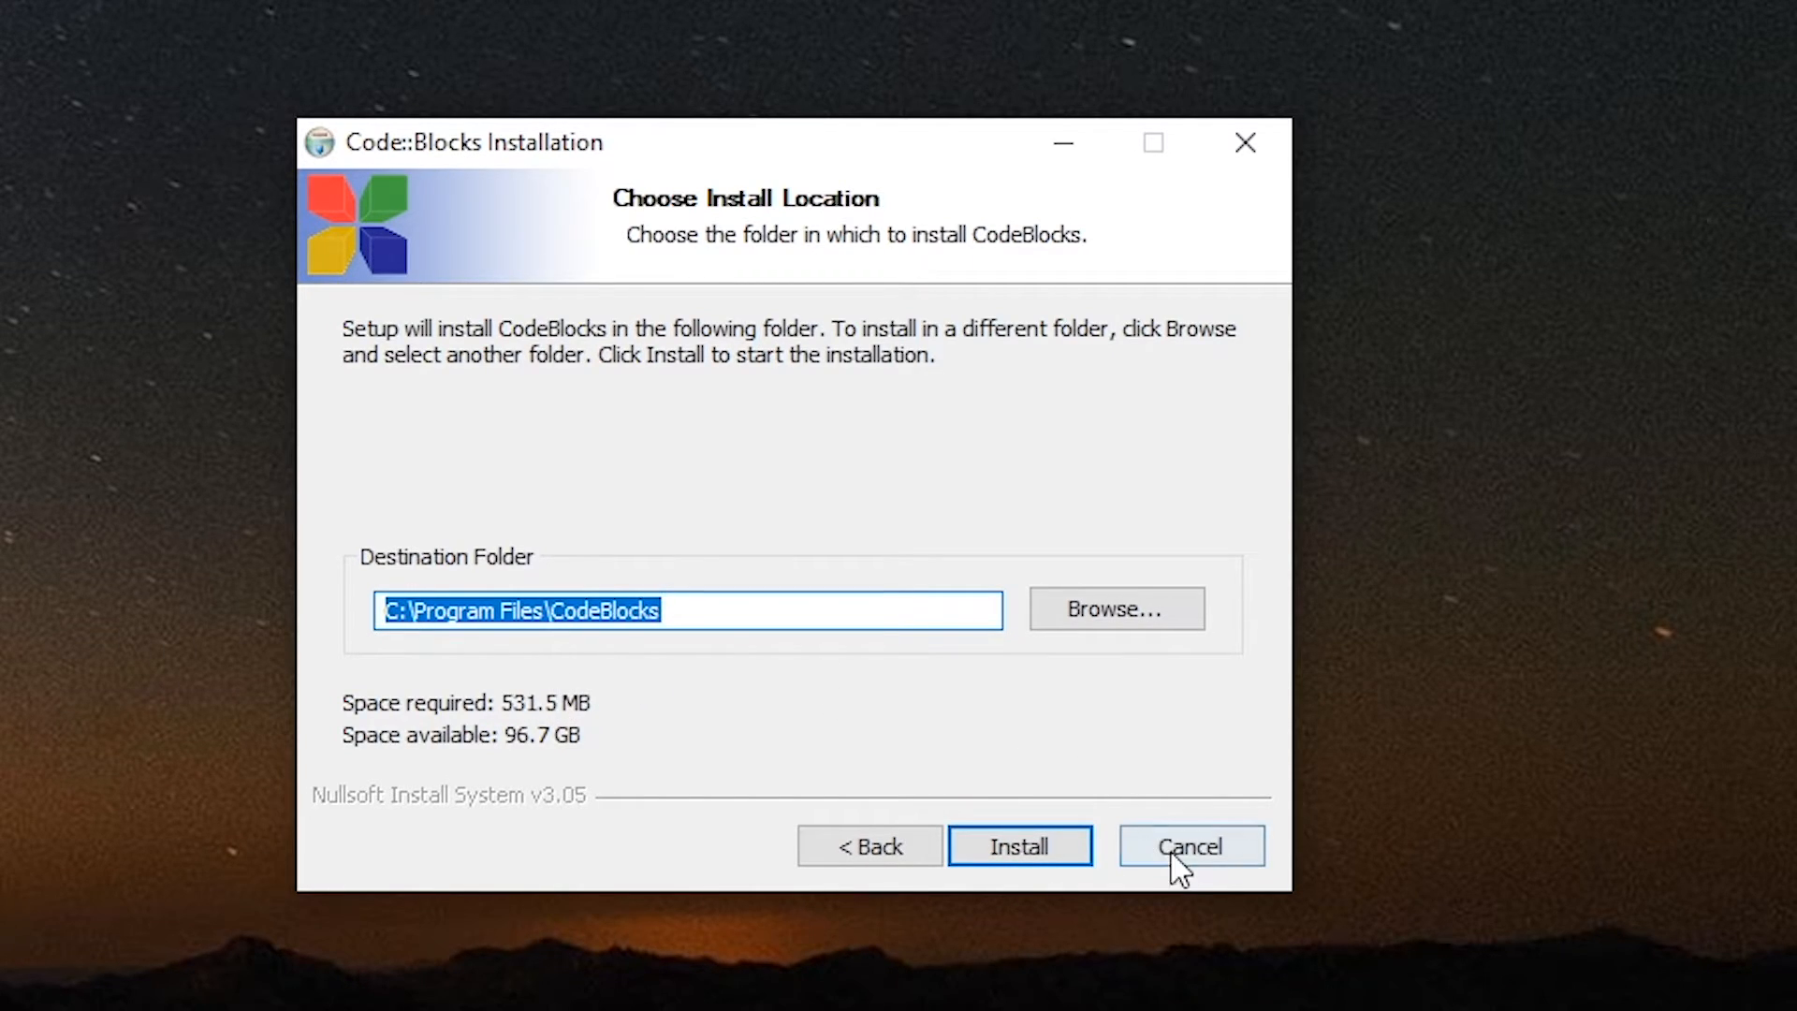
click(1190, 846)
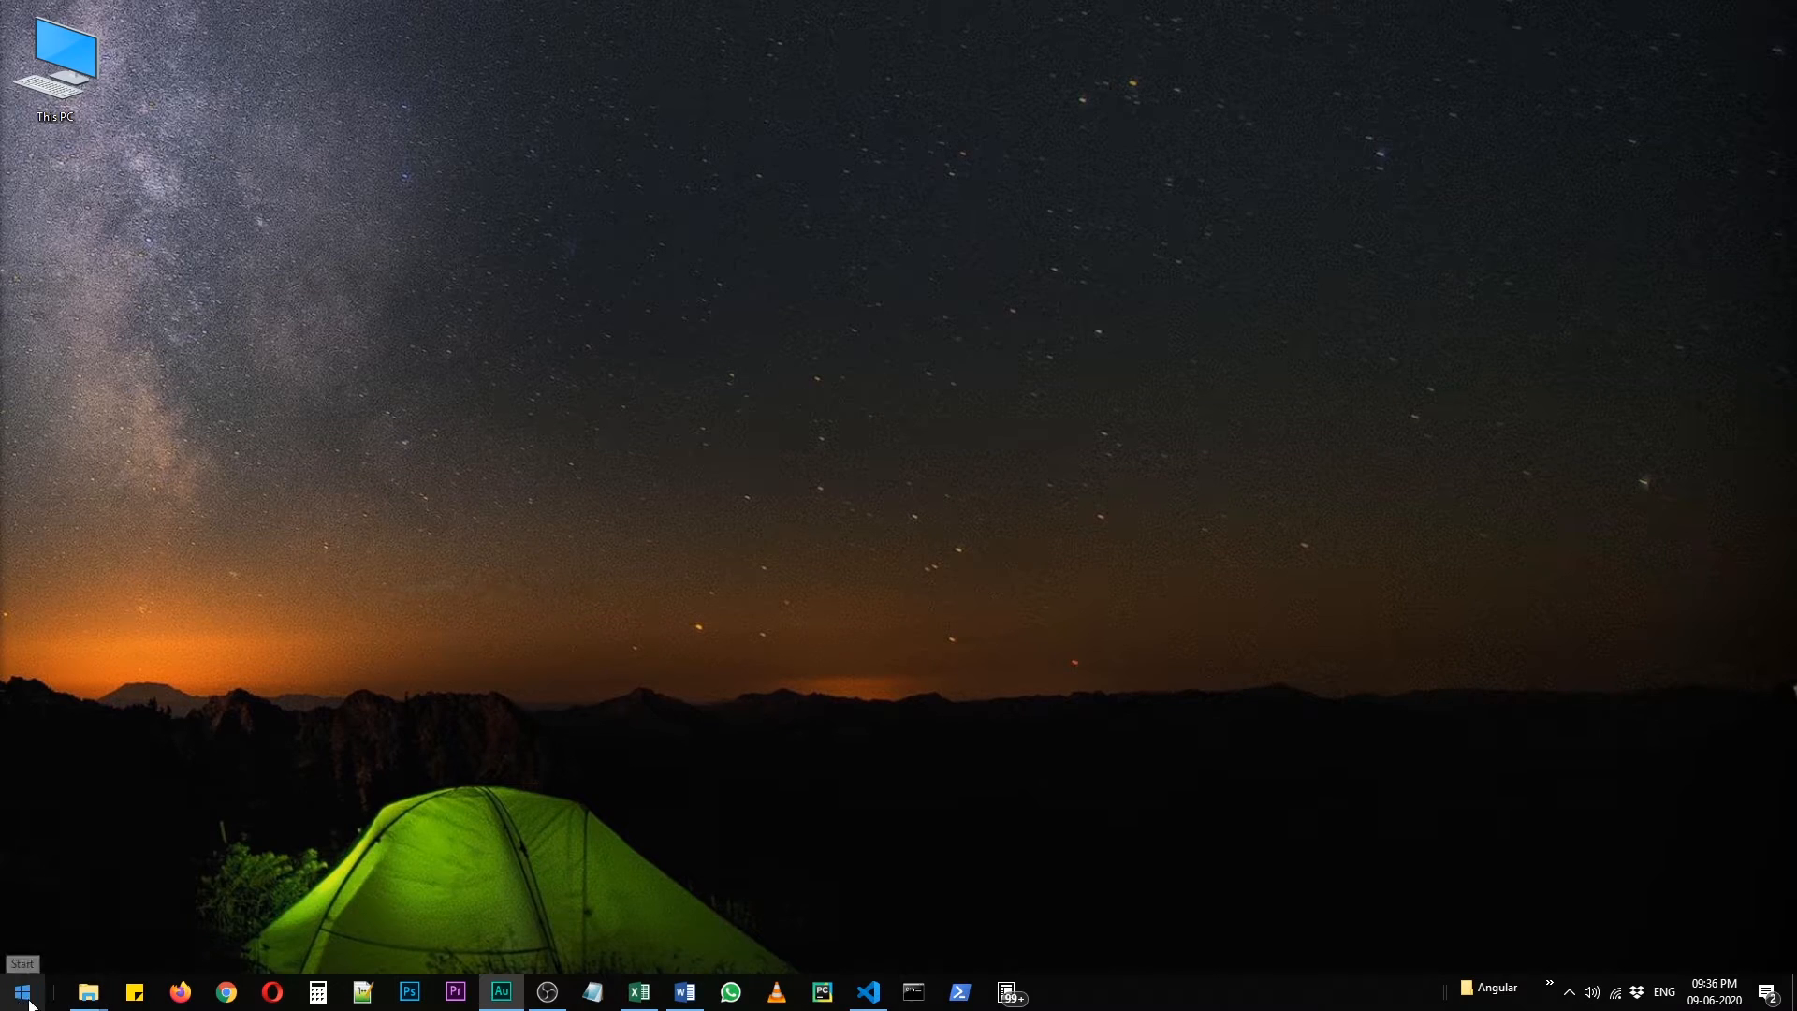
Step: Launch Code::Blocks from the Start menu by searching 'code'
click(21, 992)
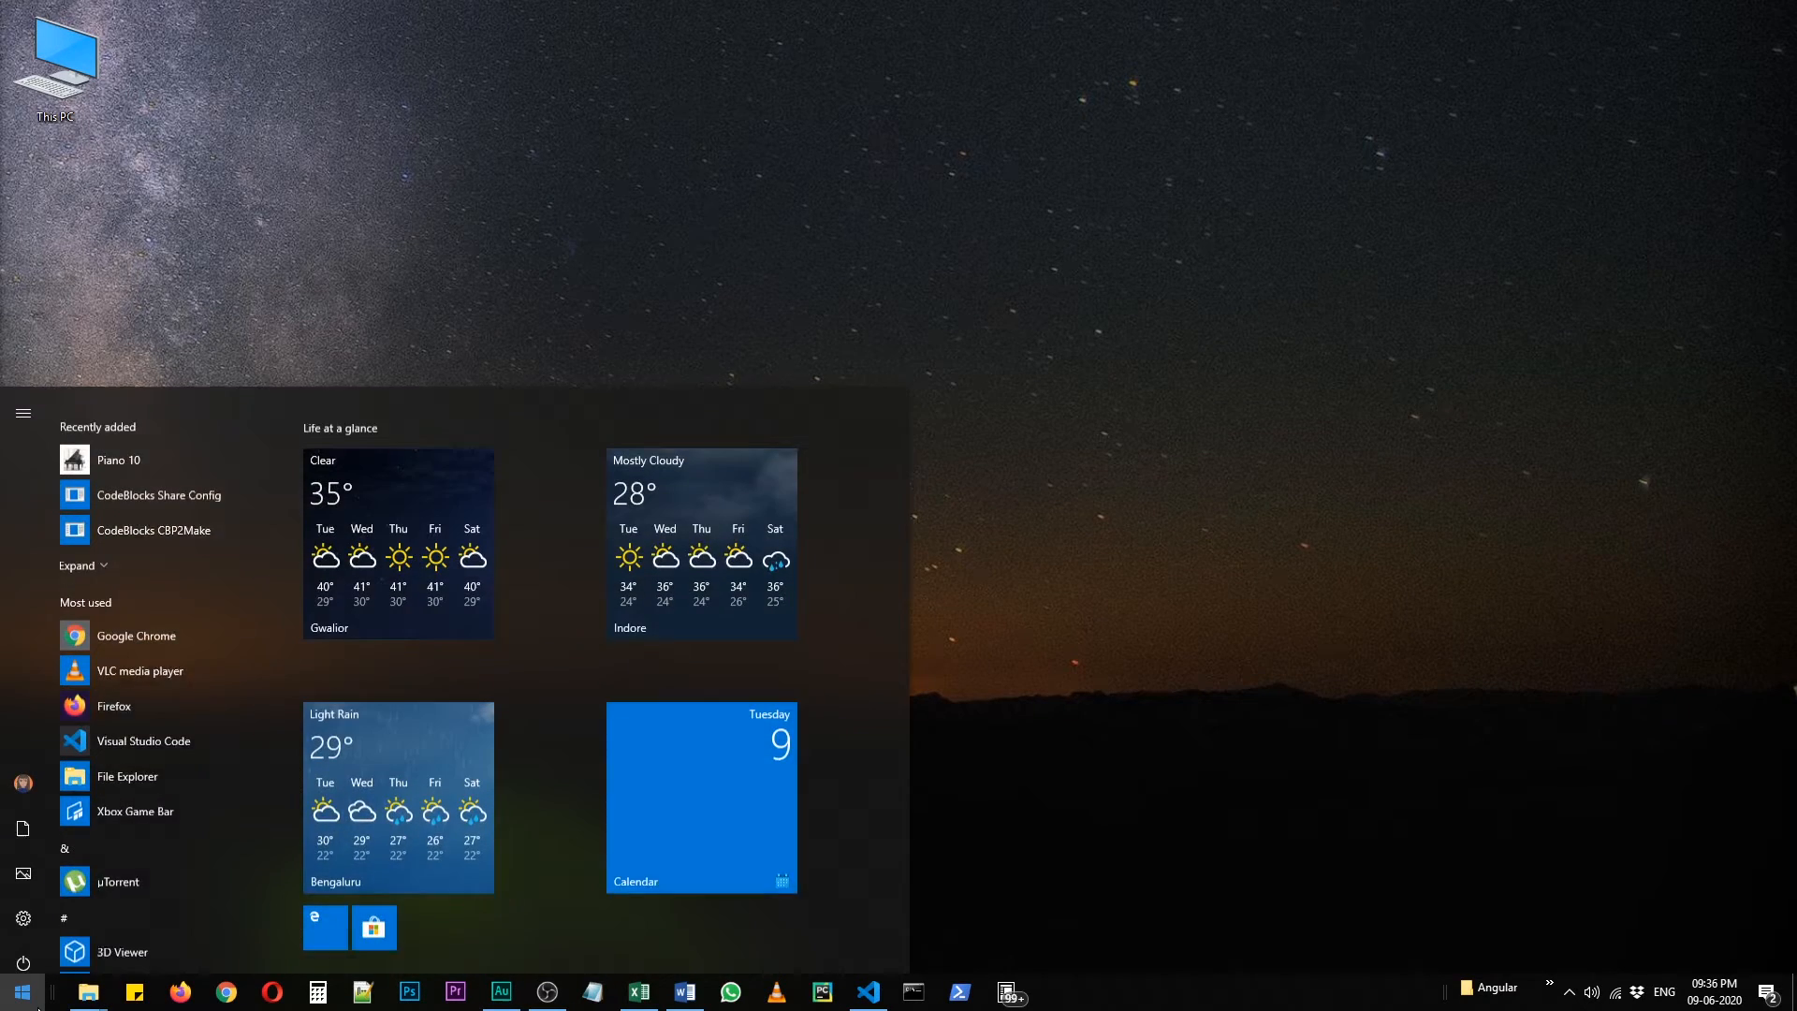
text(code)
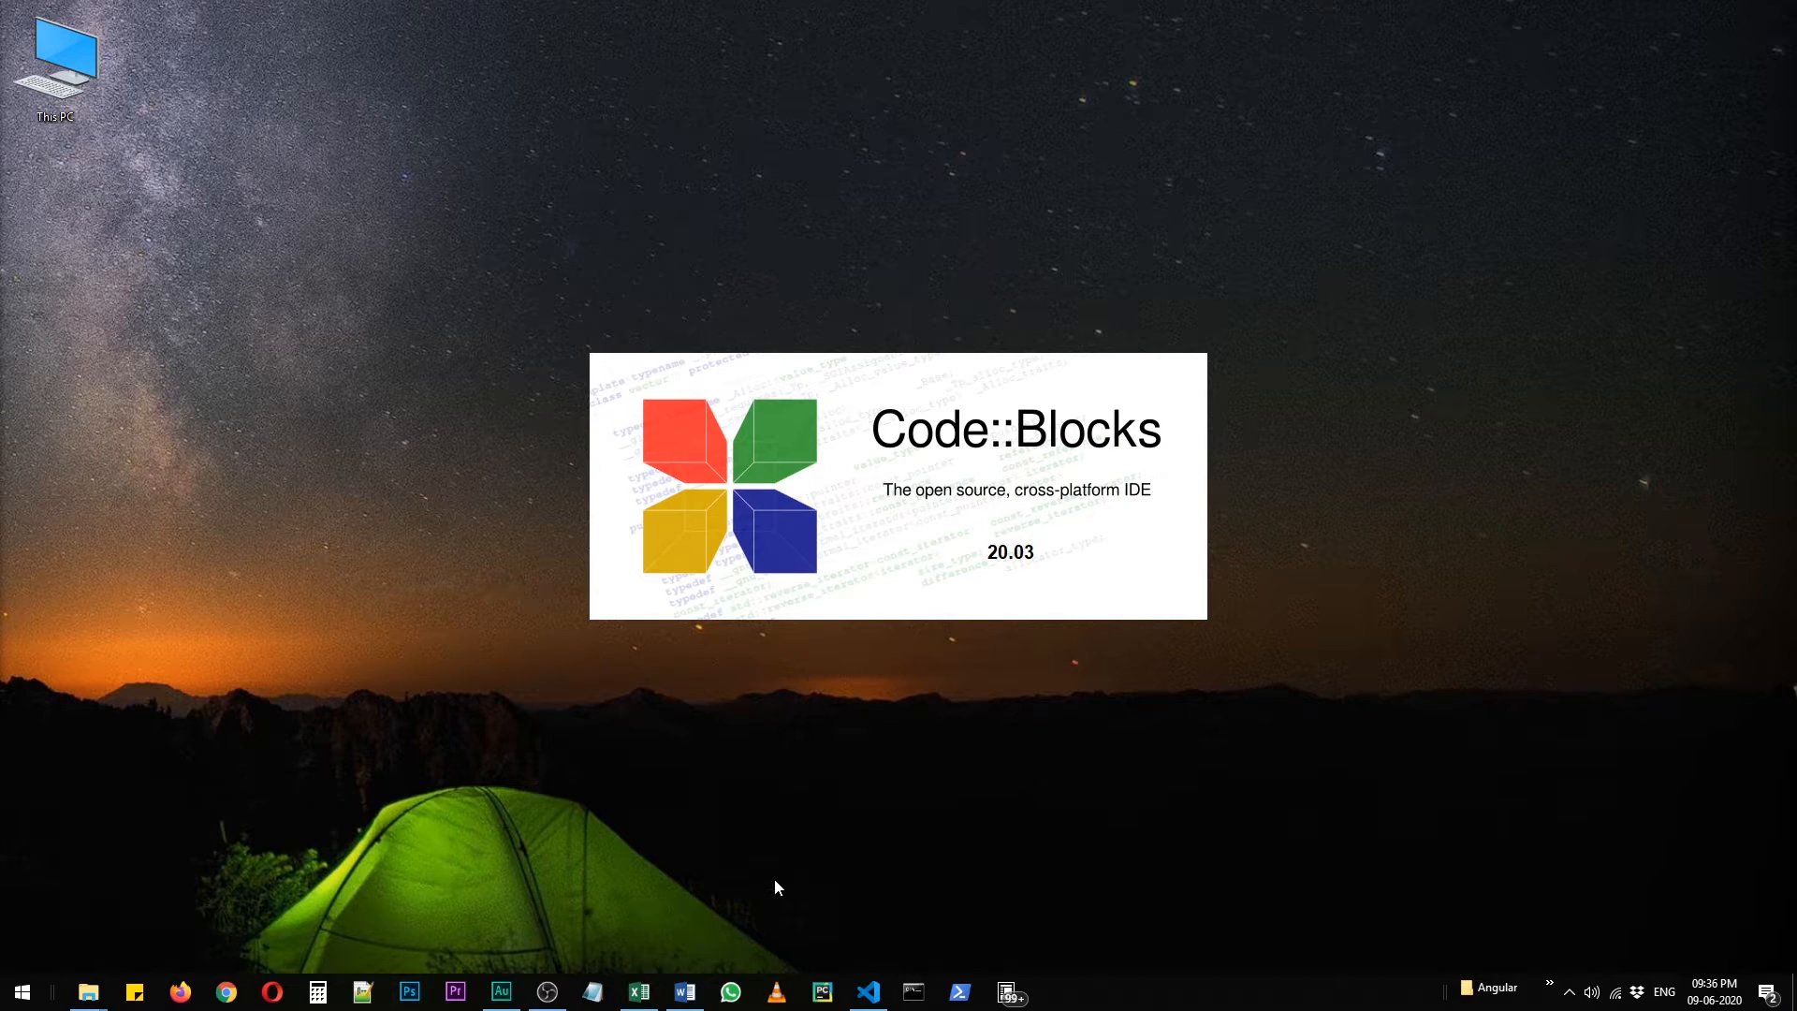
mouse_move(775, 820)
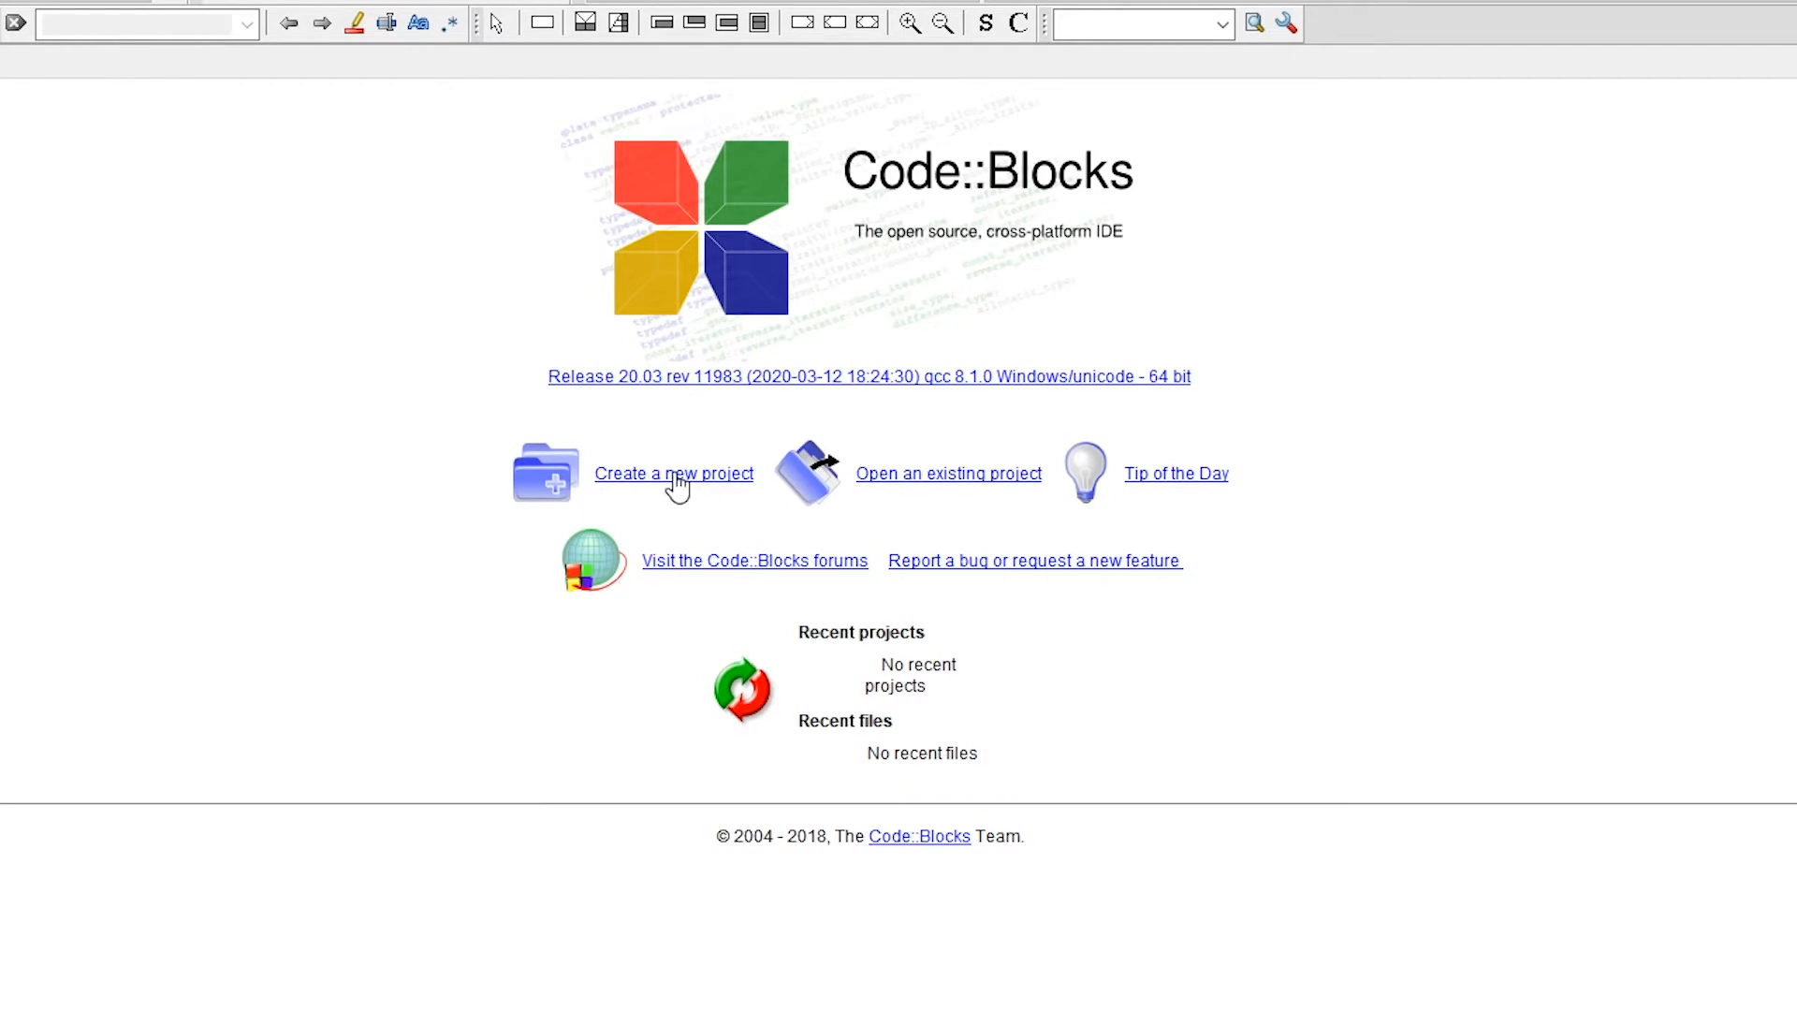
Step: Start a new Console application project from the template list and pass the welcome page
click(674, 474)
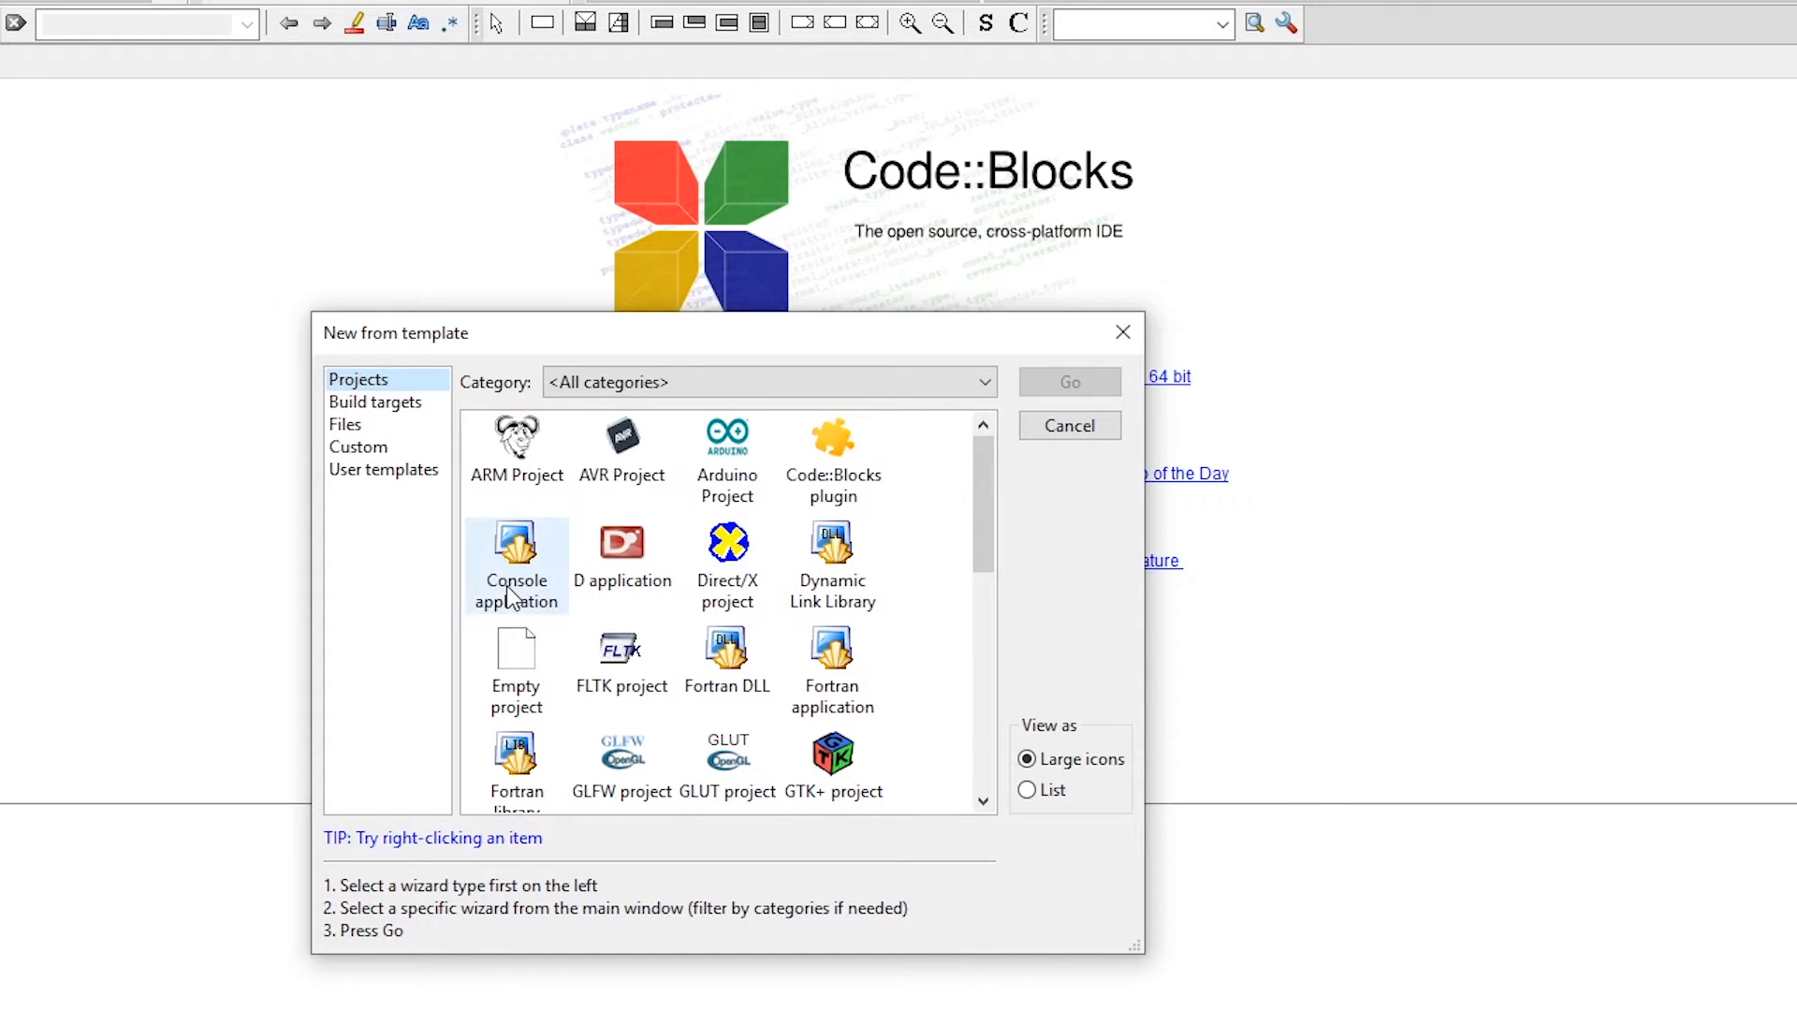
click(517, 561)
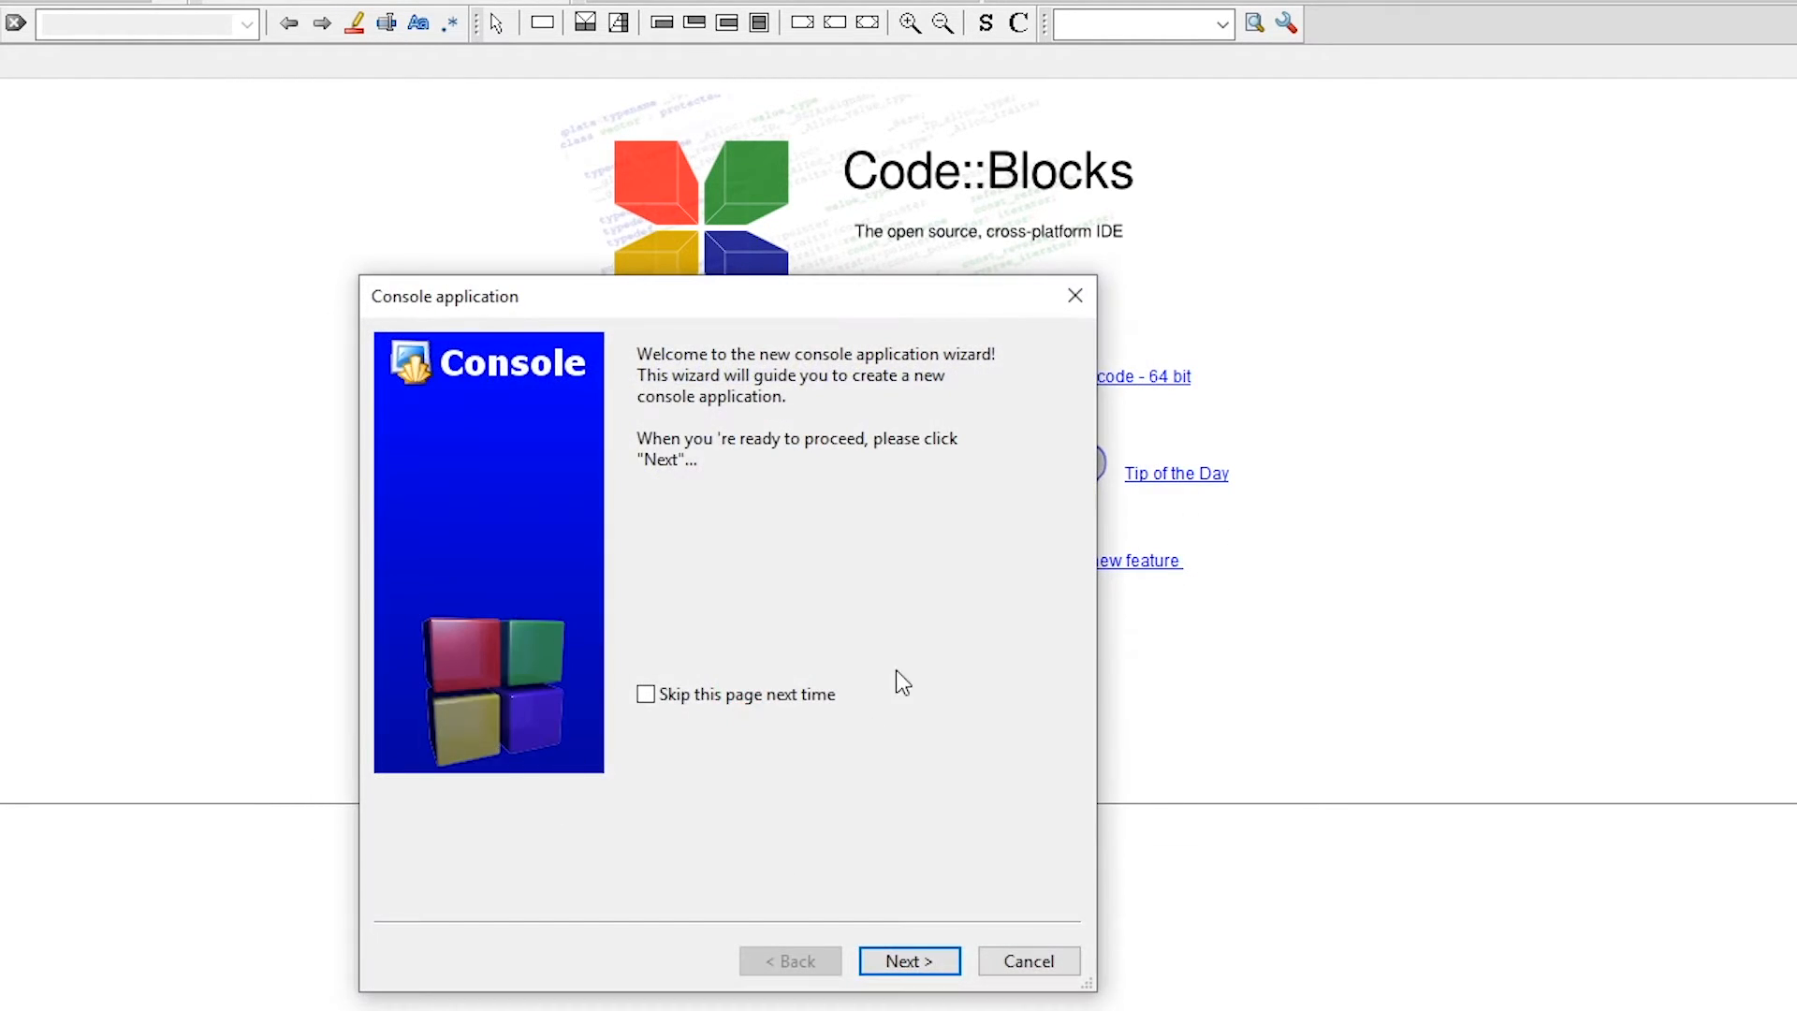
click(909, 960)
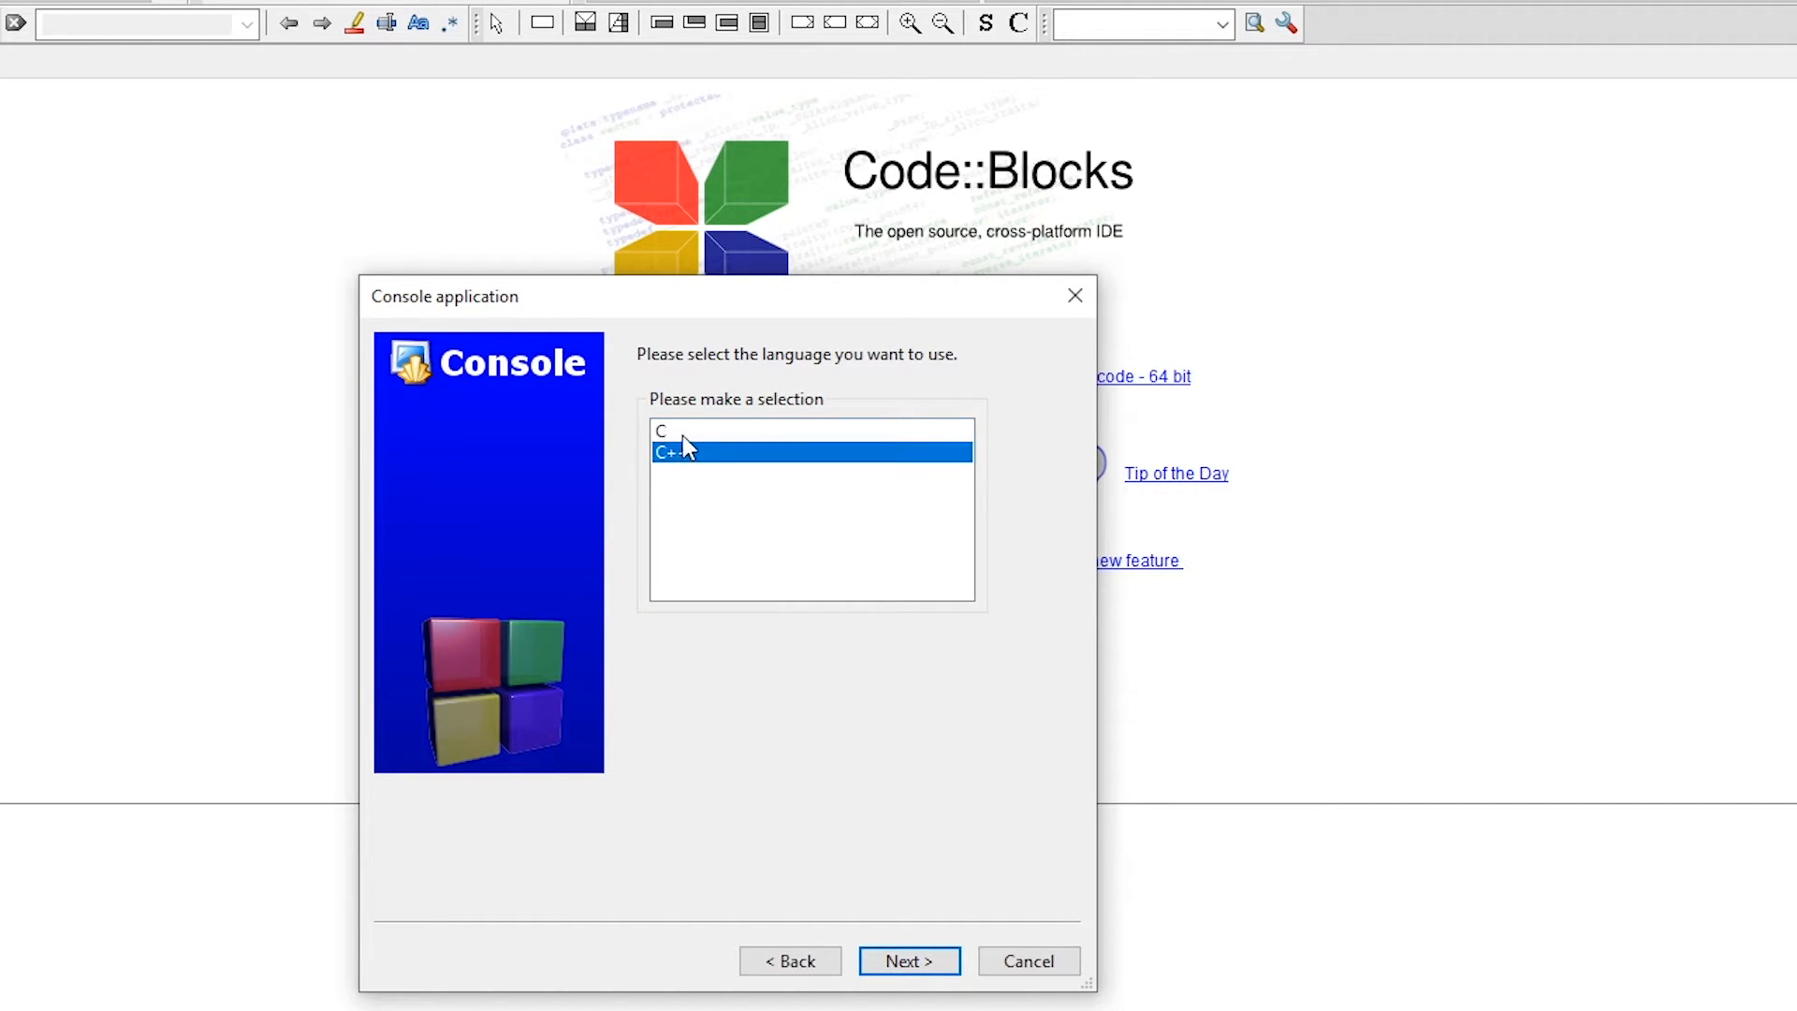
Step: Choose C++ as the project language and continue to the naming page
click(661, 431)
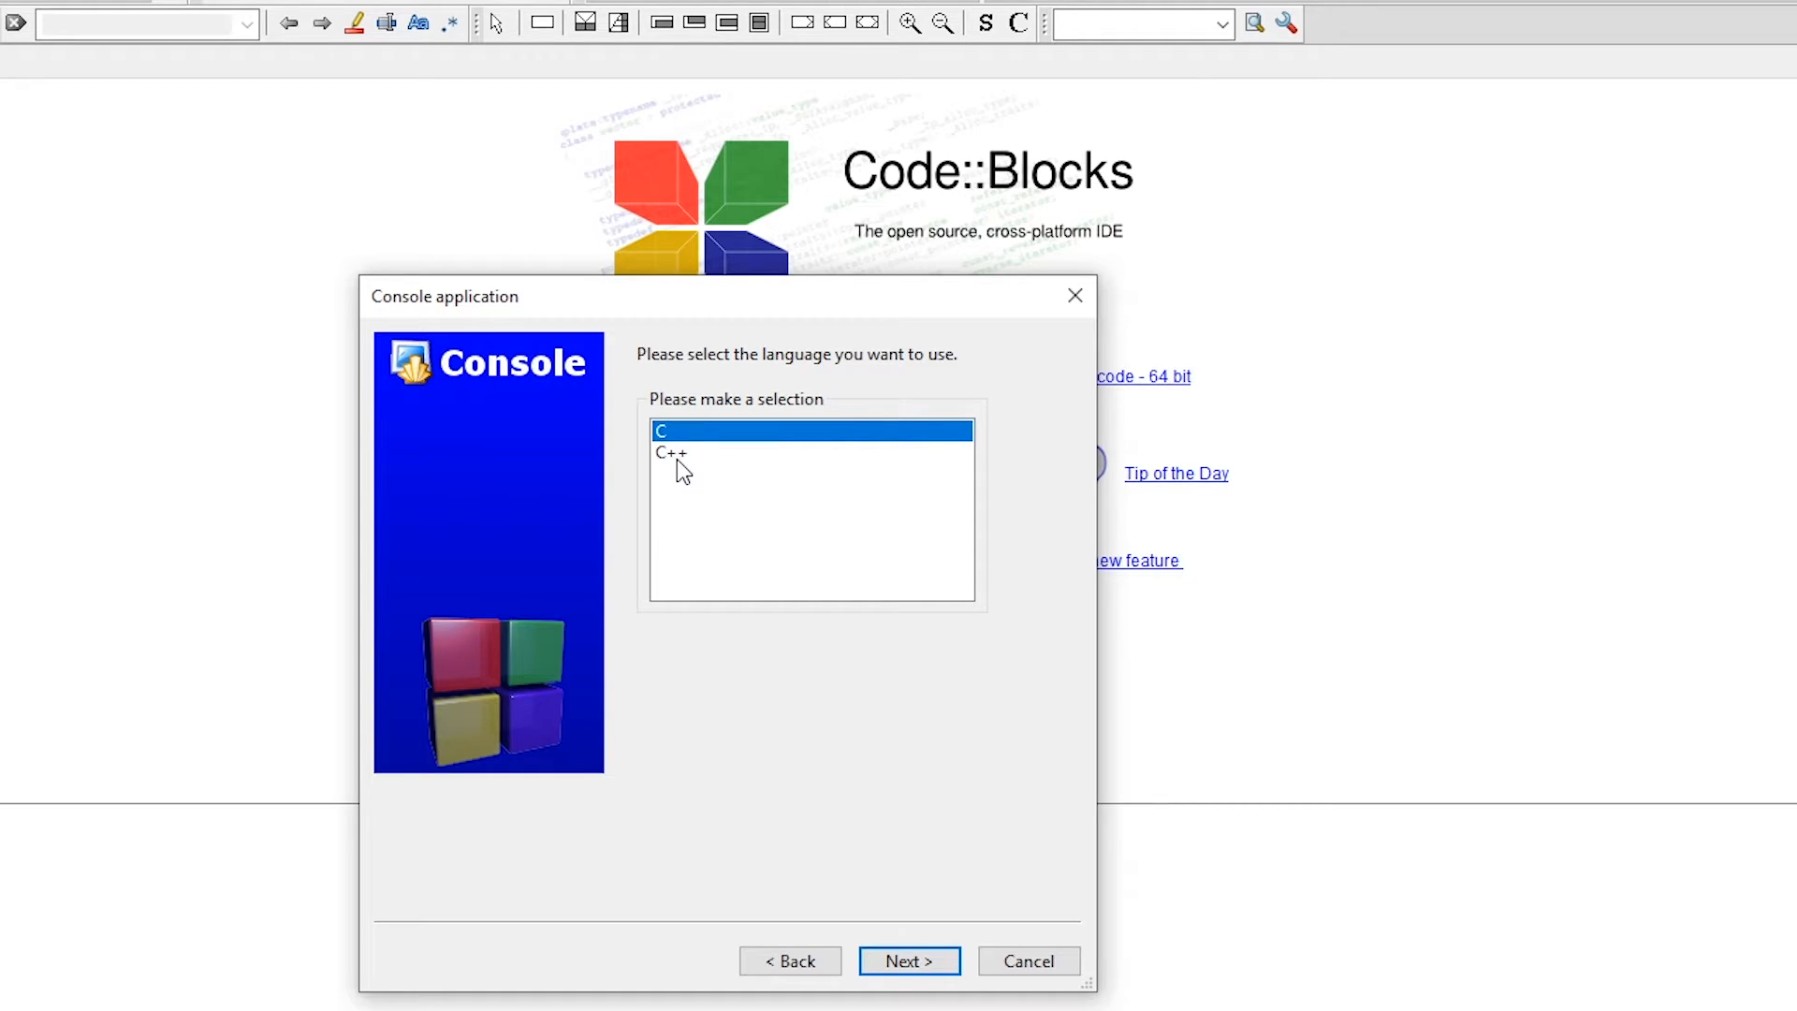
click(672, 451)
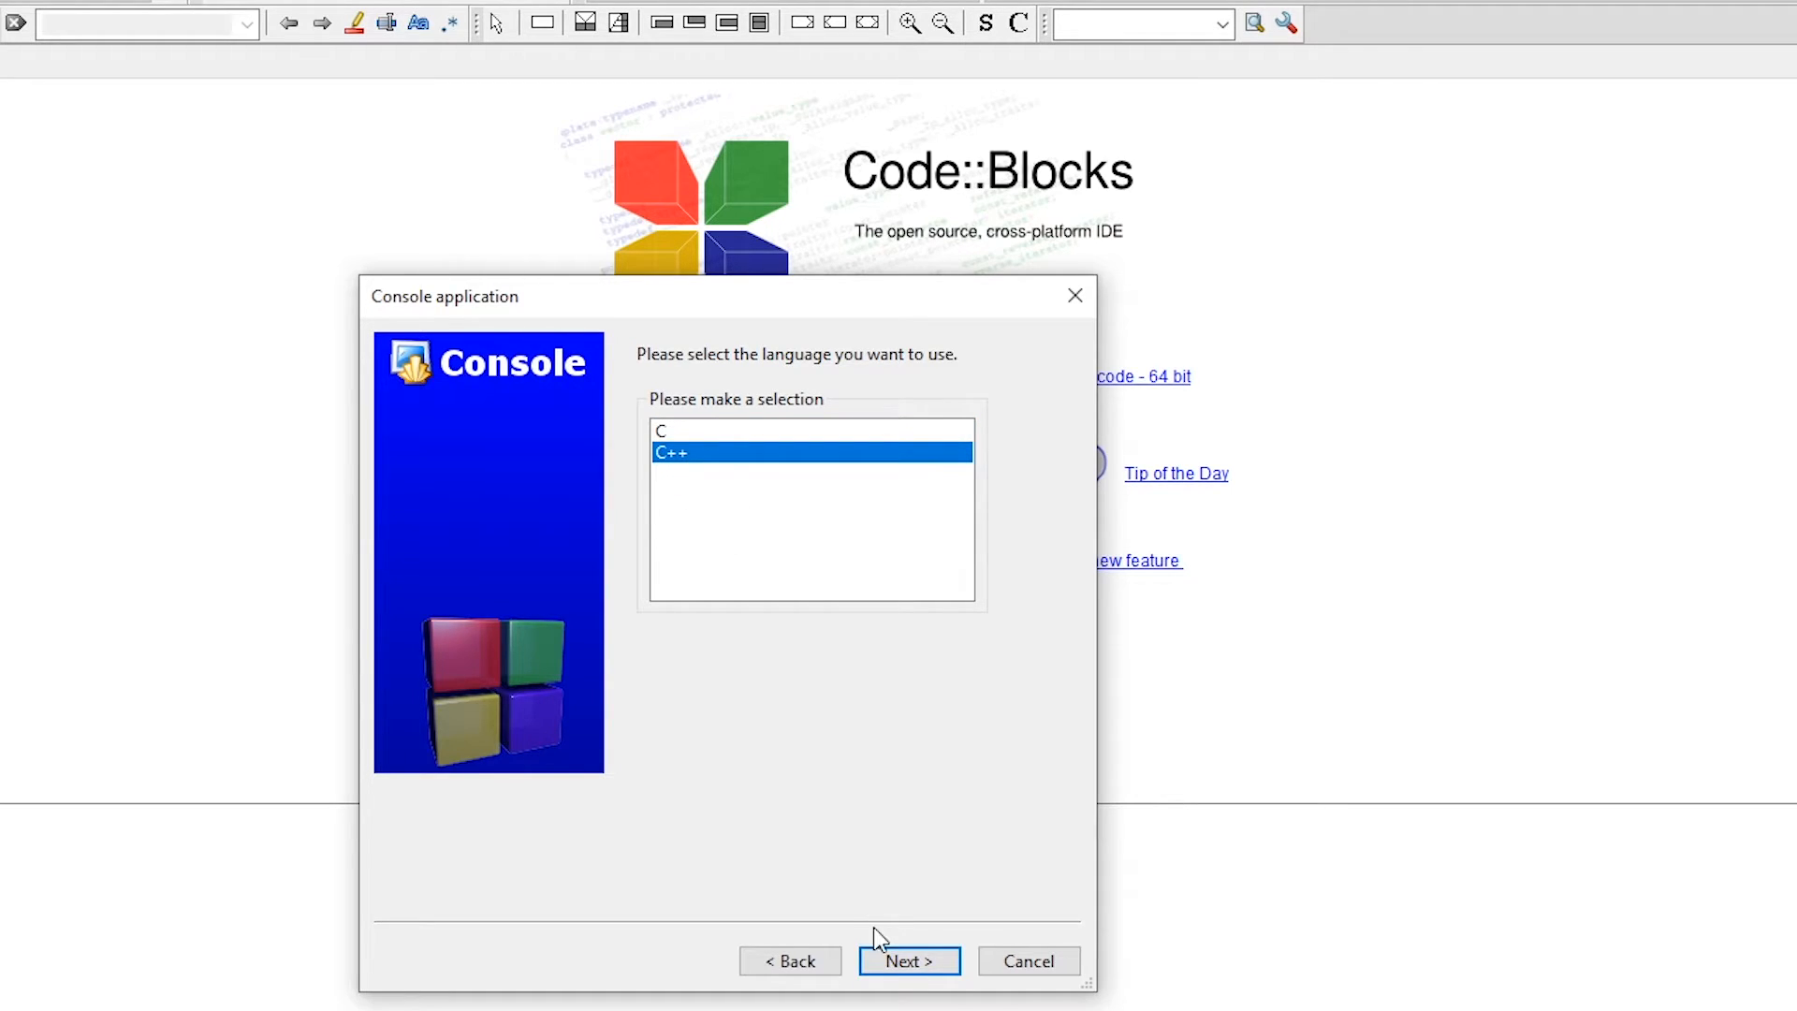
click(907, 960)
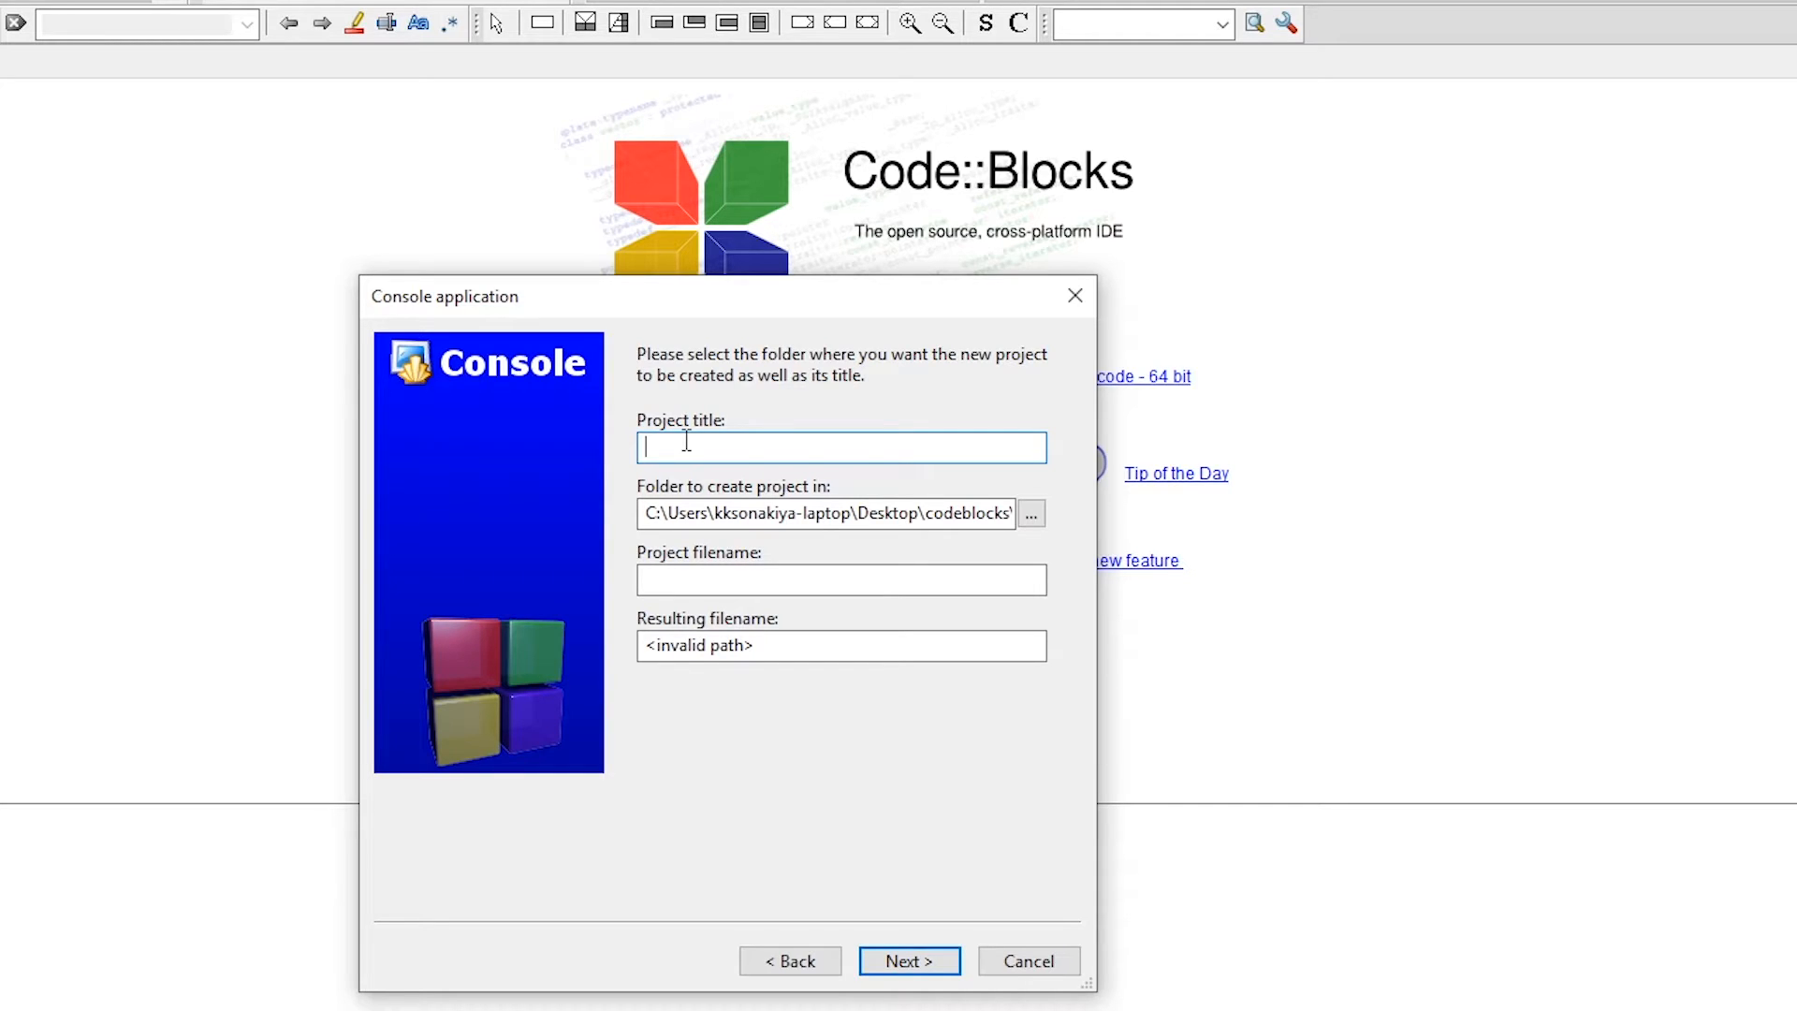
Step: Title the project code_blocks (code_blocks.cbp) and bring up the folder chooser for its location
text(code_blo)
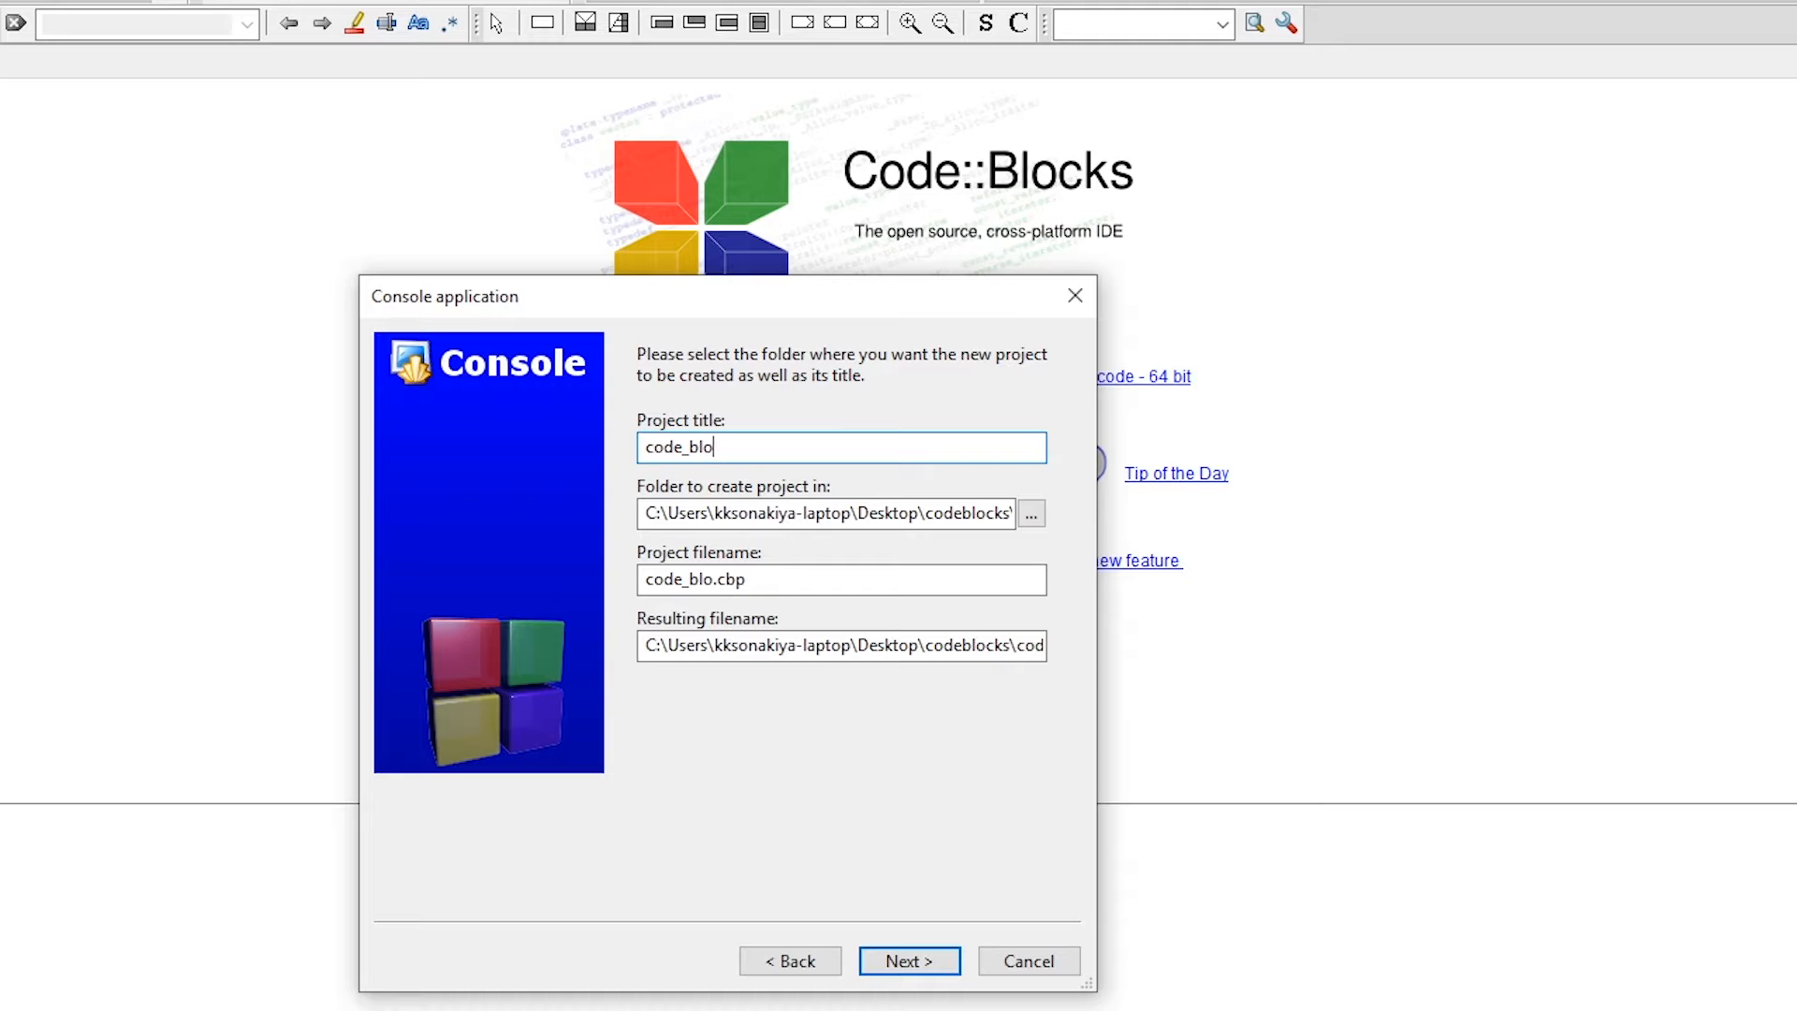
text(cks)
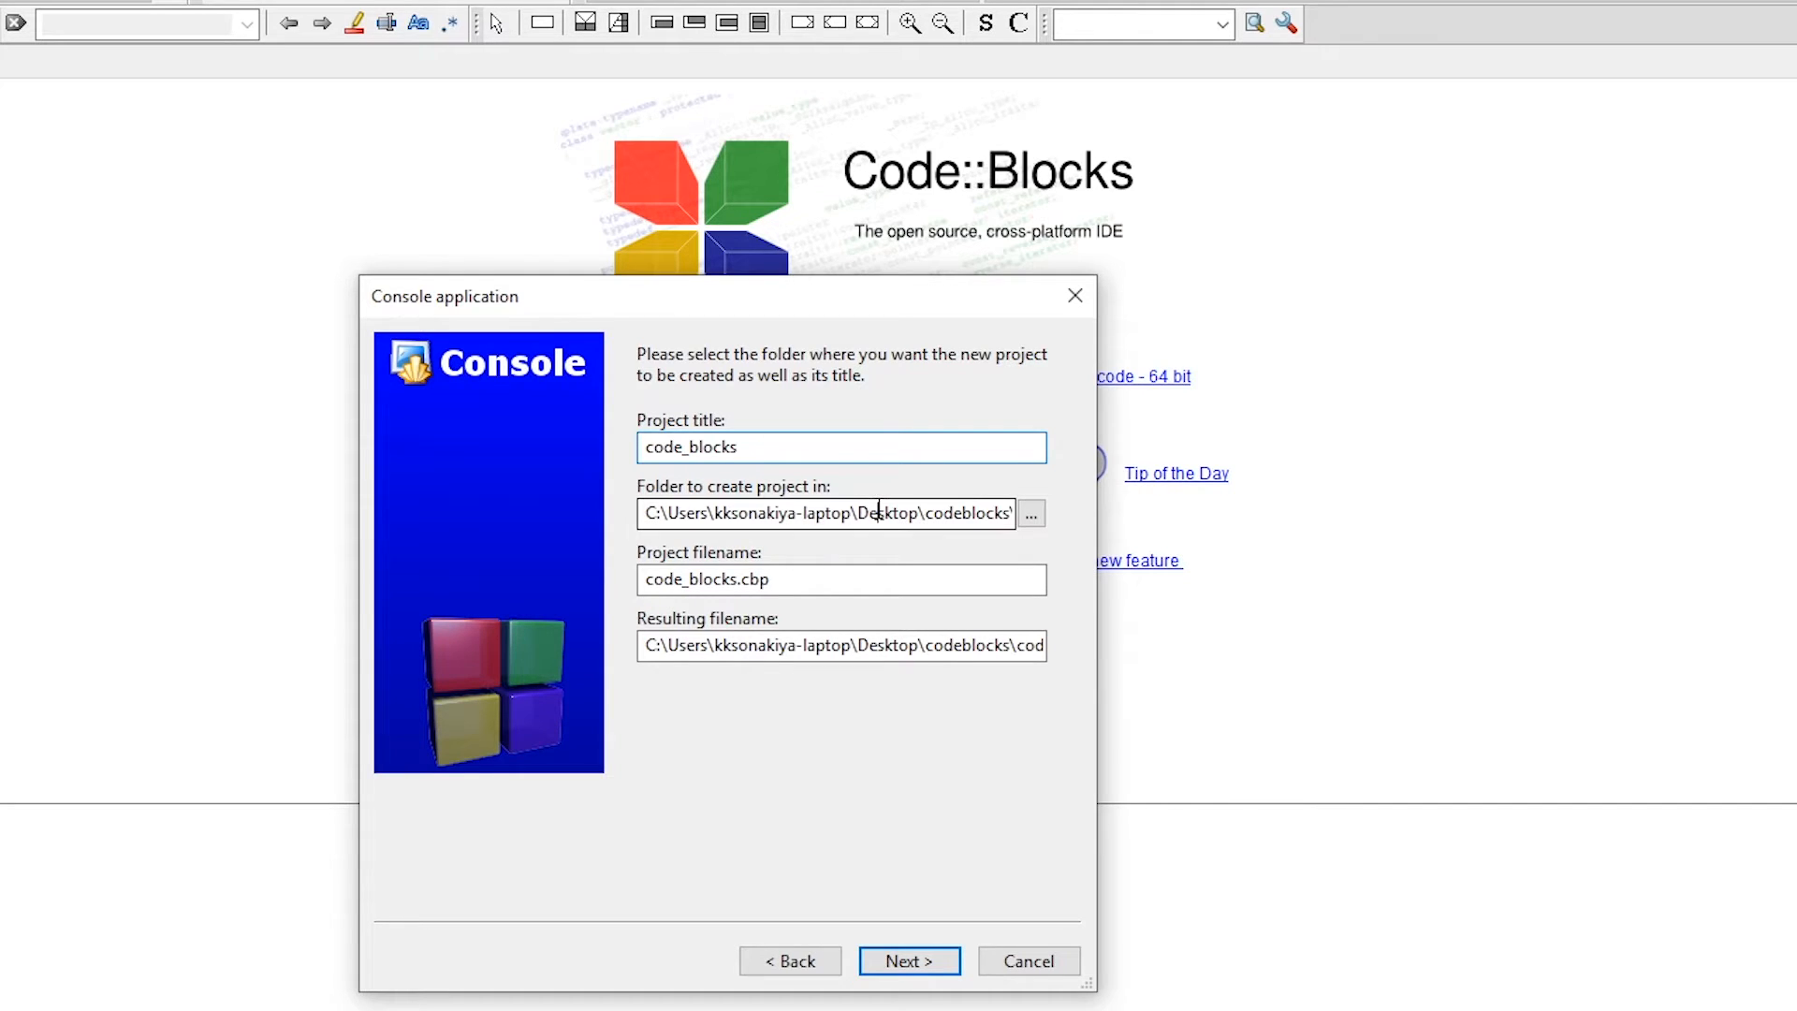
click(909, 960)
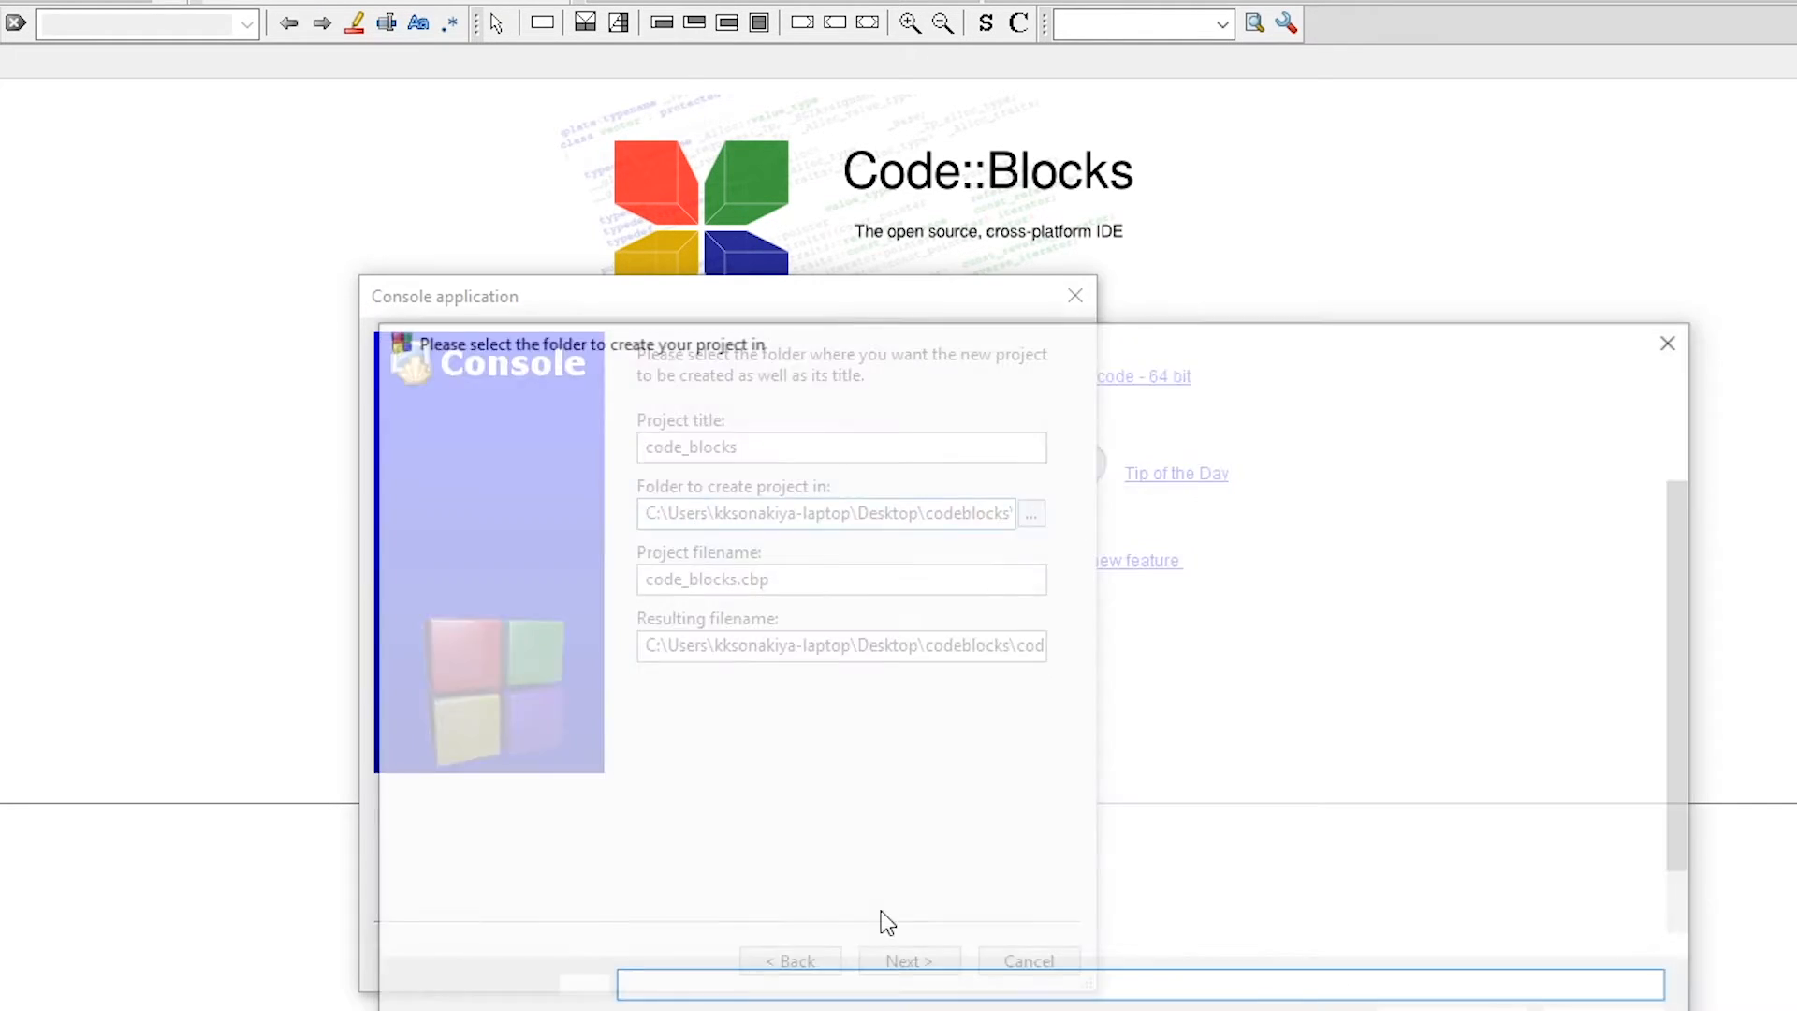
Step: Create a new Desktop folder named 'codeblock pr...' and set it as the project location
click(1029, 513)
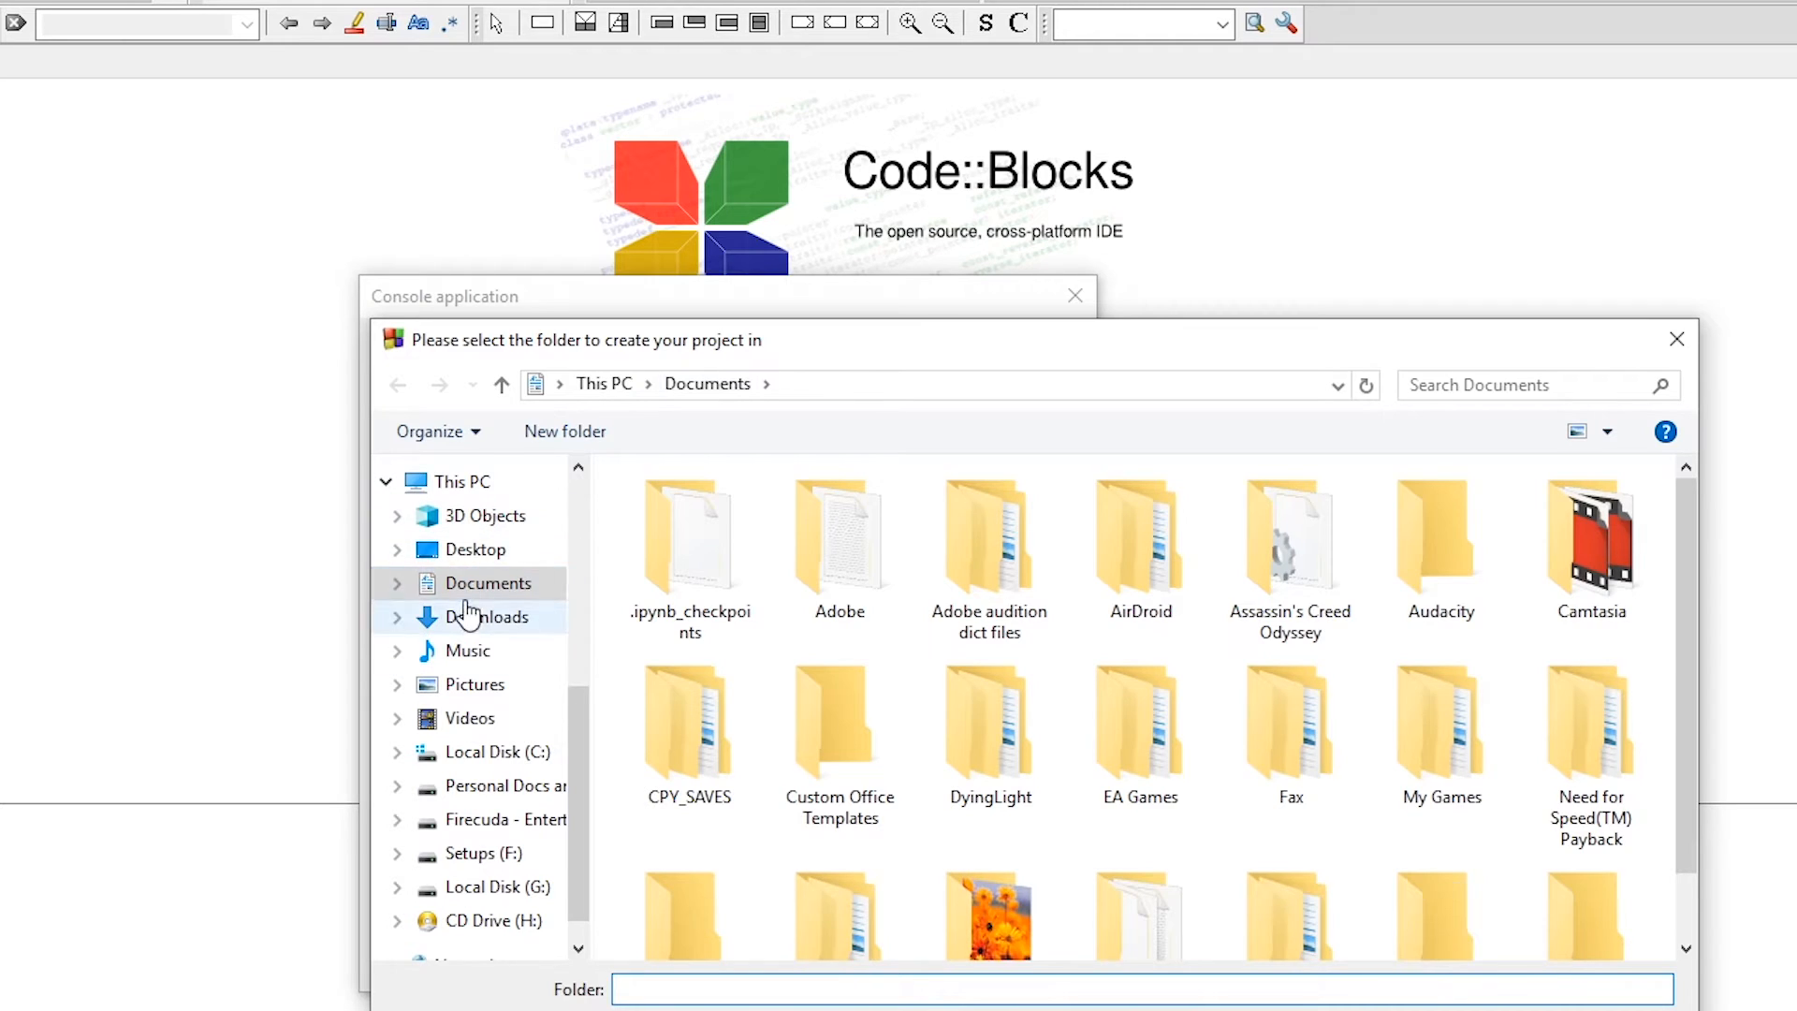
click(473, 549)
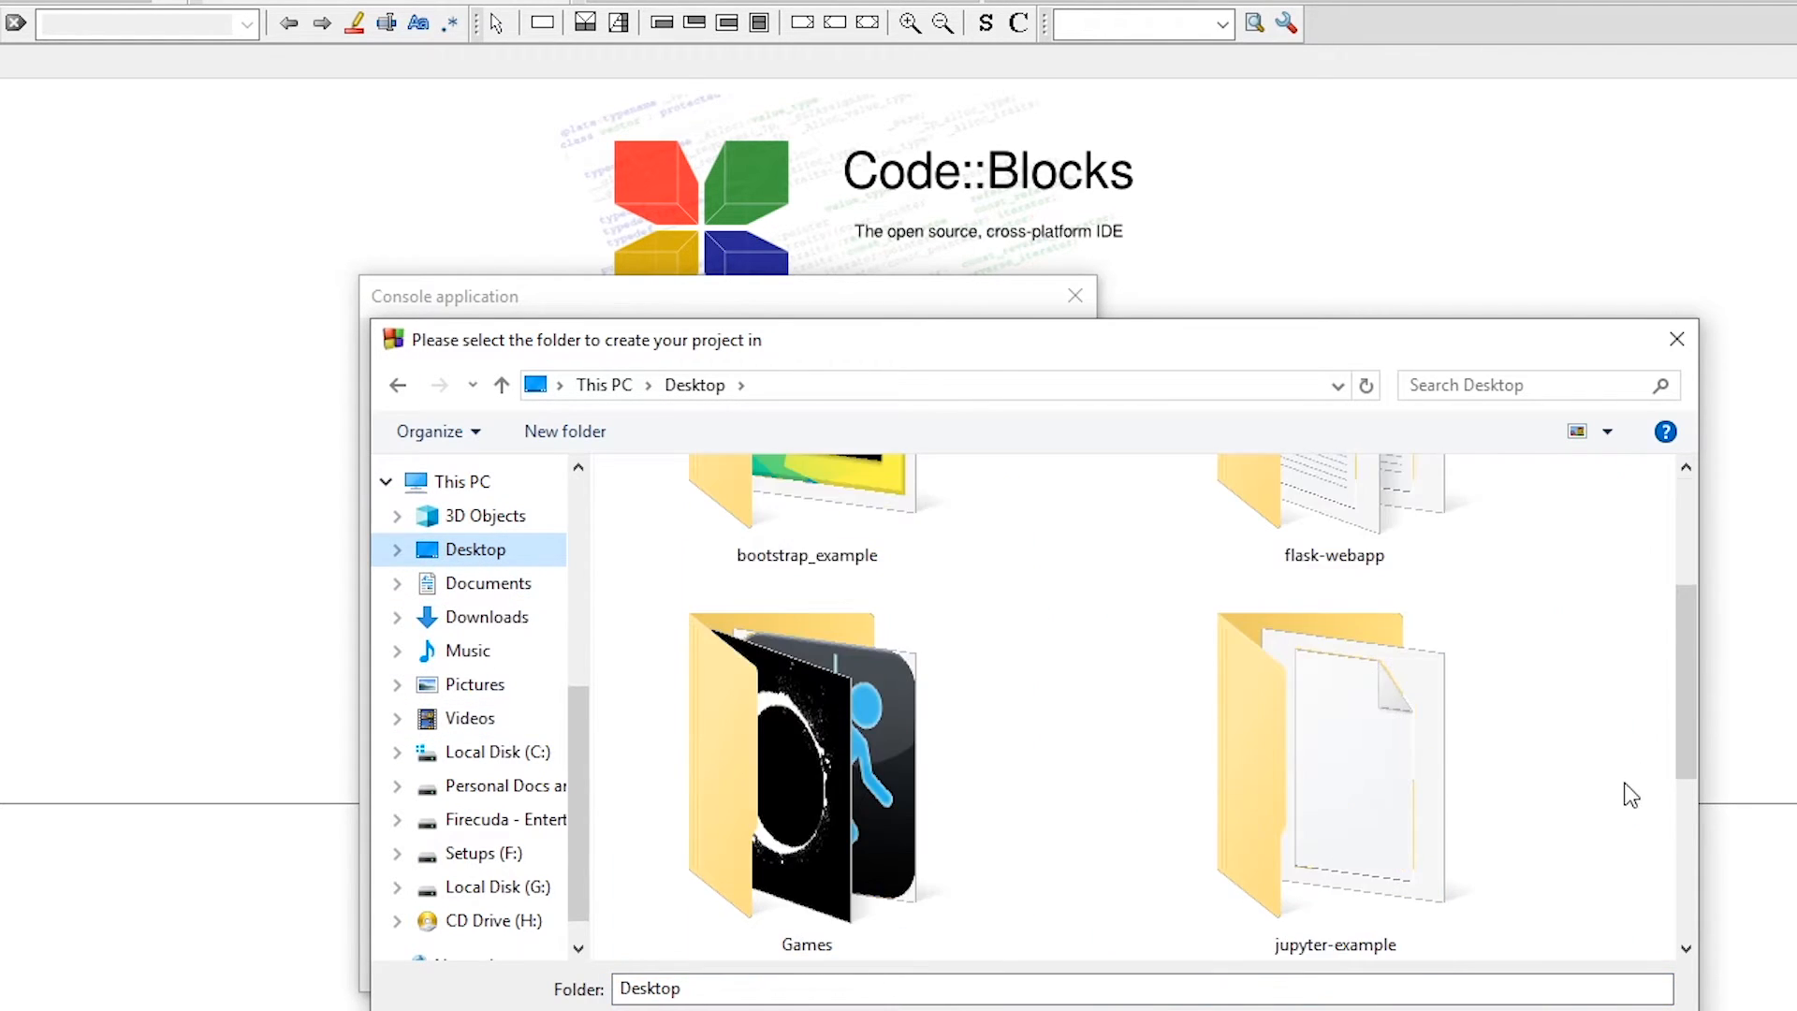
click(805, 764)
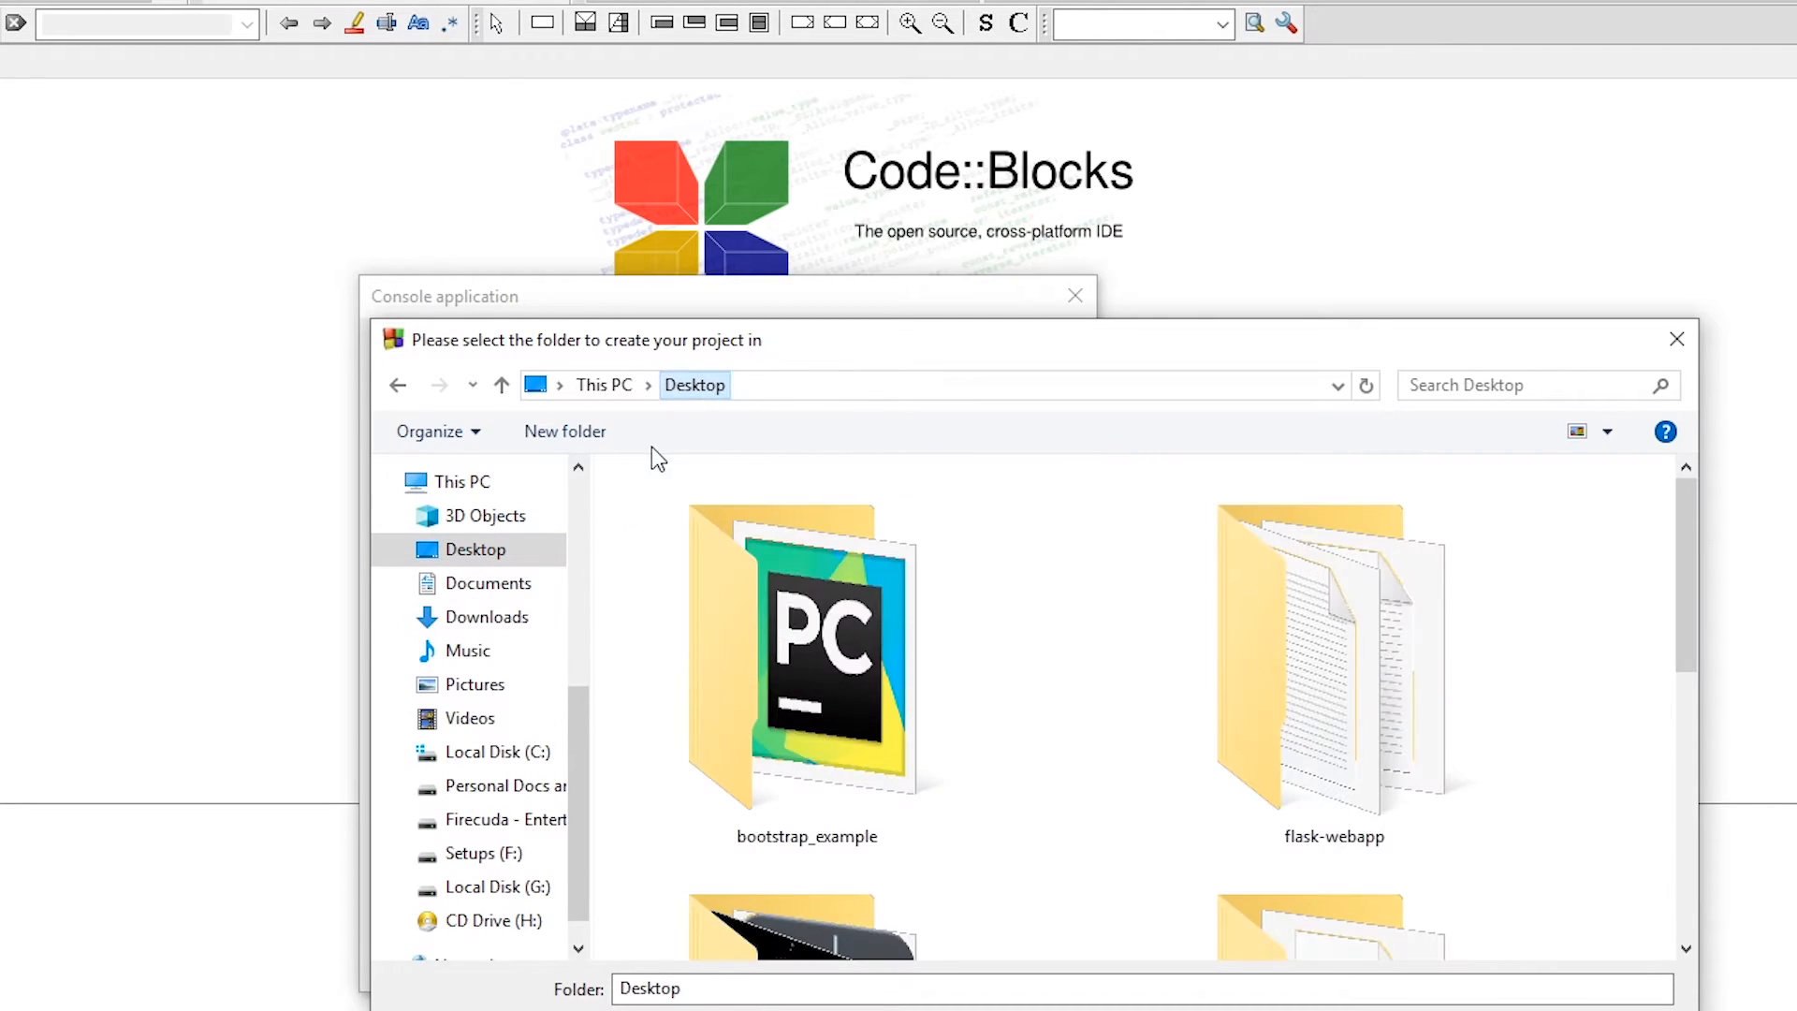
click(563, 430)
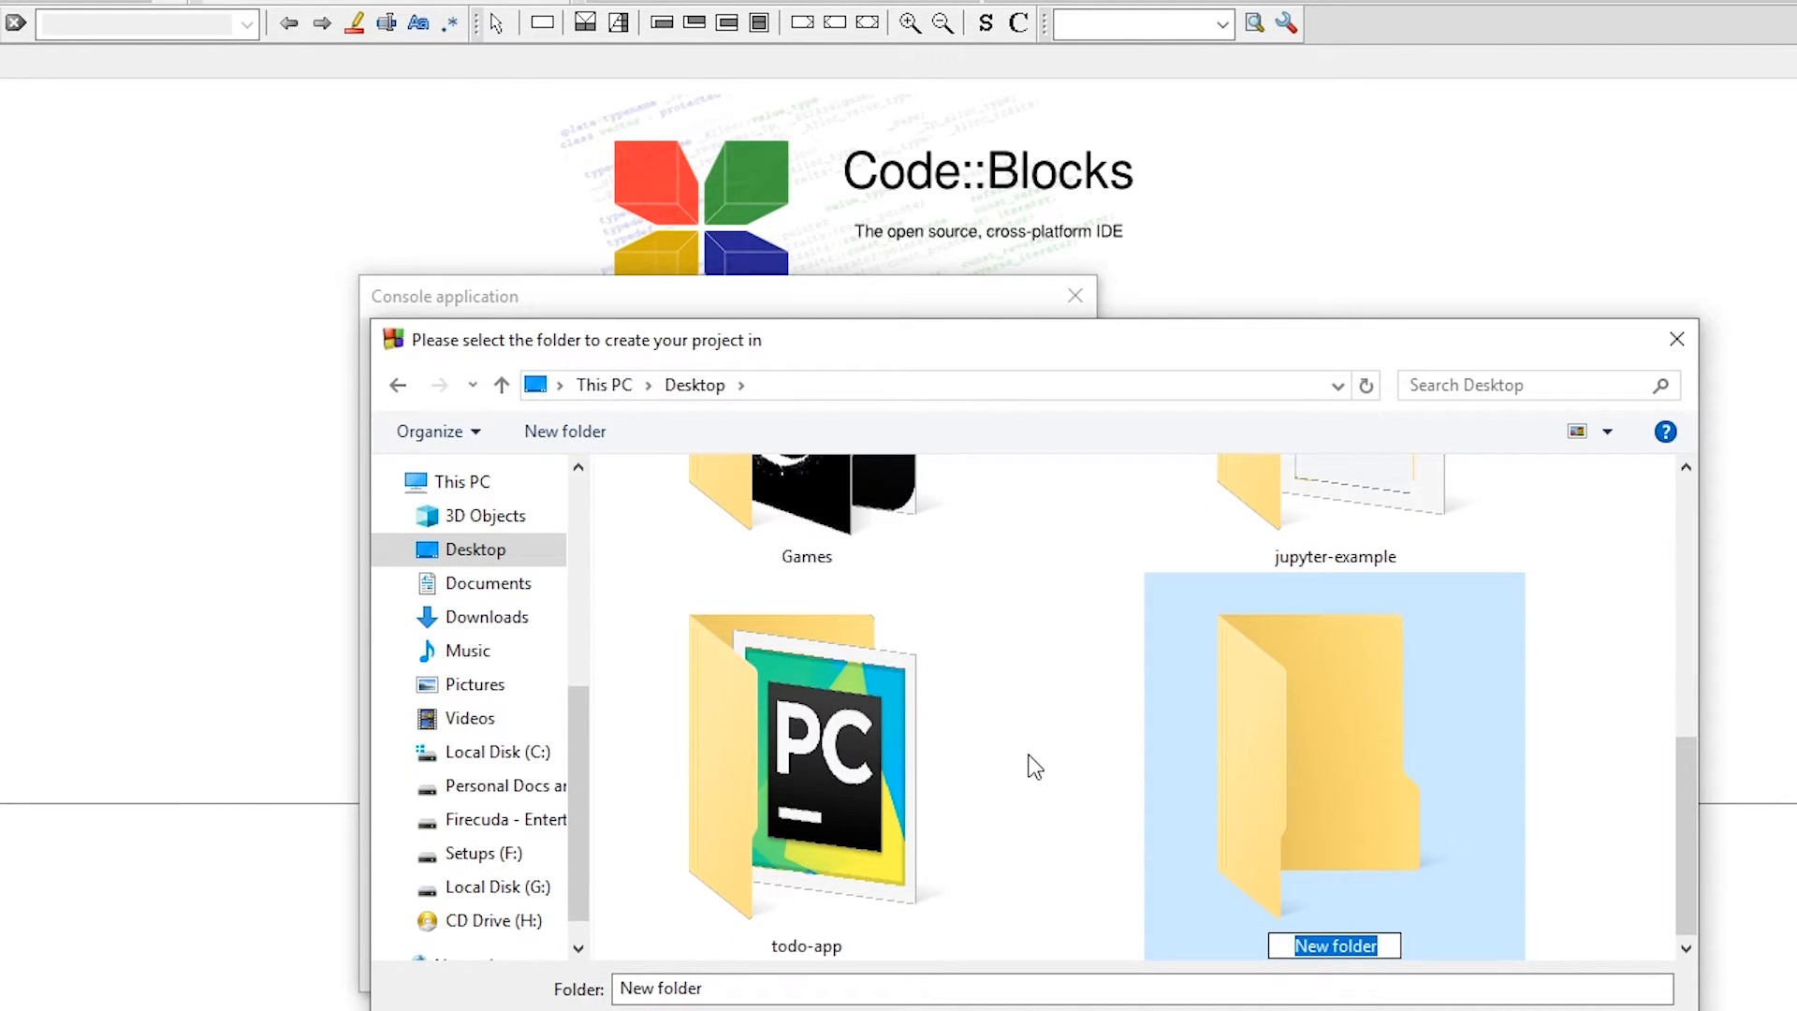
text(codeblock pr)
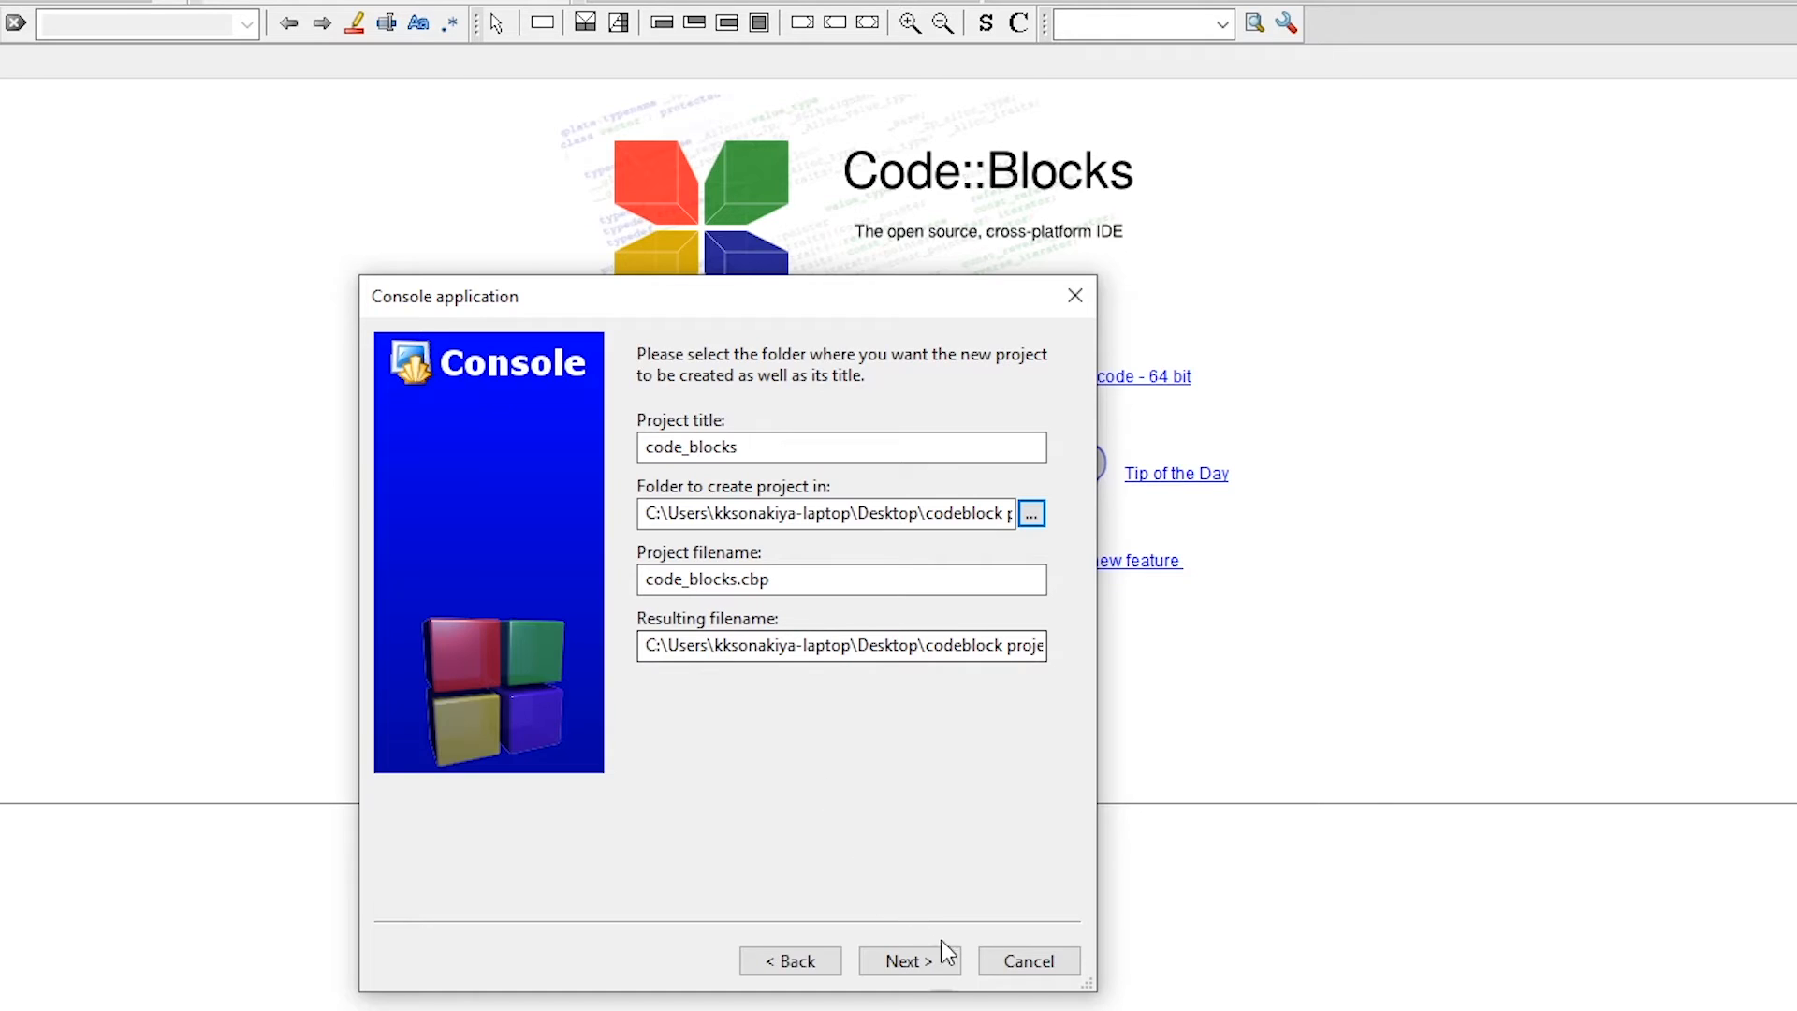
Step: Keep the GNU GCC compiler with Debug and Release configurations and finish creating the project
click(906, 960)
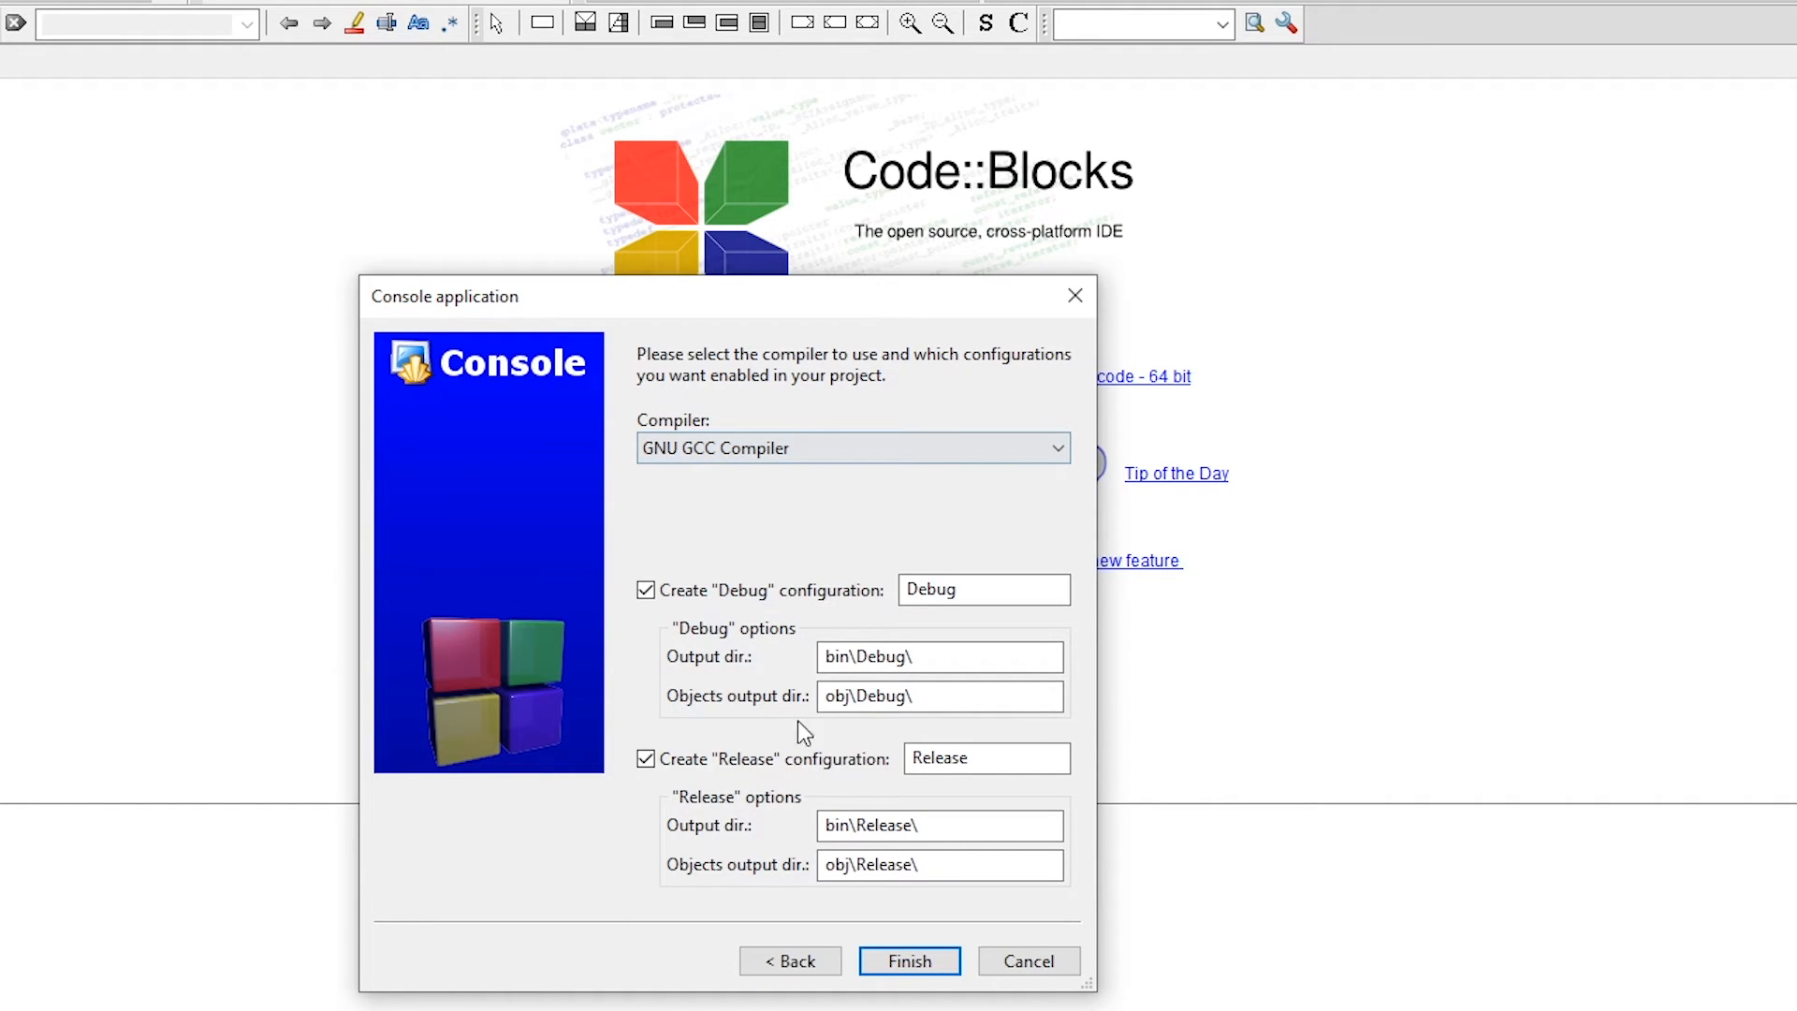
click(909, 960)
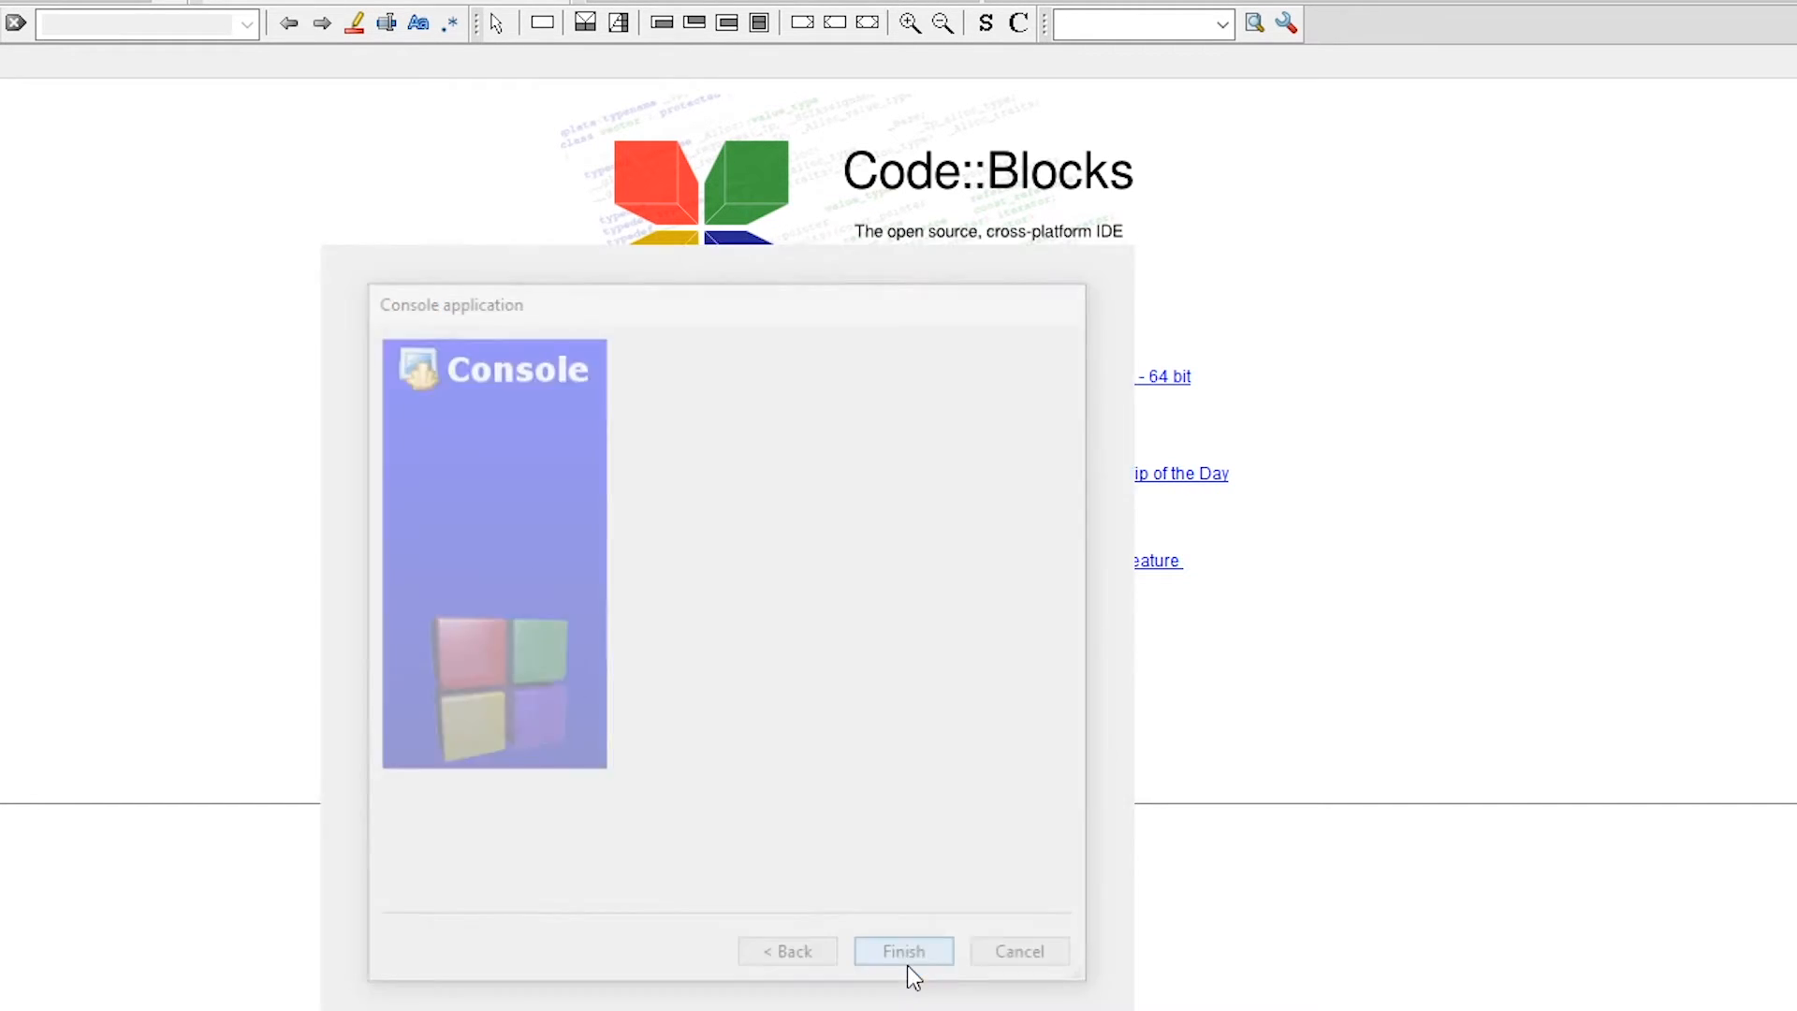
click(902, 950)
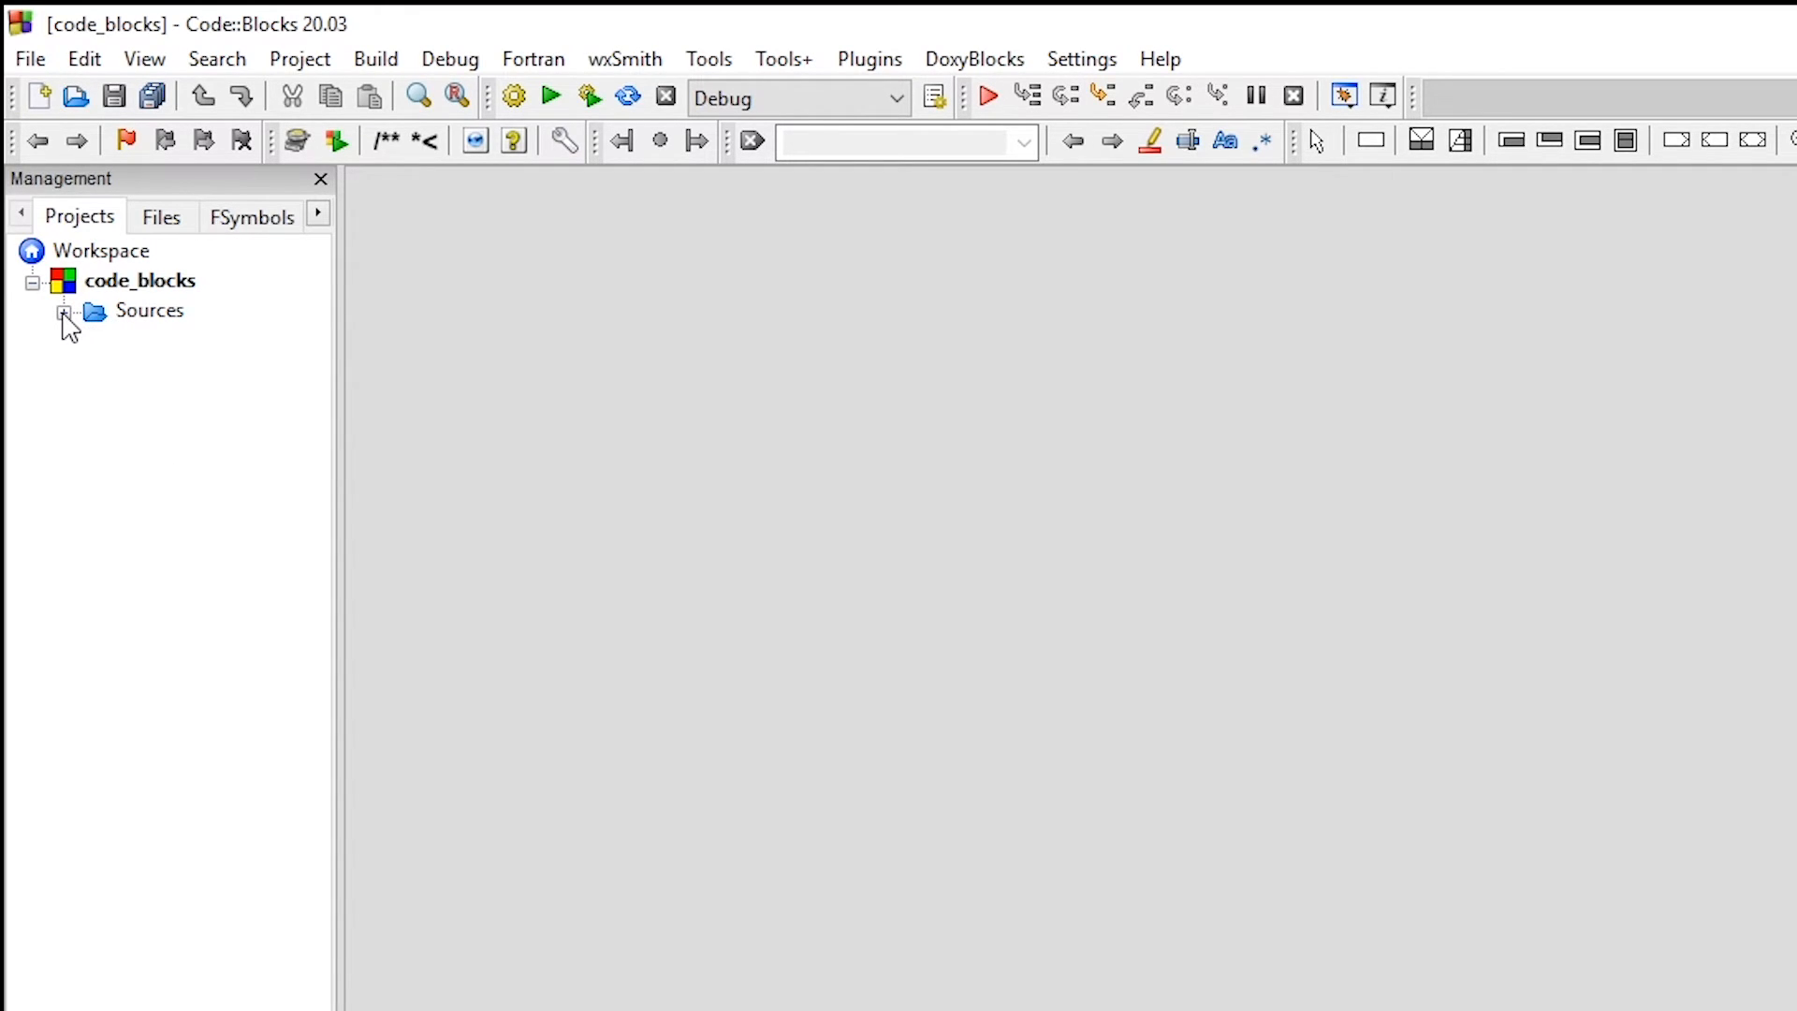
Step: Open main.cpp from the Sources folder in the editor, showing the default Hello world program
click(63, 311)
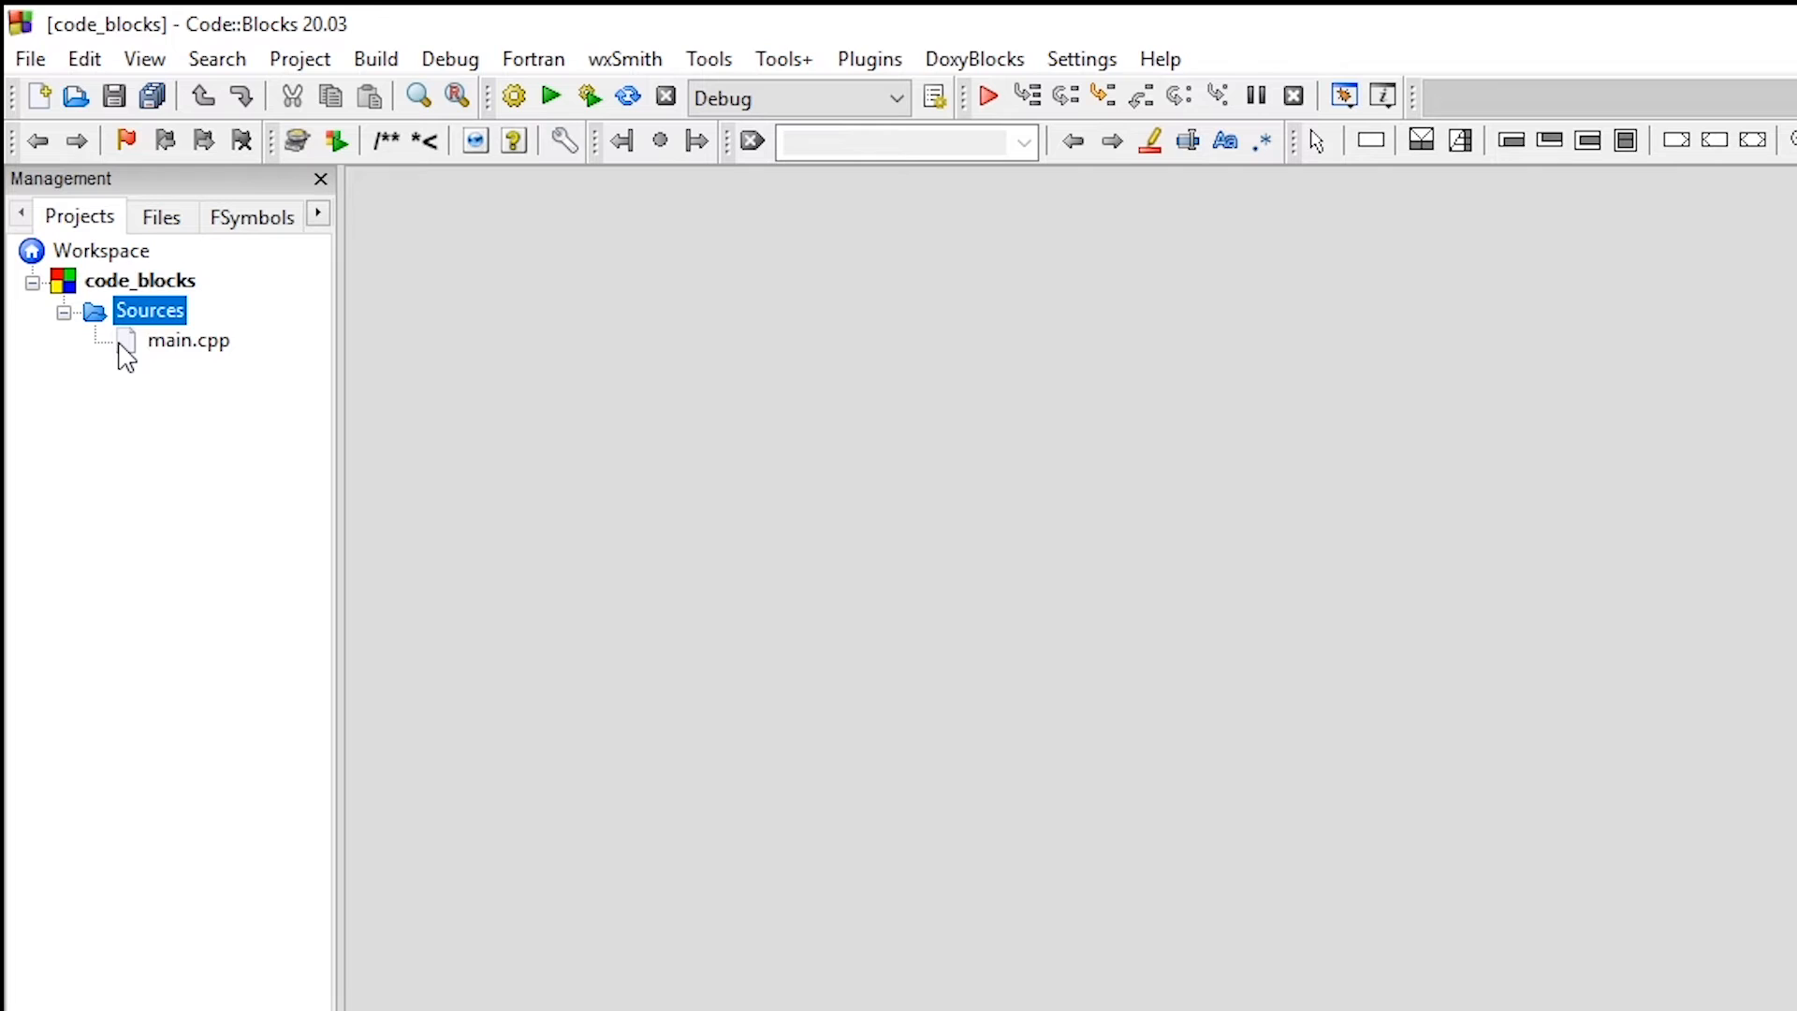
click(189, 340)
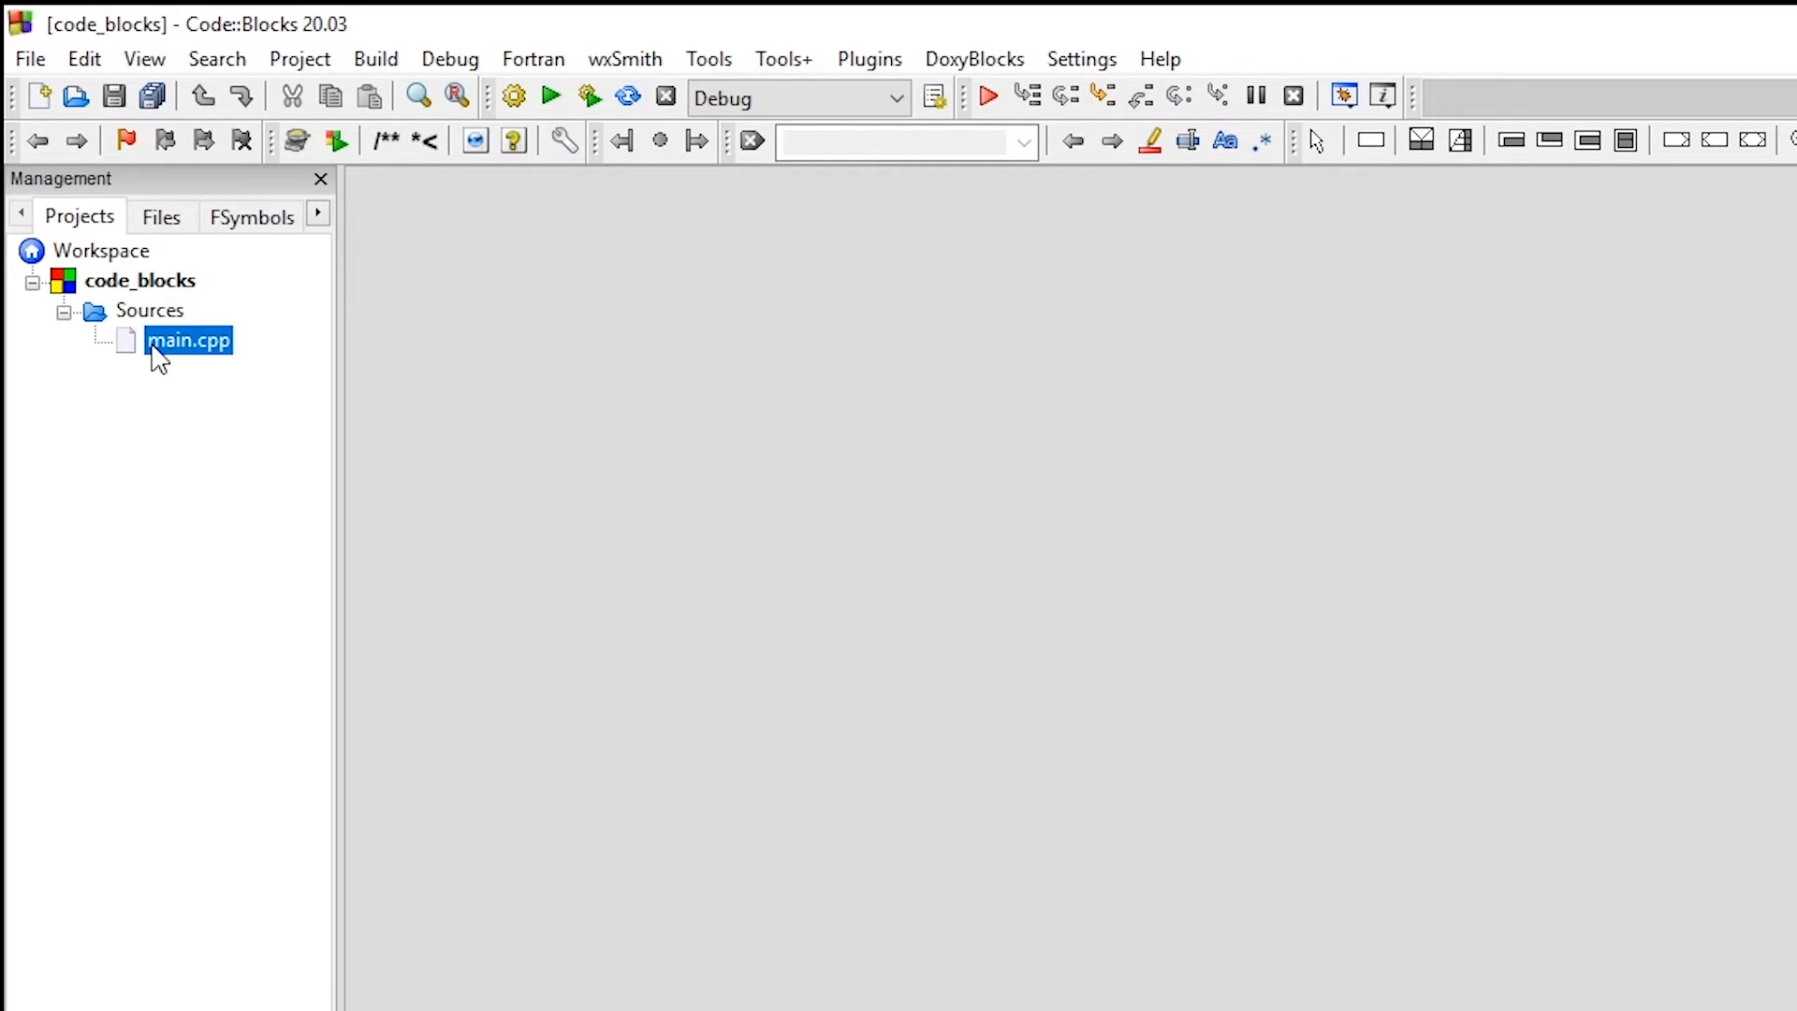
double_click(189, 340)
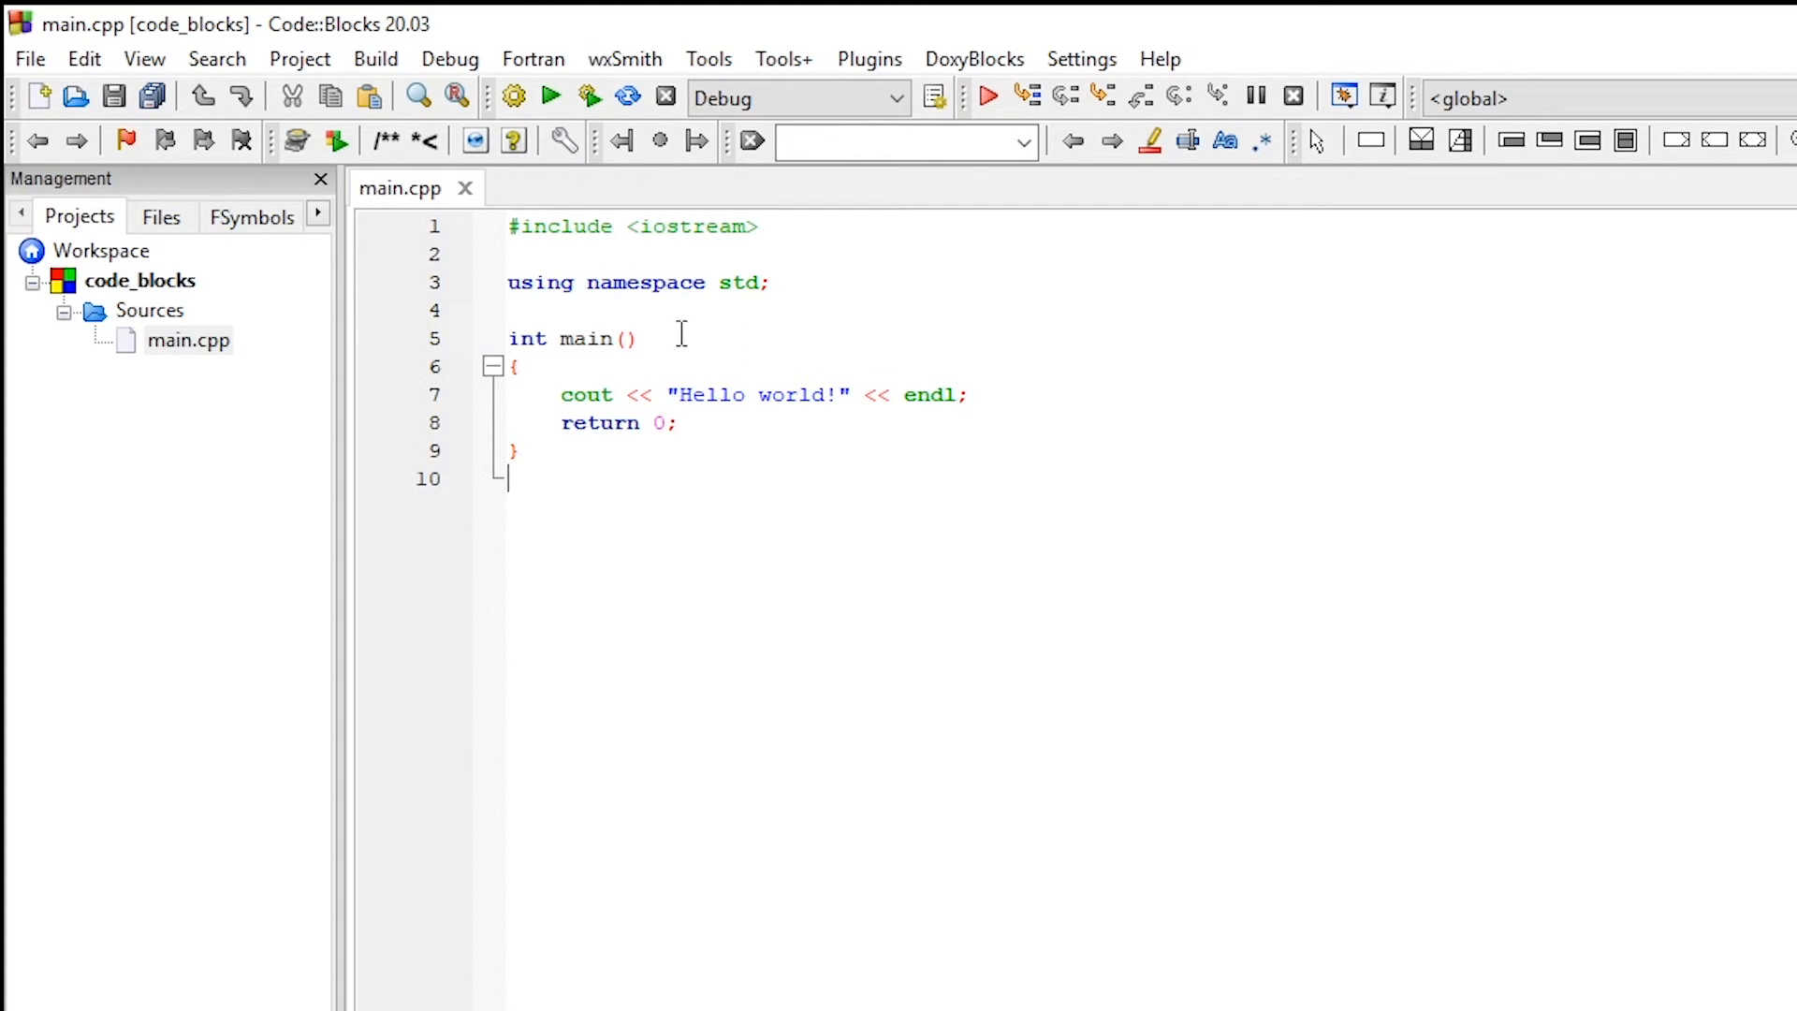
mouse_move(588, 95)
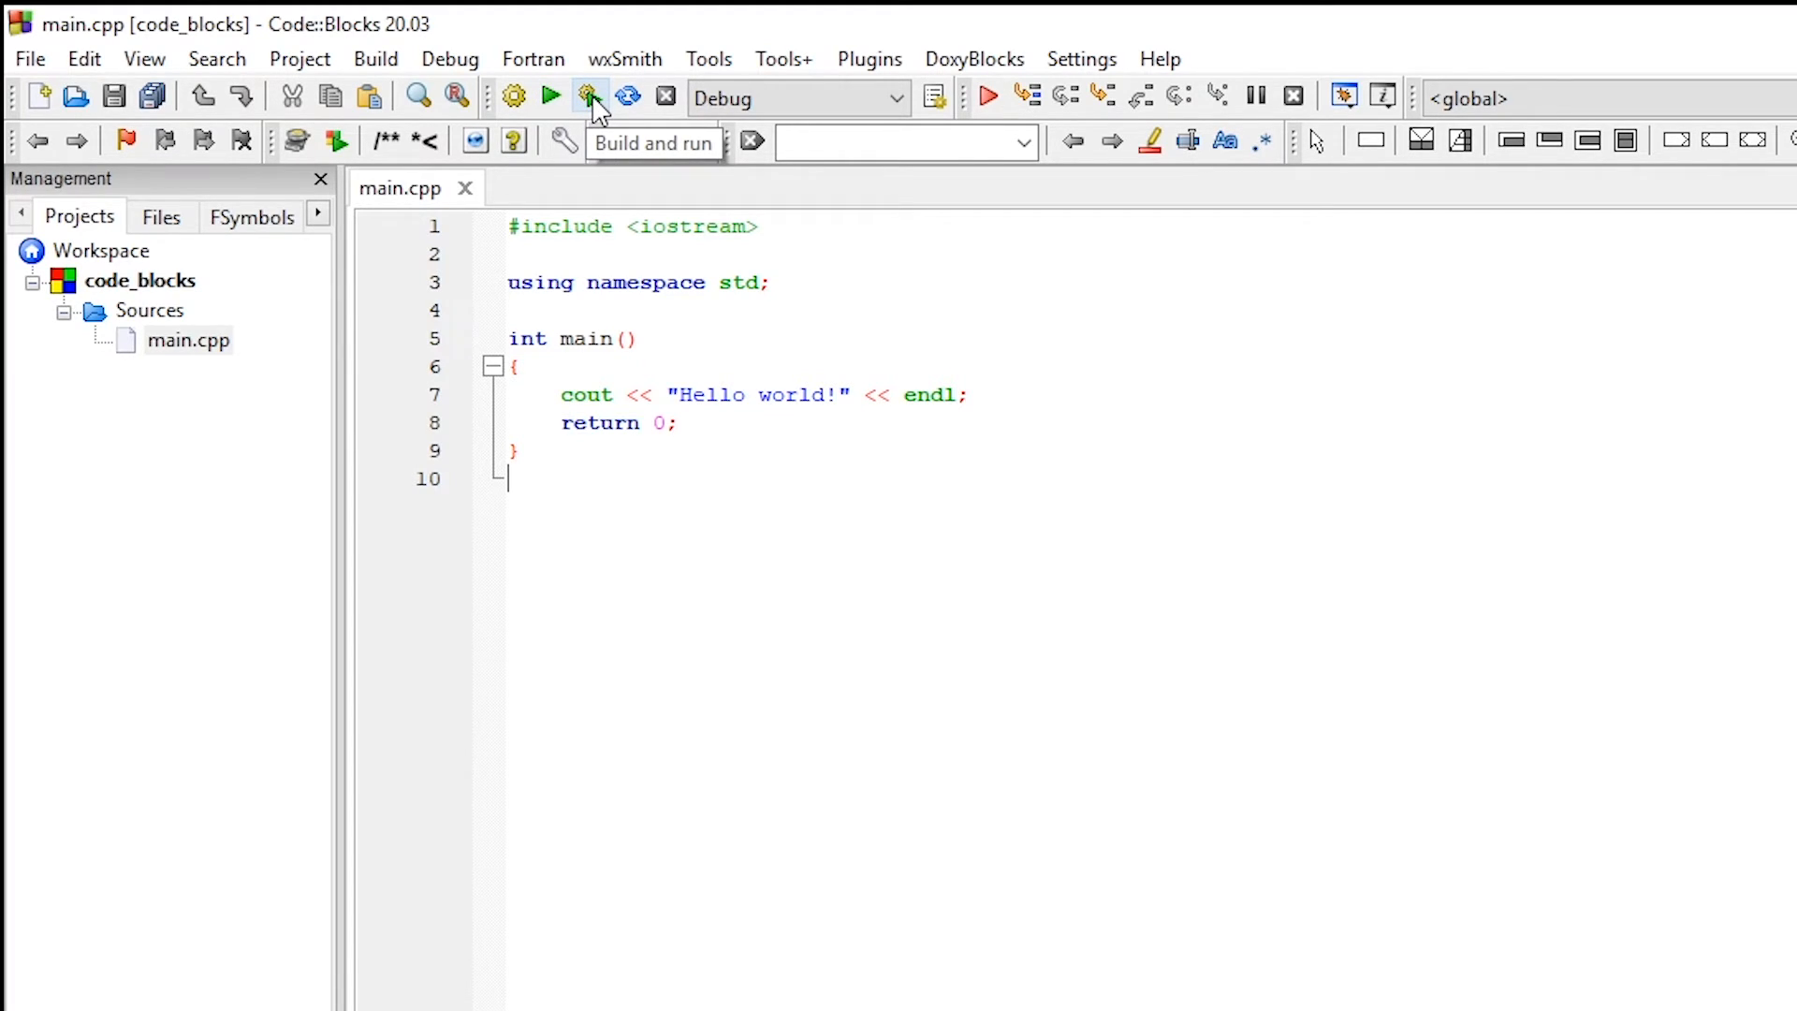
Step: Build and run code_blocks, opening its console window
click(590, 96)
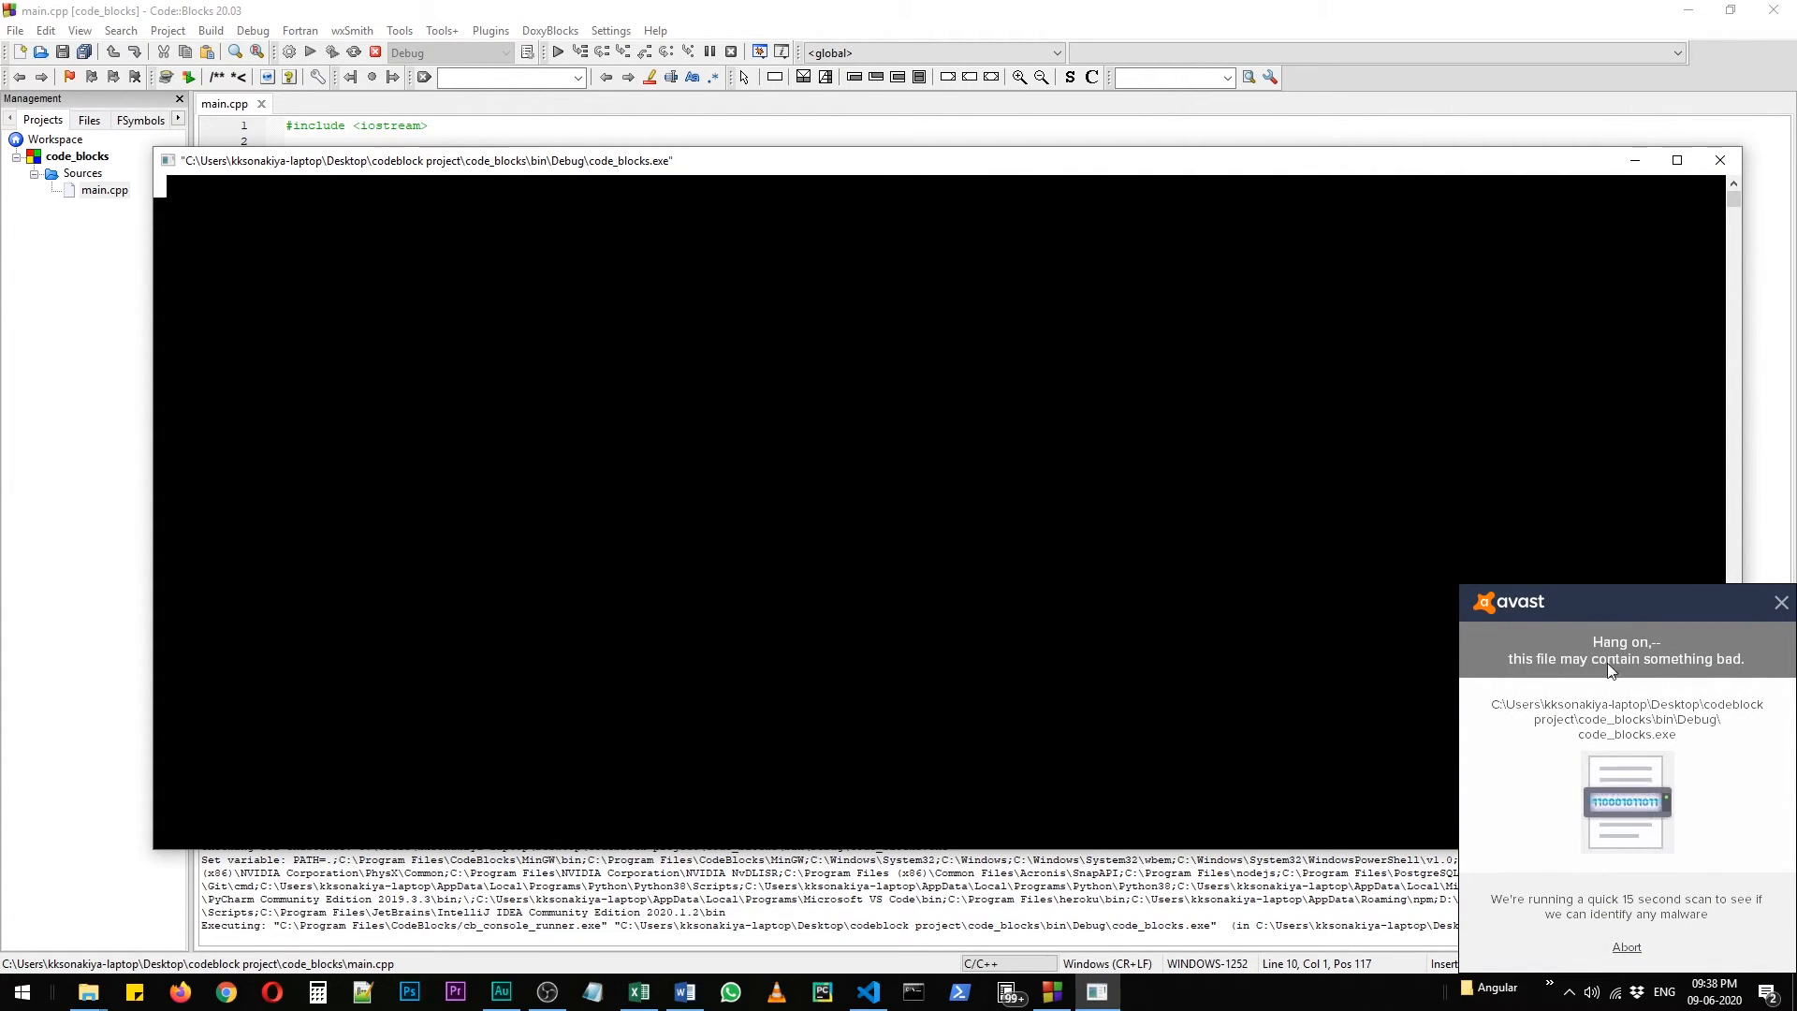
mouse_move(805, 620)
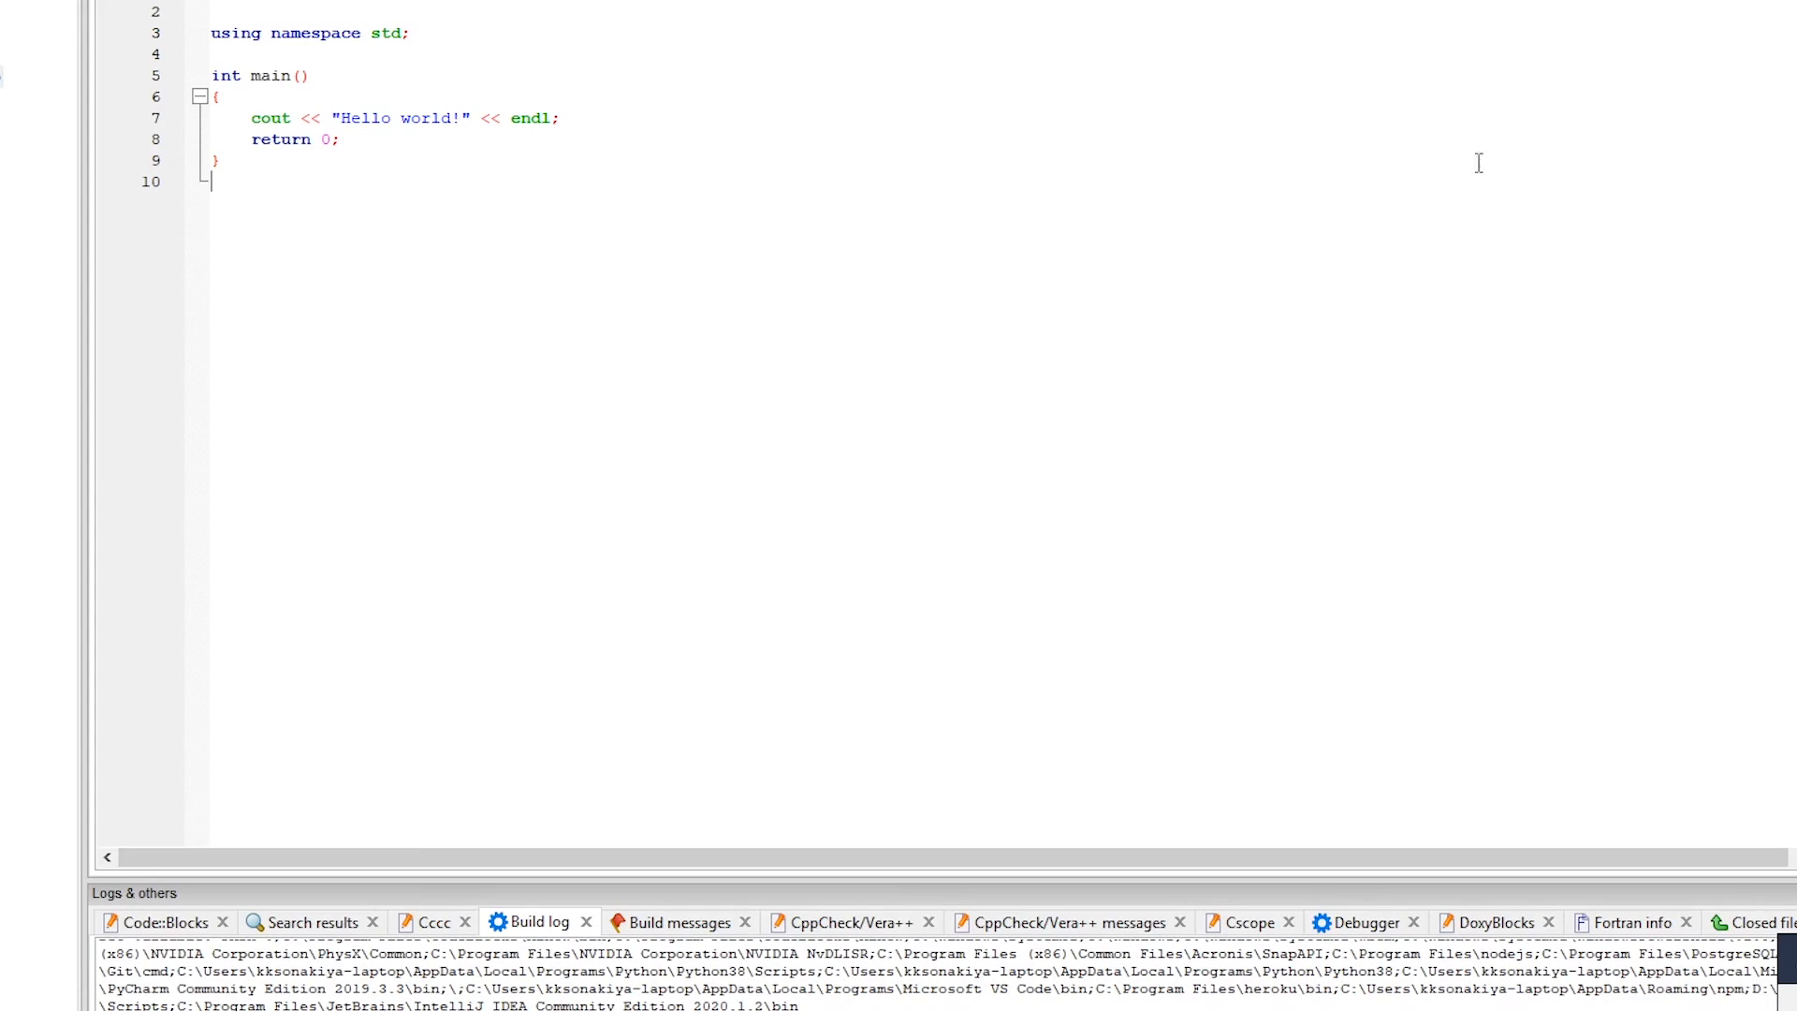
Step: Replace 'world' with 'Universe' in the cout greeting and build and run again
double_click(425, 118)
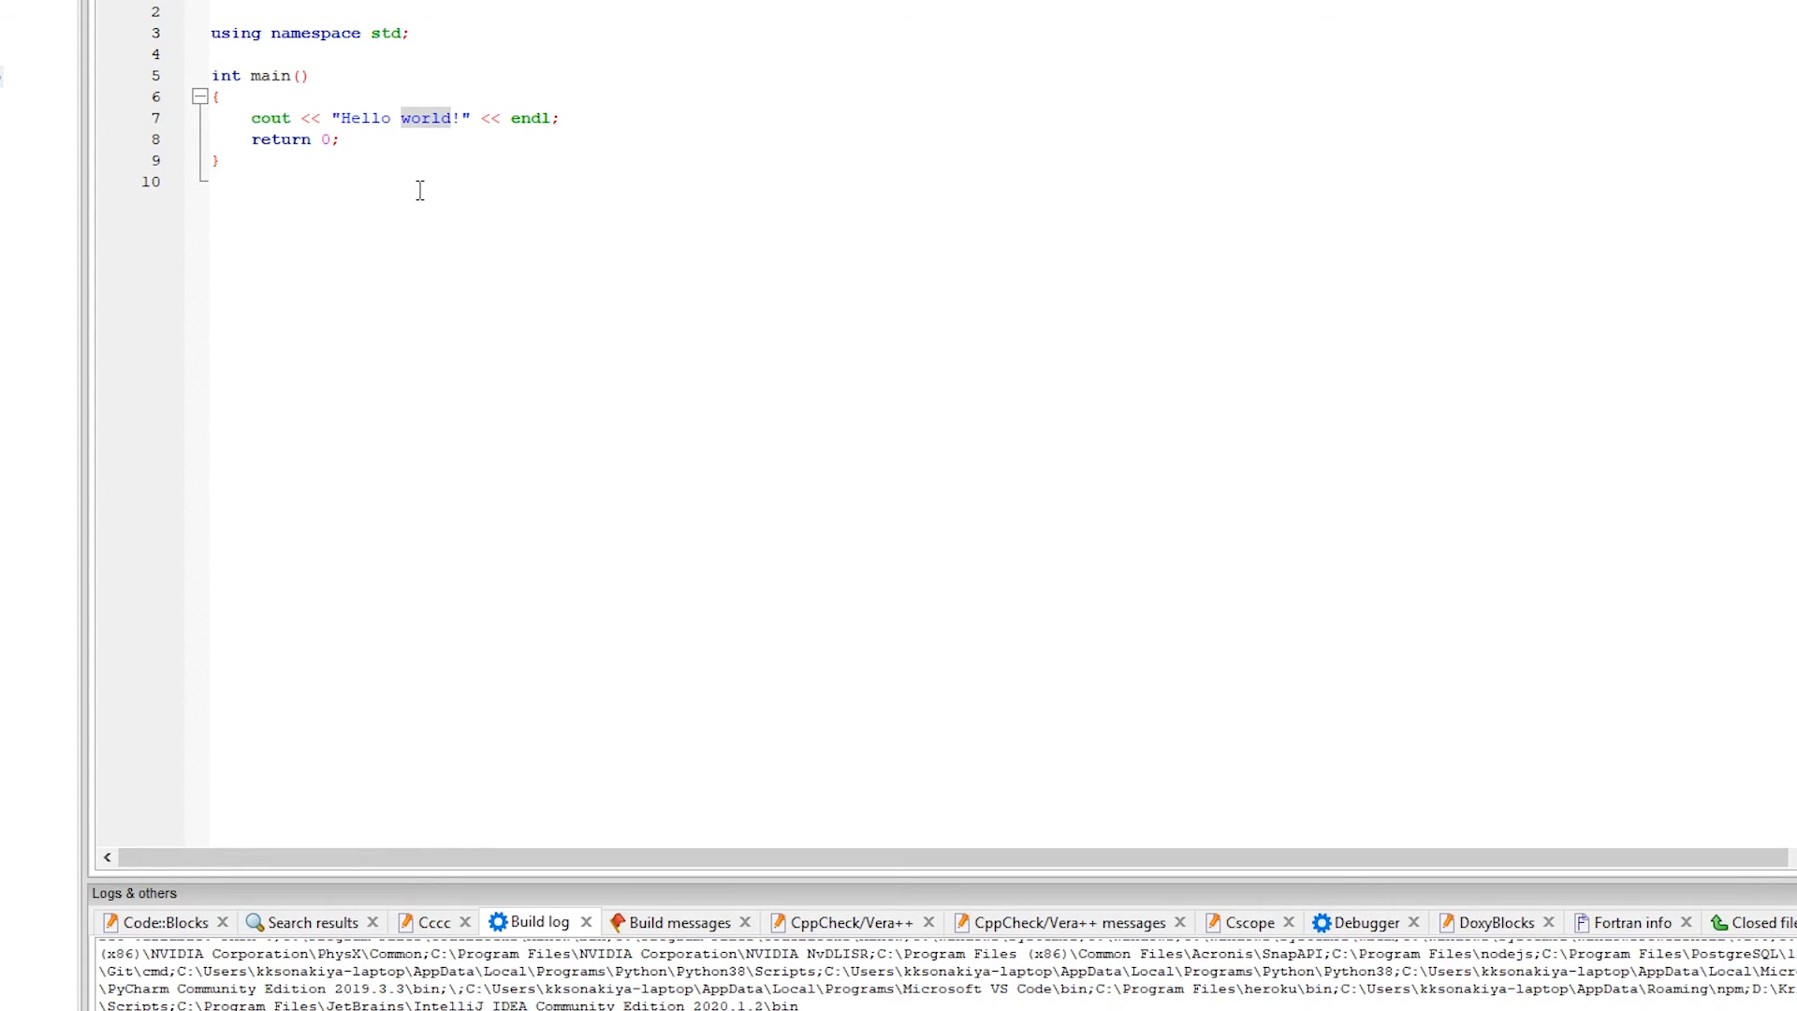
text(Universe)
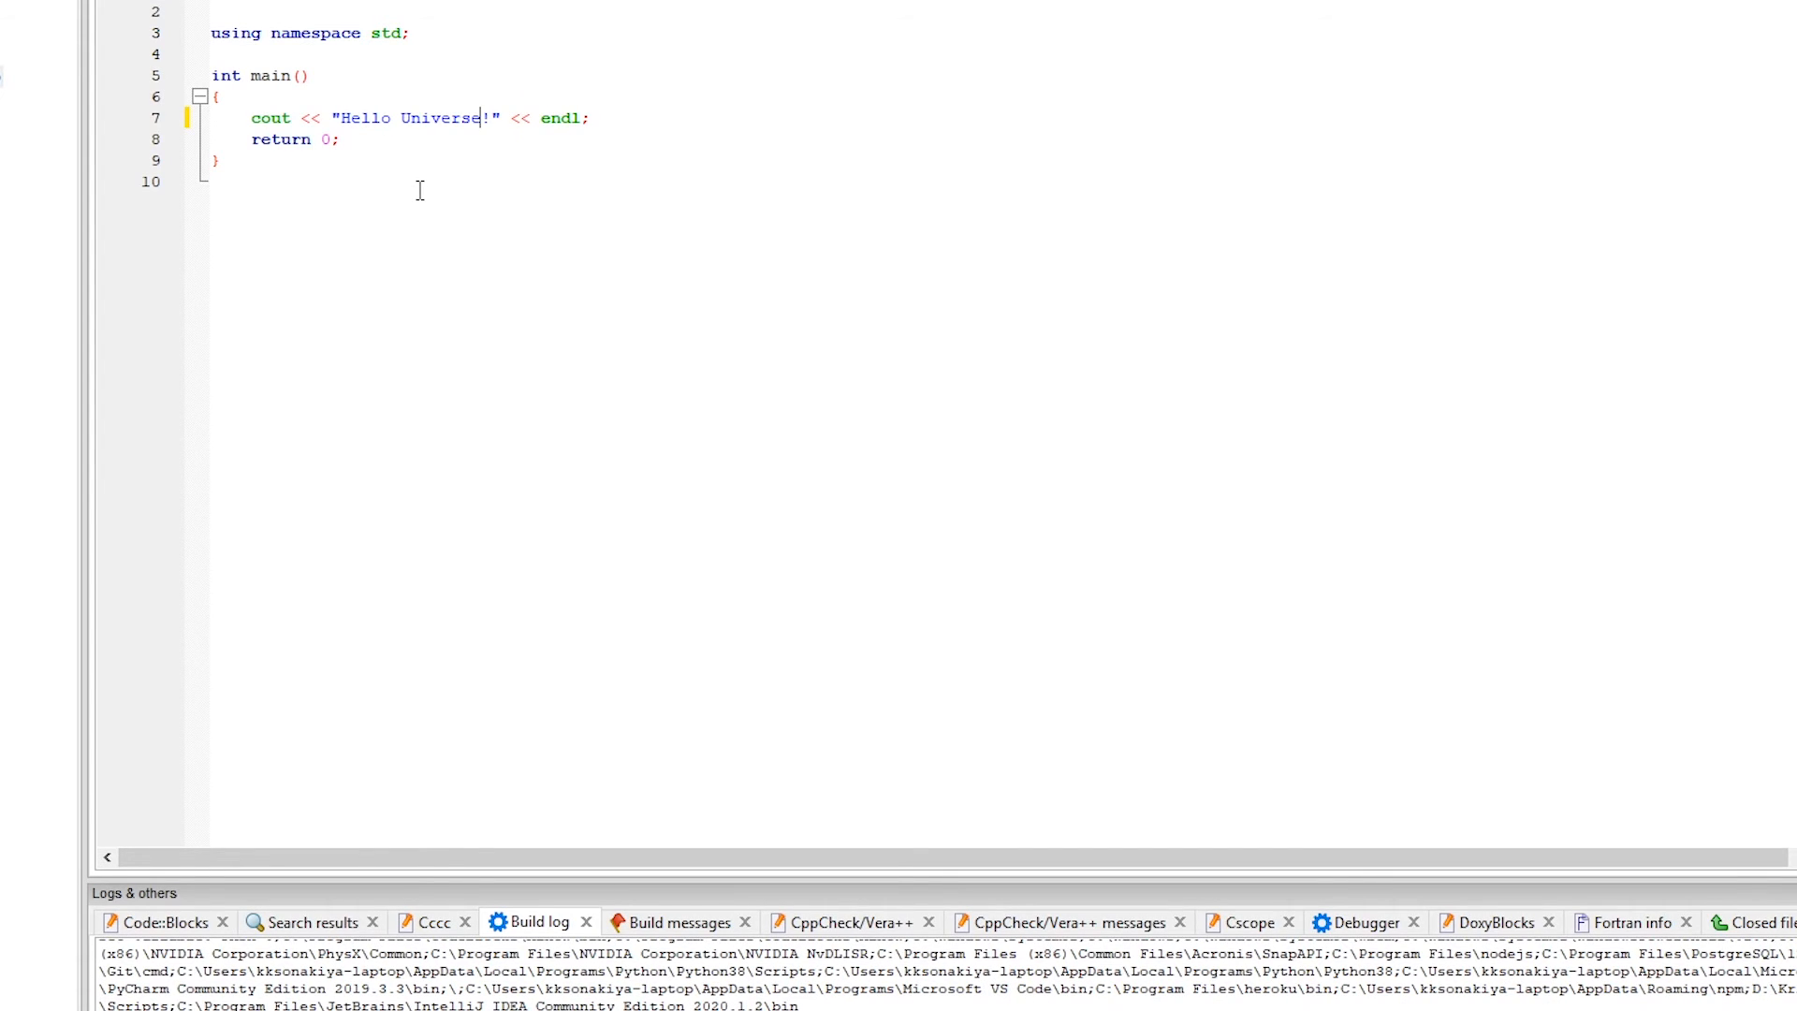
click(329, 53)
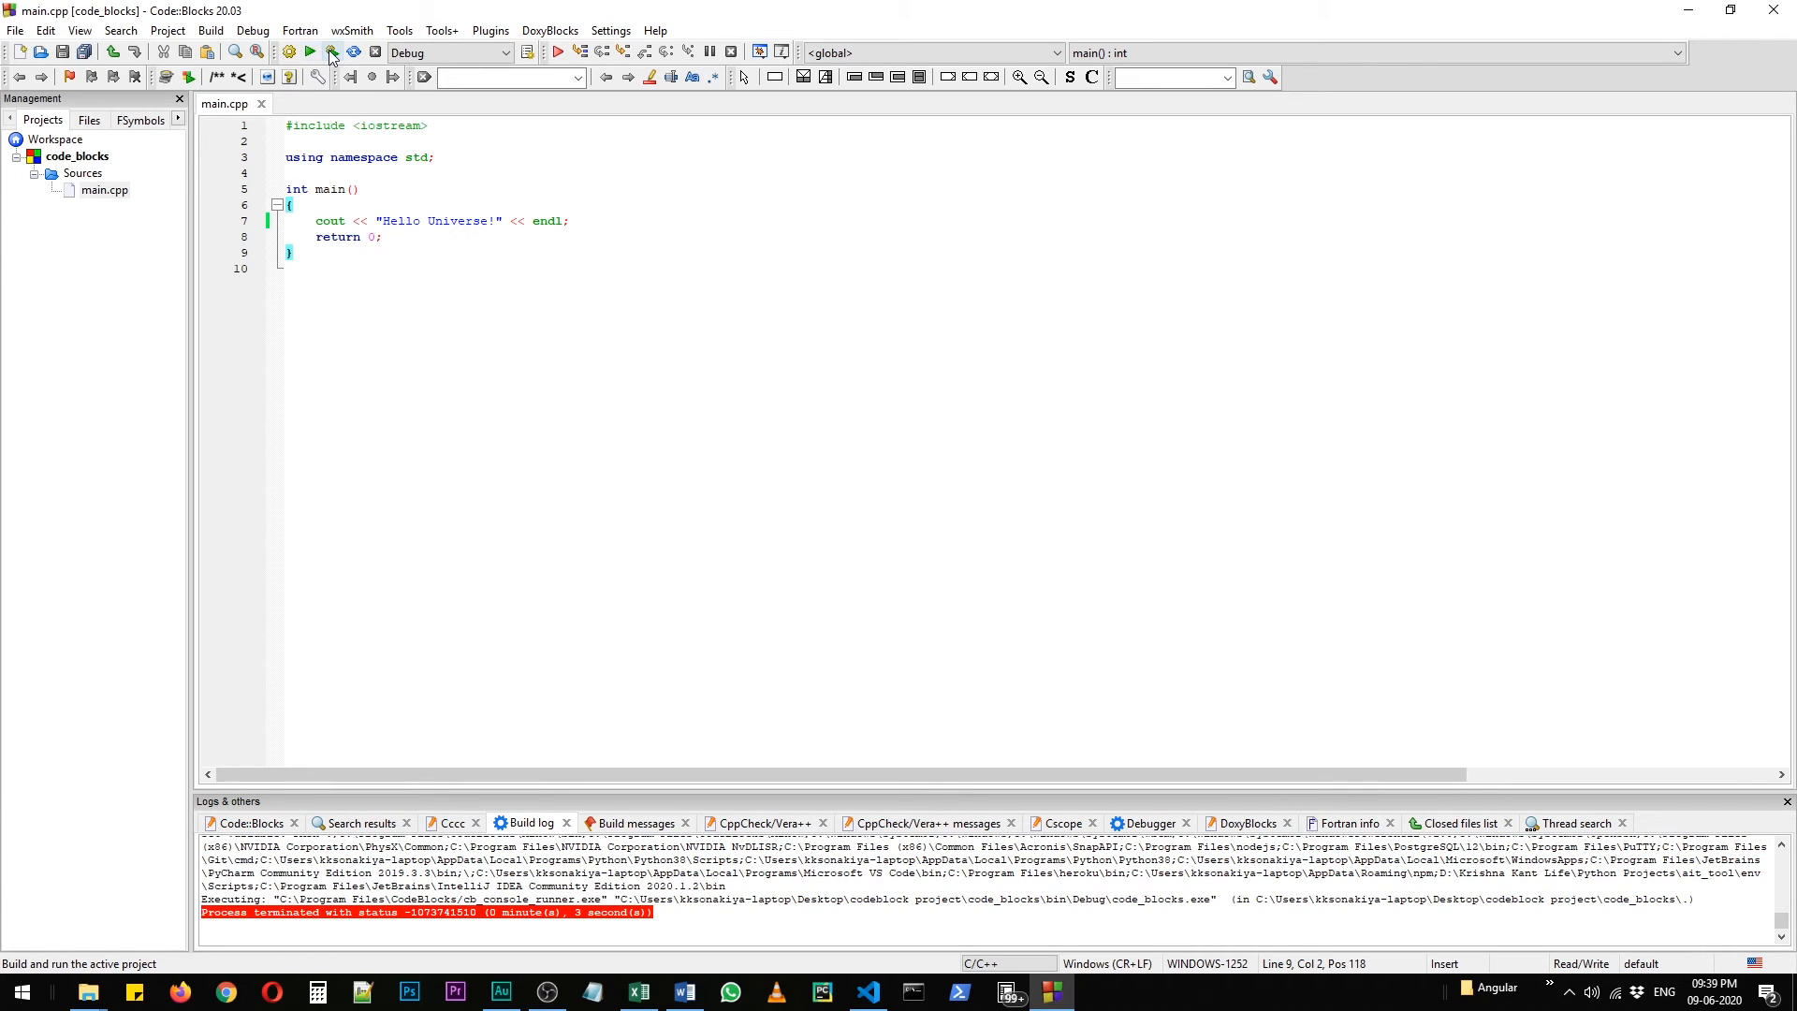
click(309, 53)
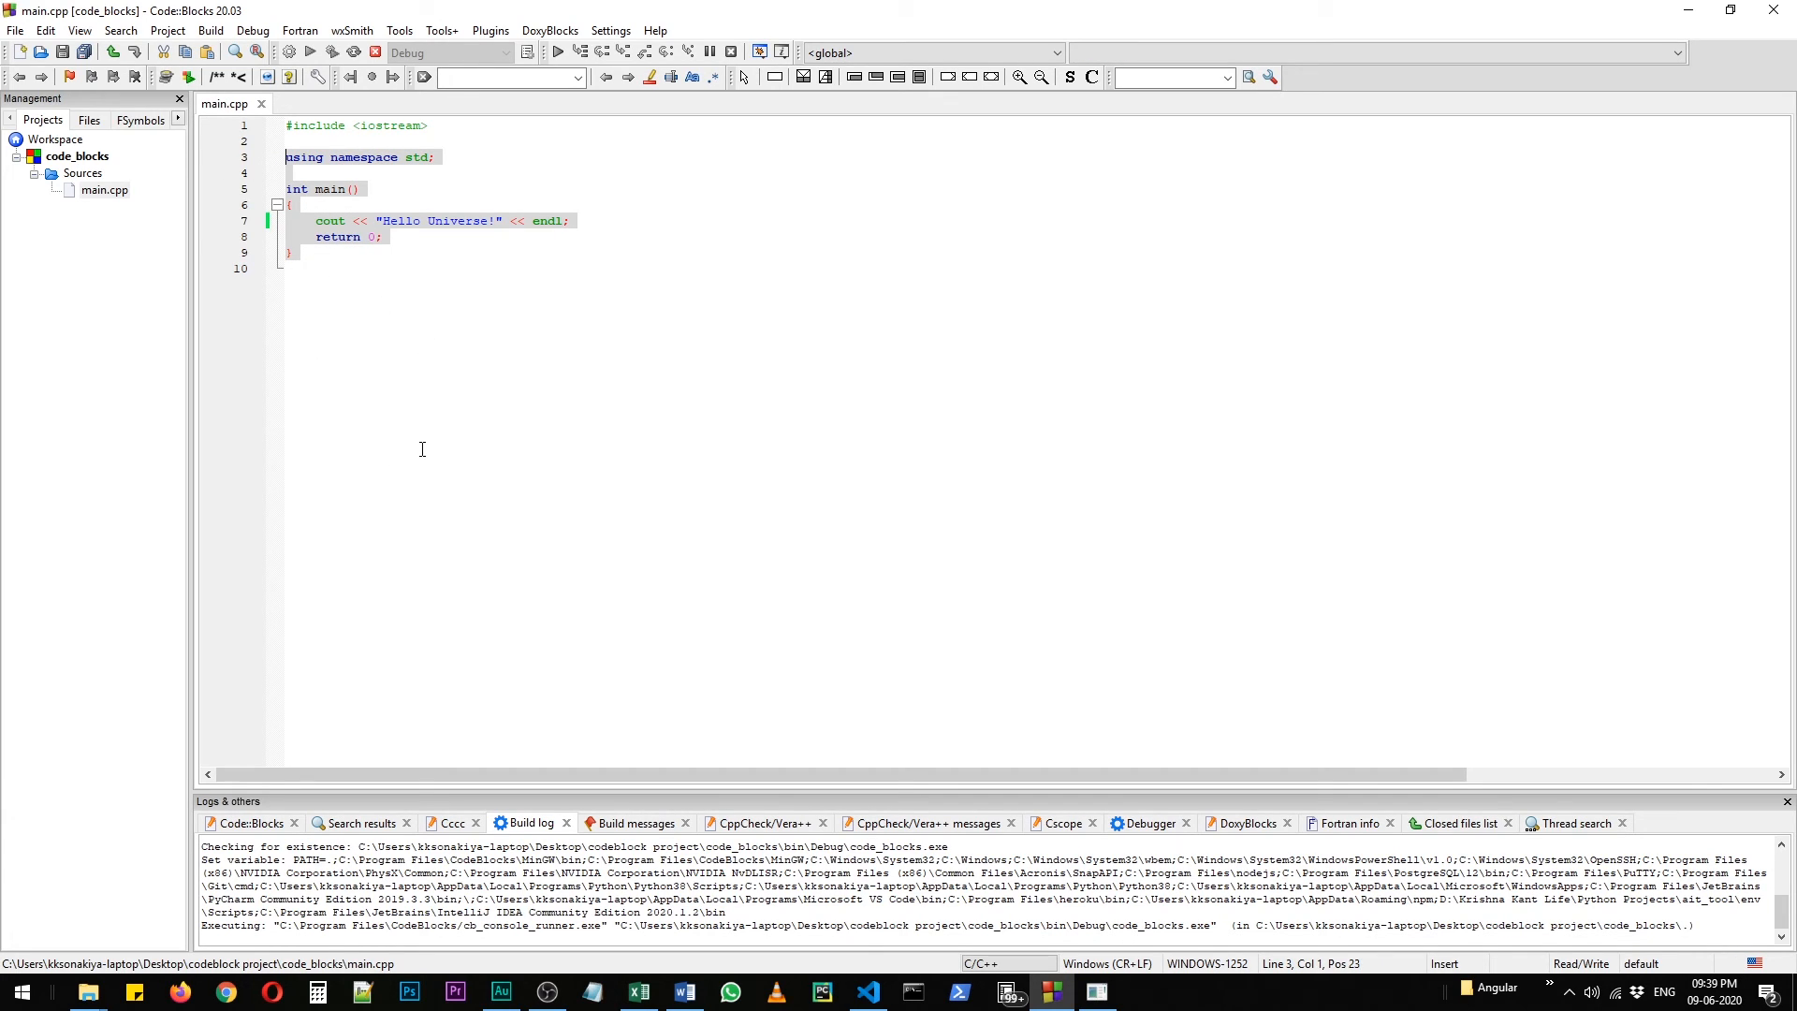
mouse_move(578, 494)
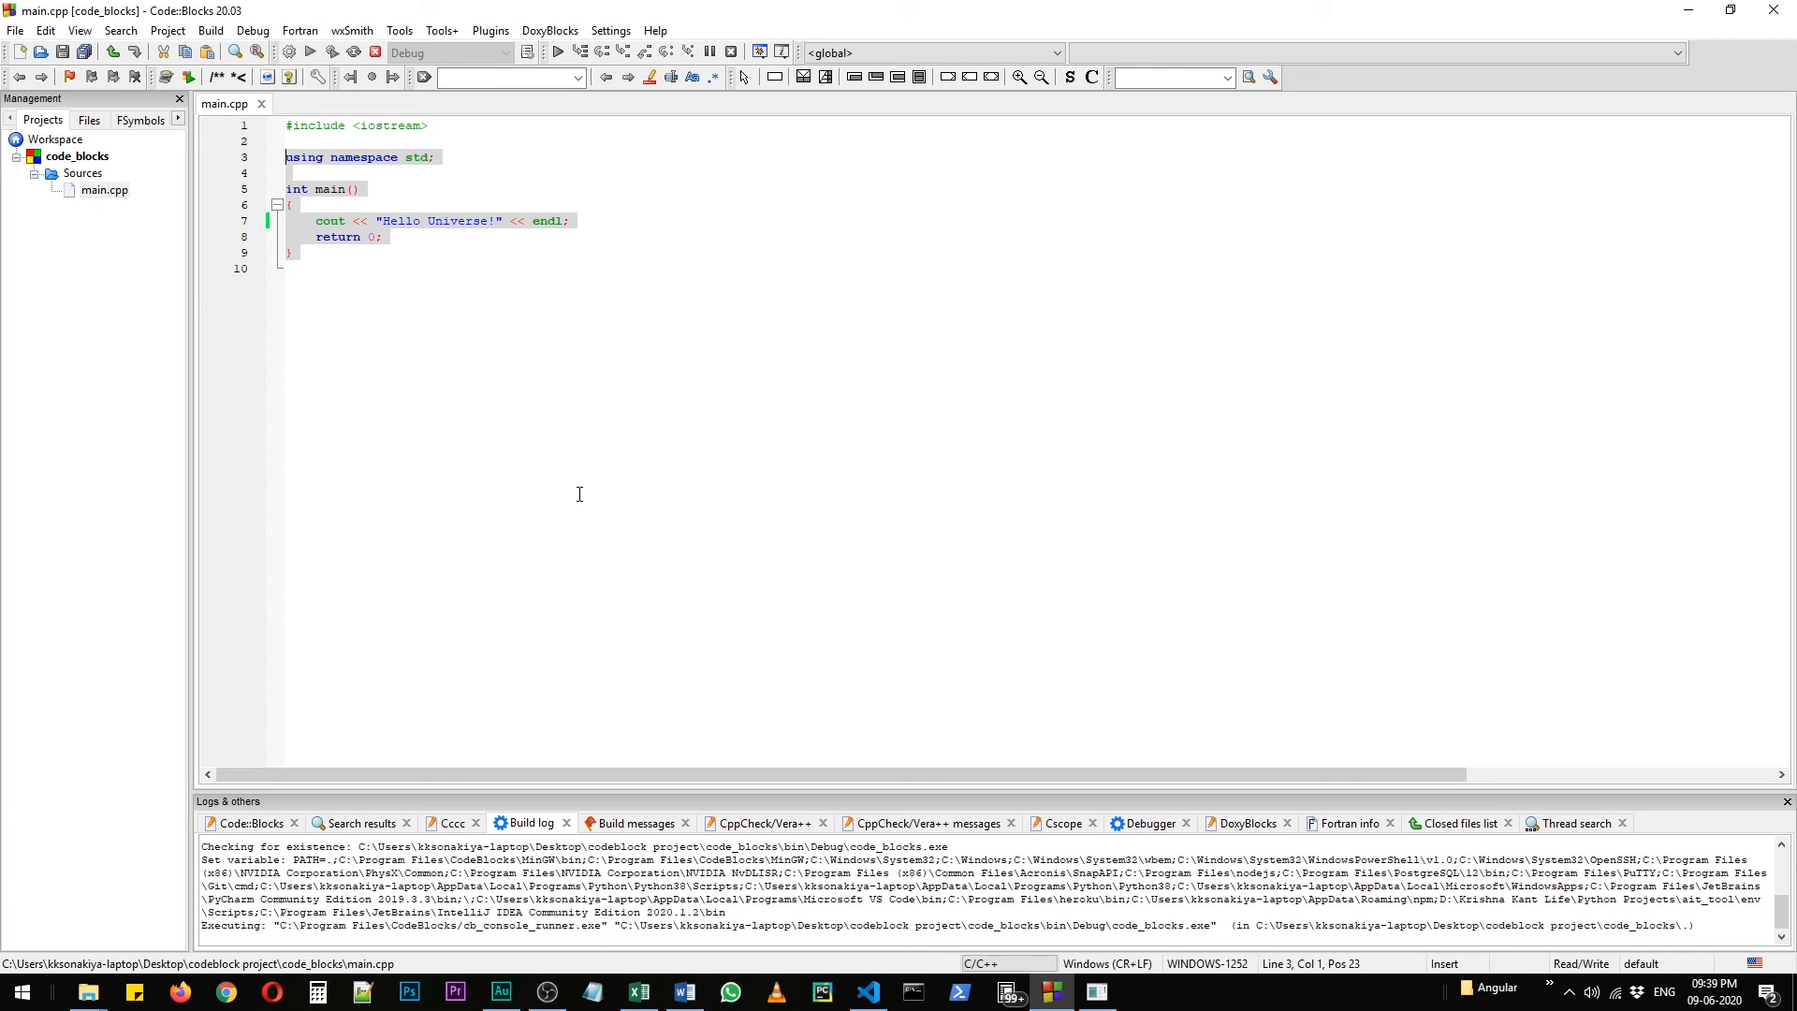
mouse_move(880, 453)
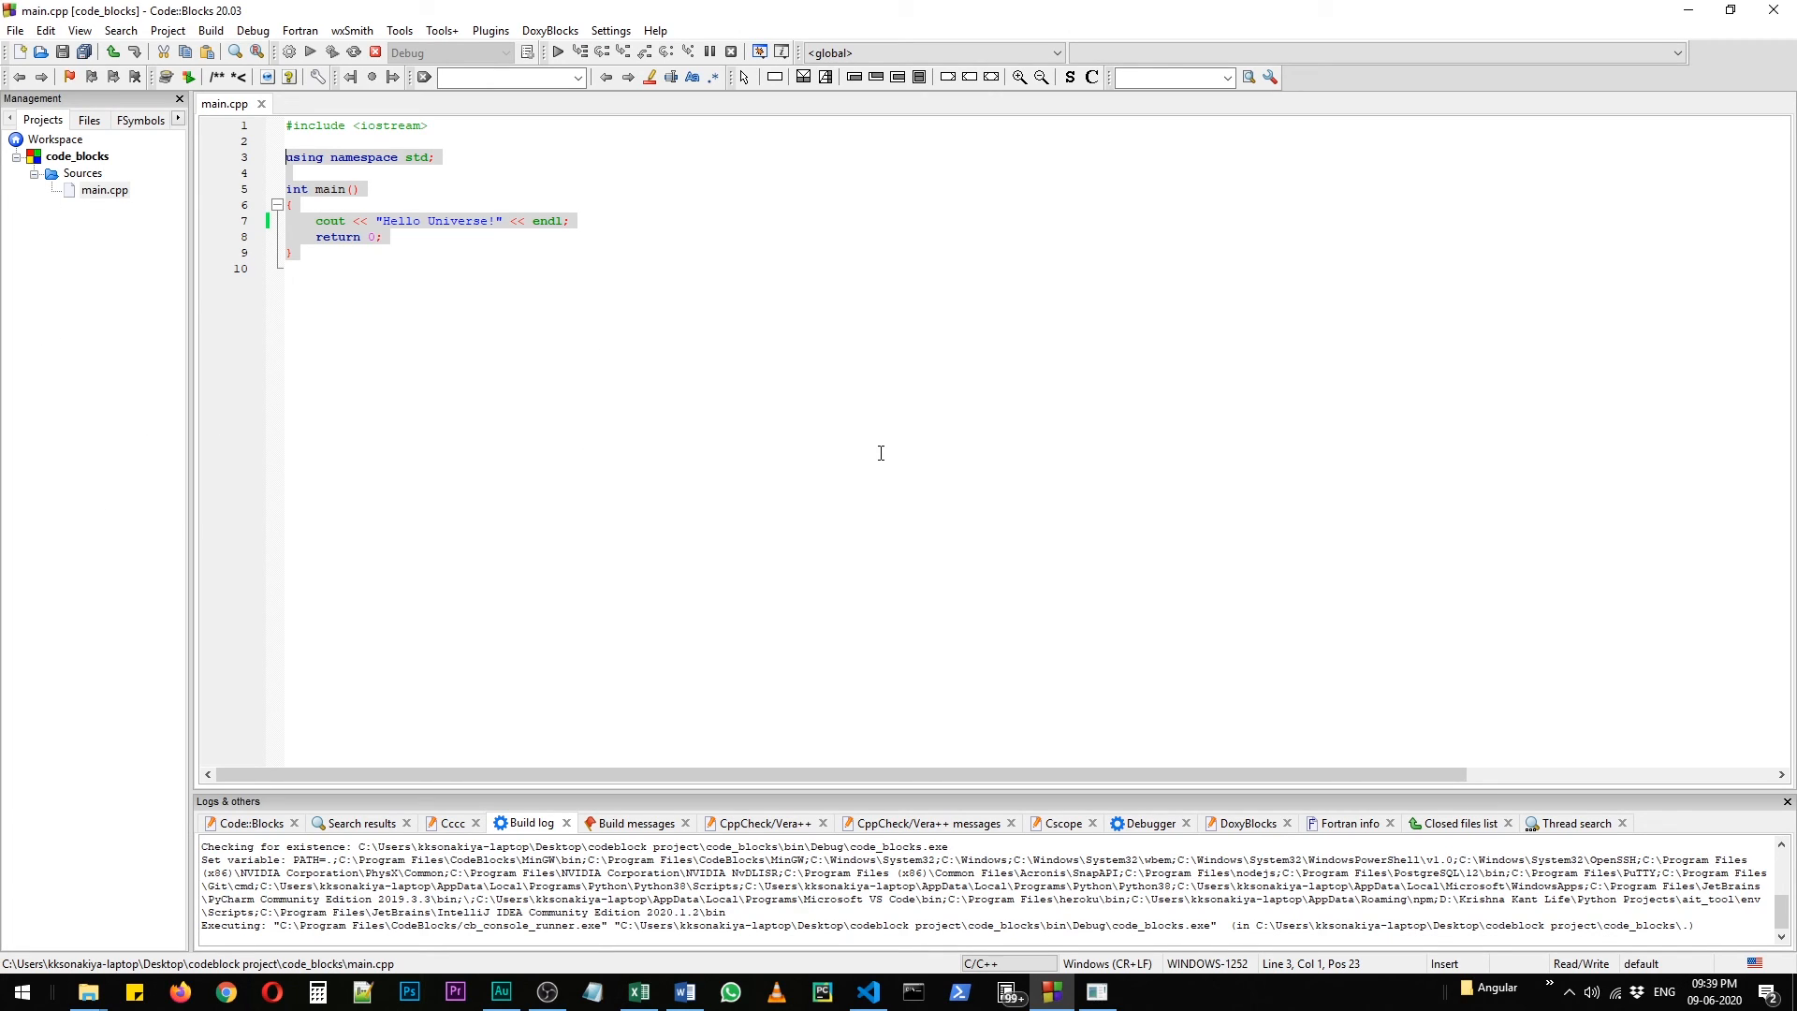
mouse_move(864, 451)
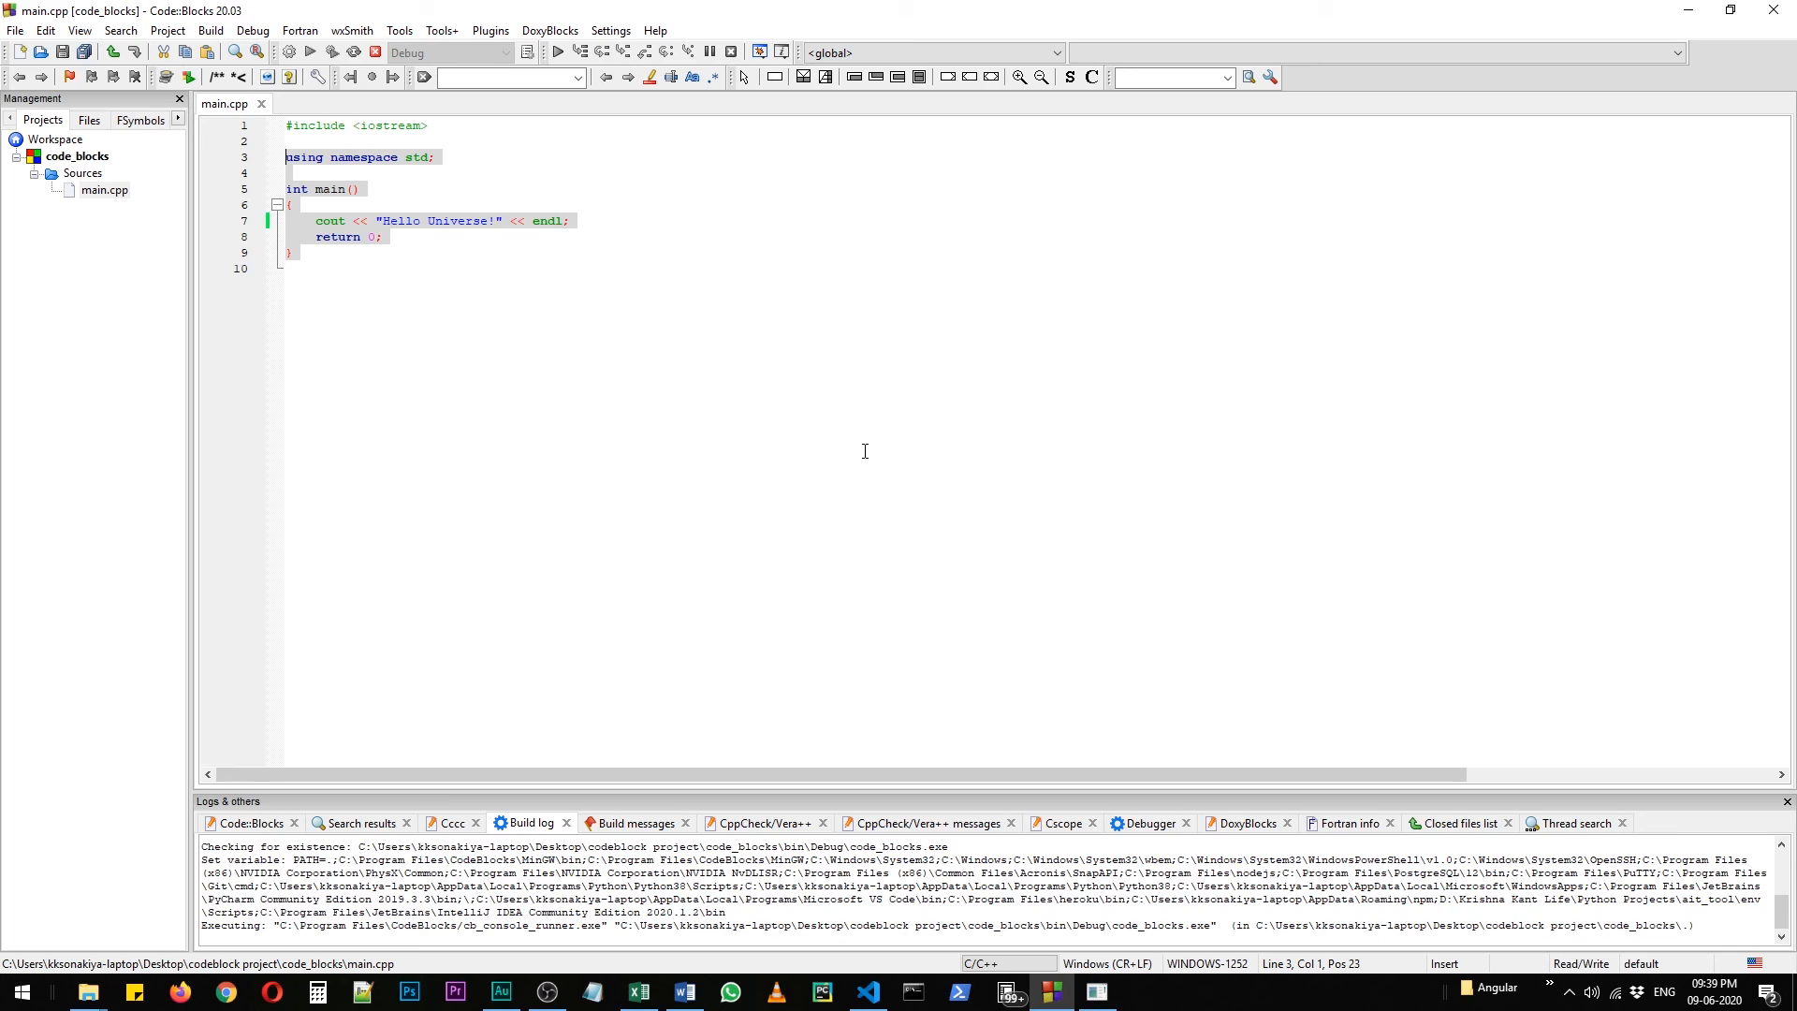
Step: Close Code::Blocks during compilation, raising the 'Stop compilation and exit?' prompt
click(1774, 11)
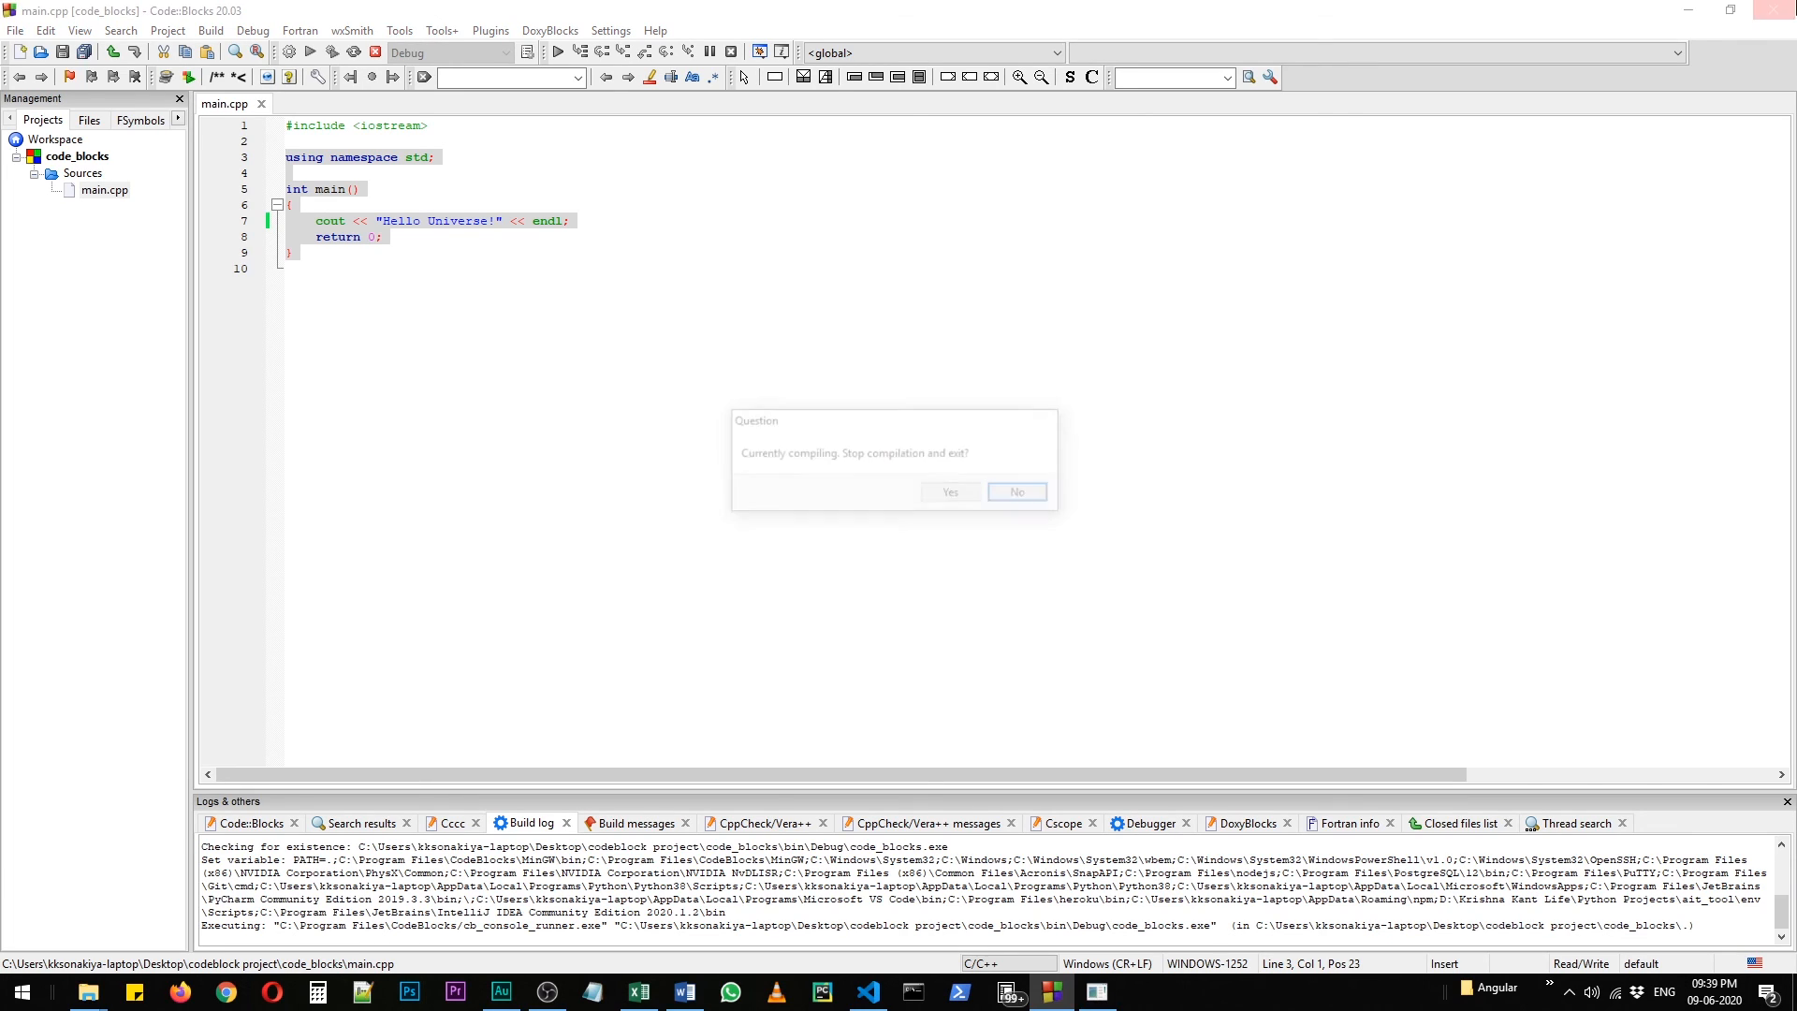